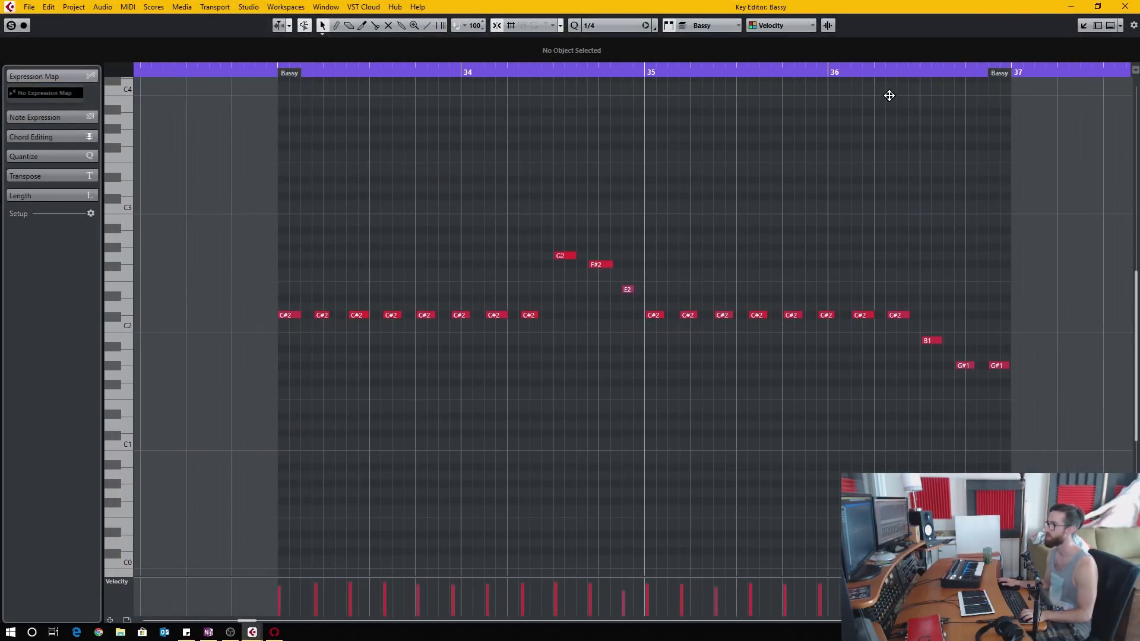
pyautogui.moveTo(621, 264)
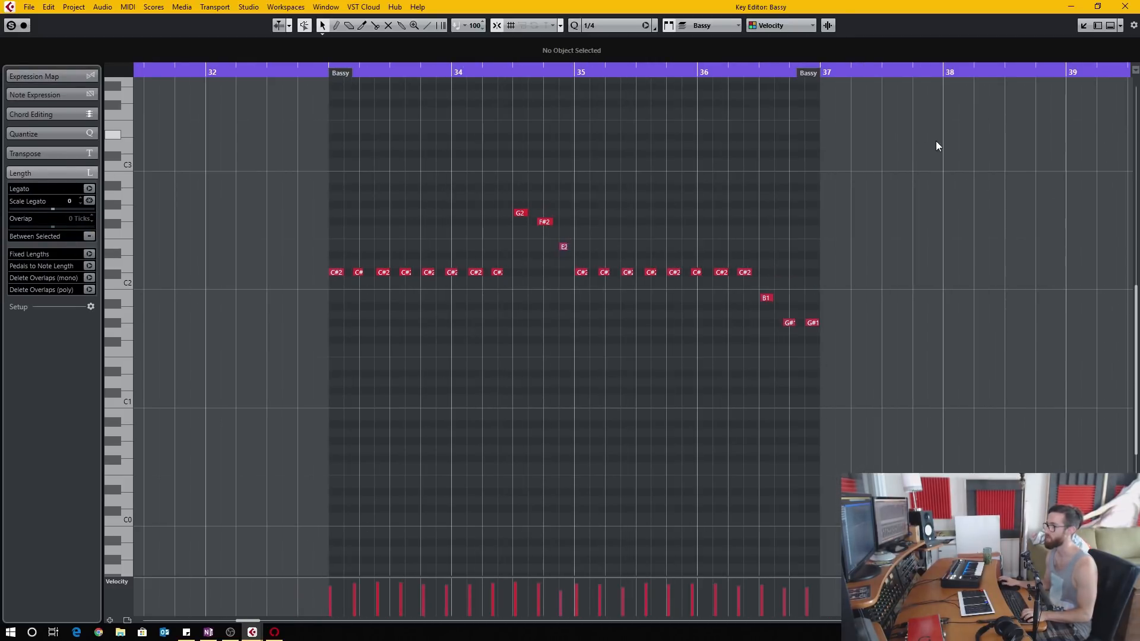
# - Select all Bassy notes, set the quantize grid to 1/16 and apply fixed note lengths
pyautogui.press('Ctrl+A')
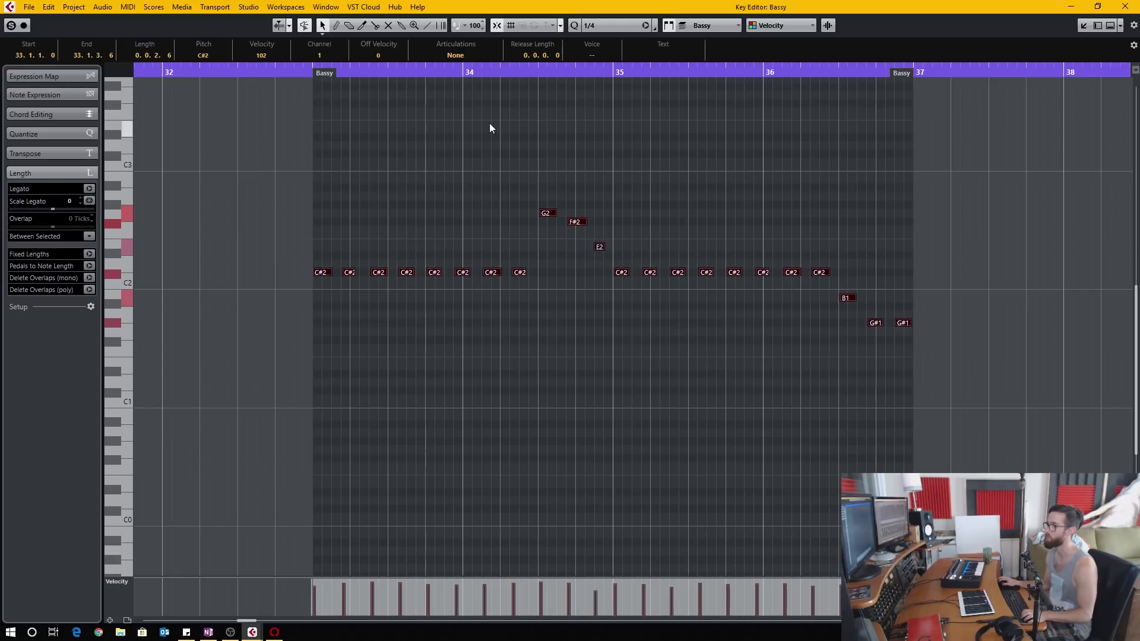
pyautogui.click(614, 25)
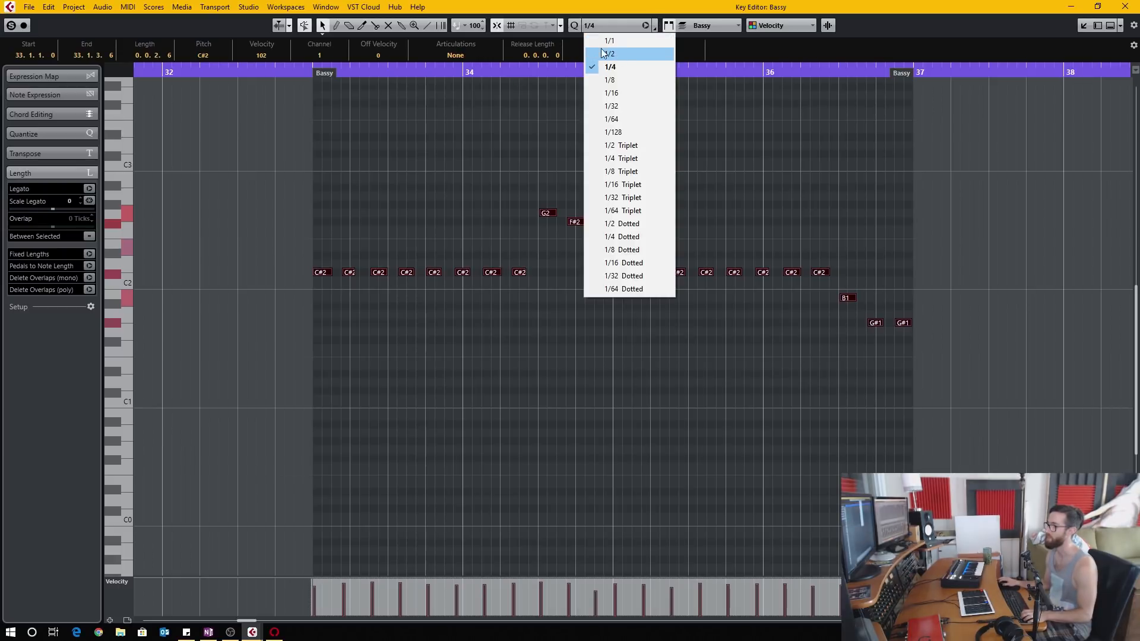
pyautogui.moveTo(629, 93)
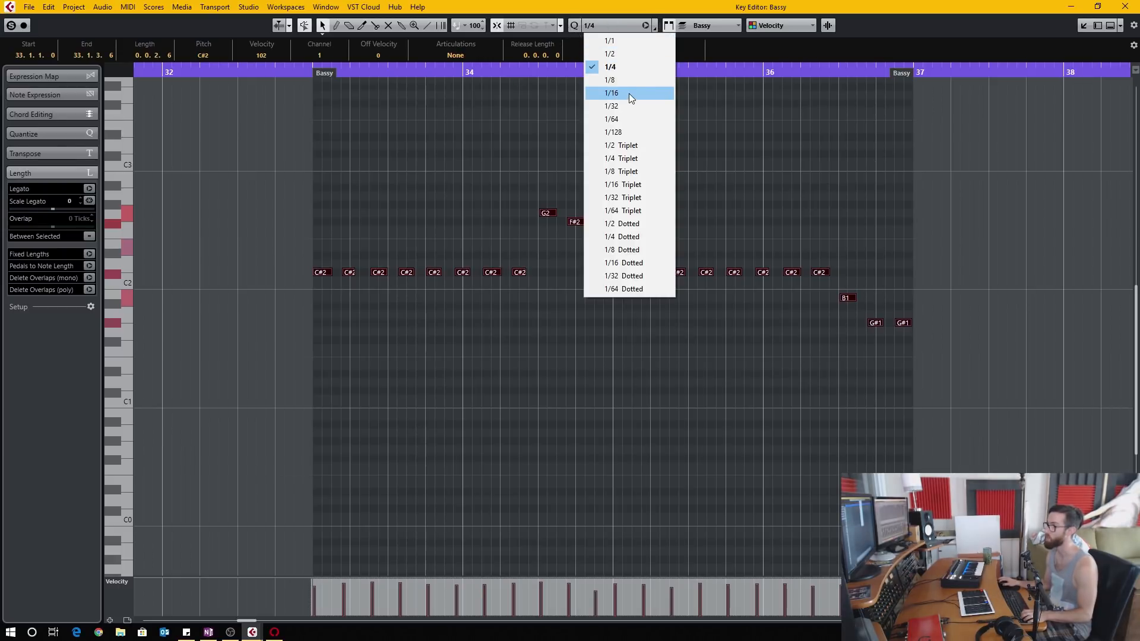
pyautogui.click(612, 93)
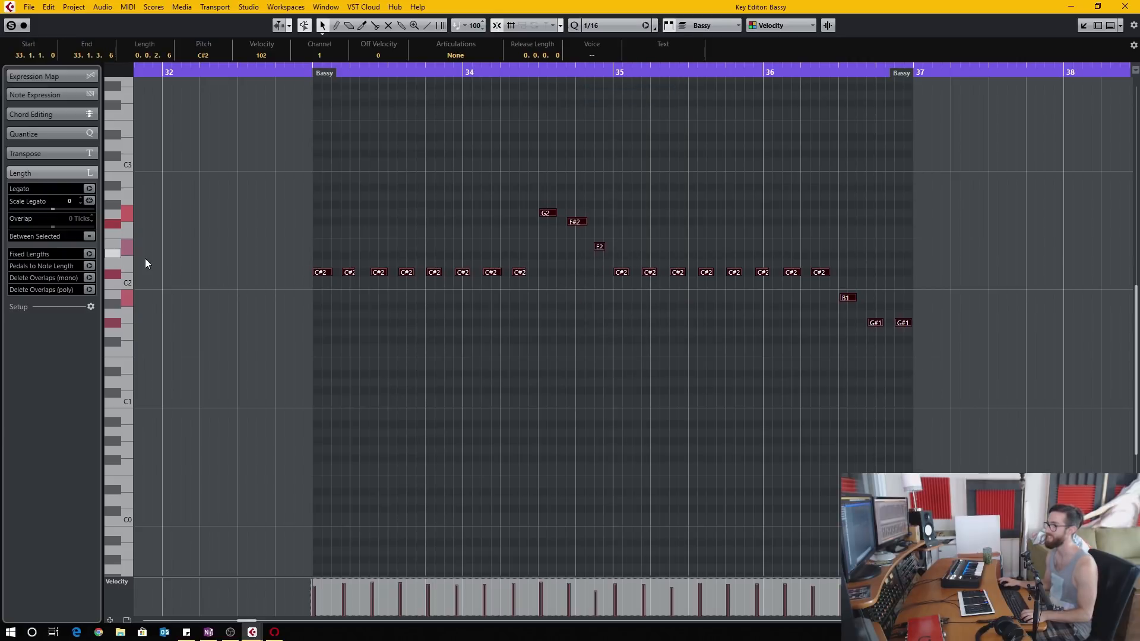
pyautogui.moveTo(420, 260)
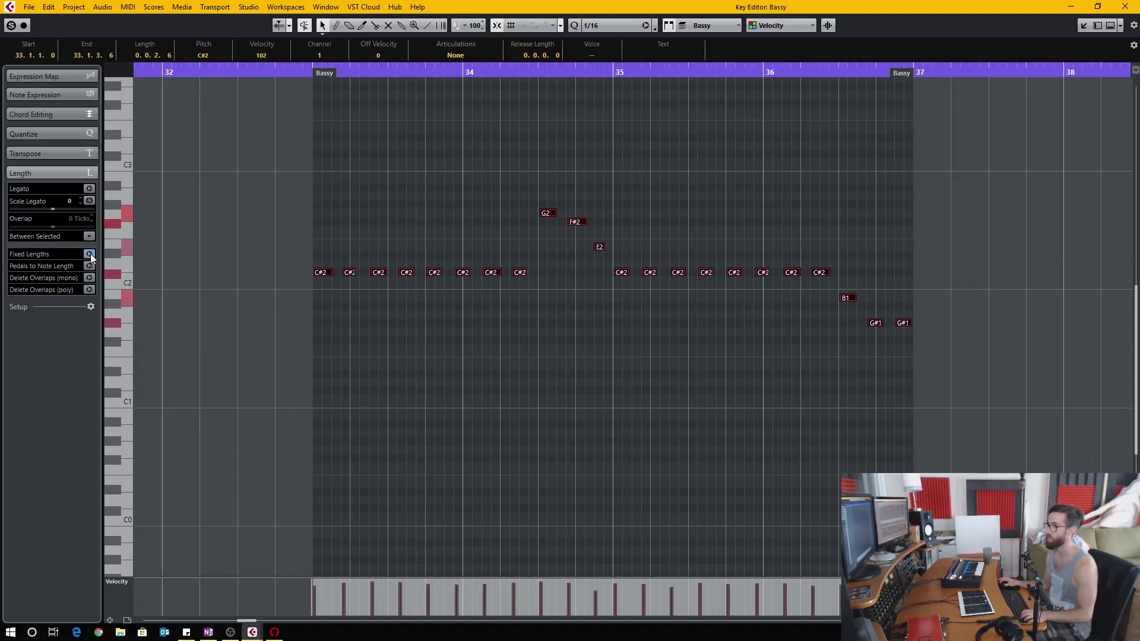
pyautogui.click(91, 254)
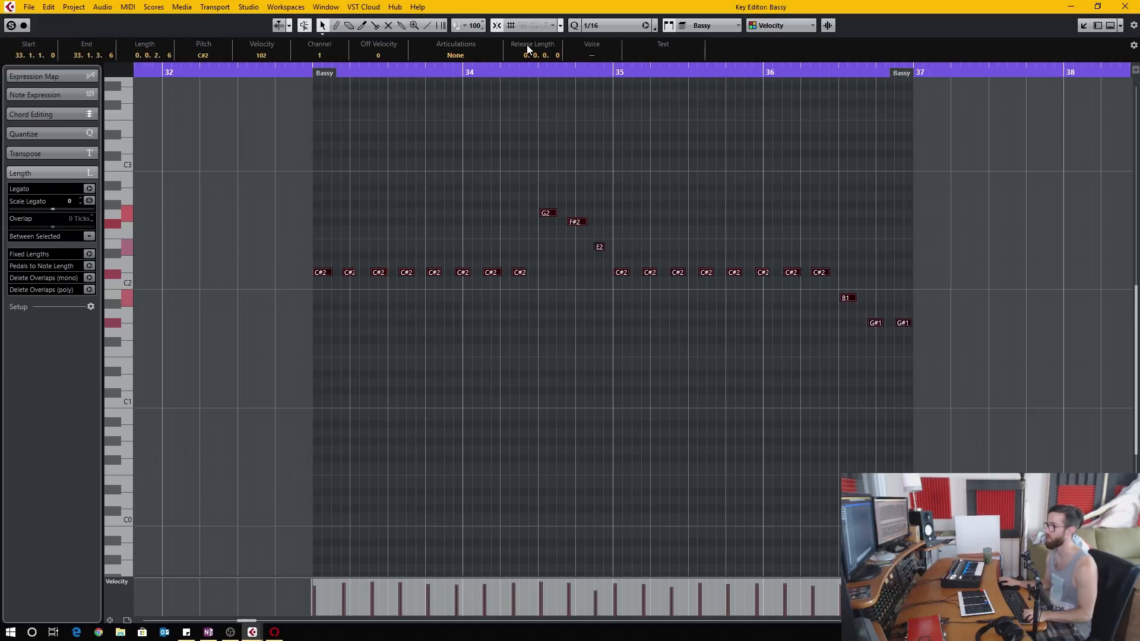
# - Show the Transpose tools for a 12-semitone shift on an eighth-note grid
pyautogui.click(608, 24)
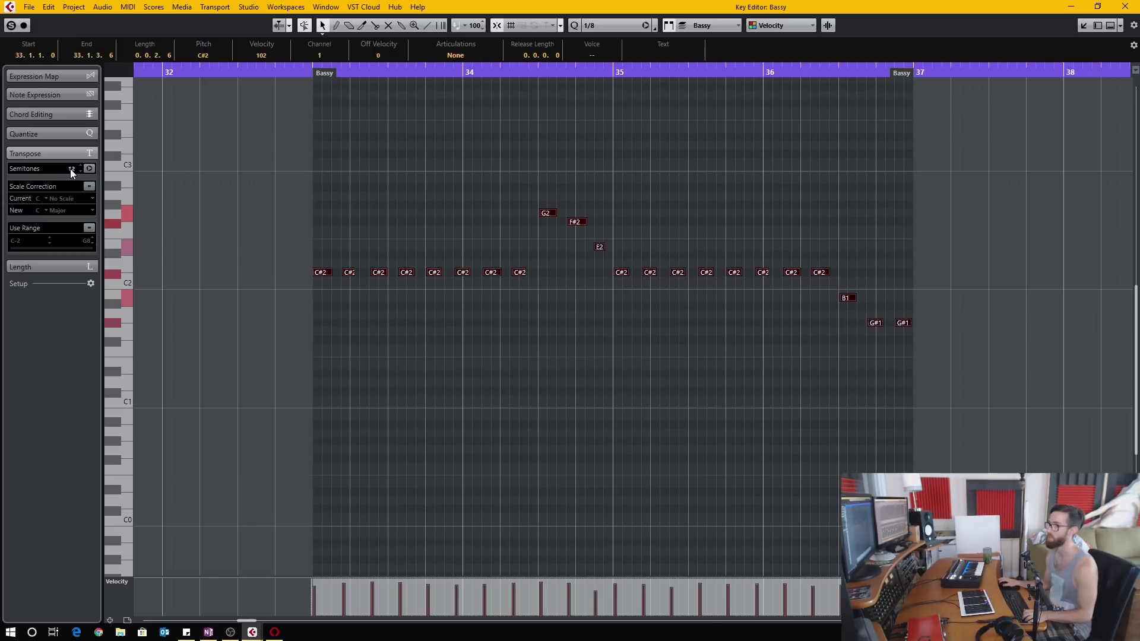
pyautogui.moveTo(71, 173)
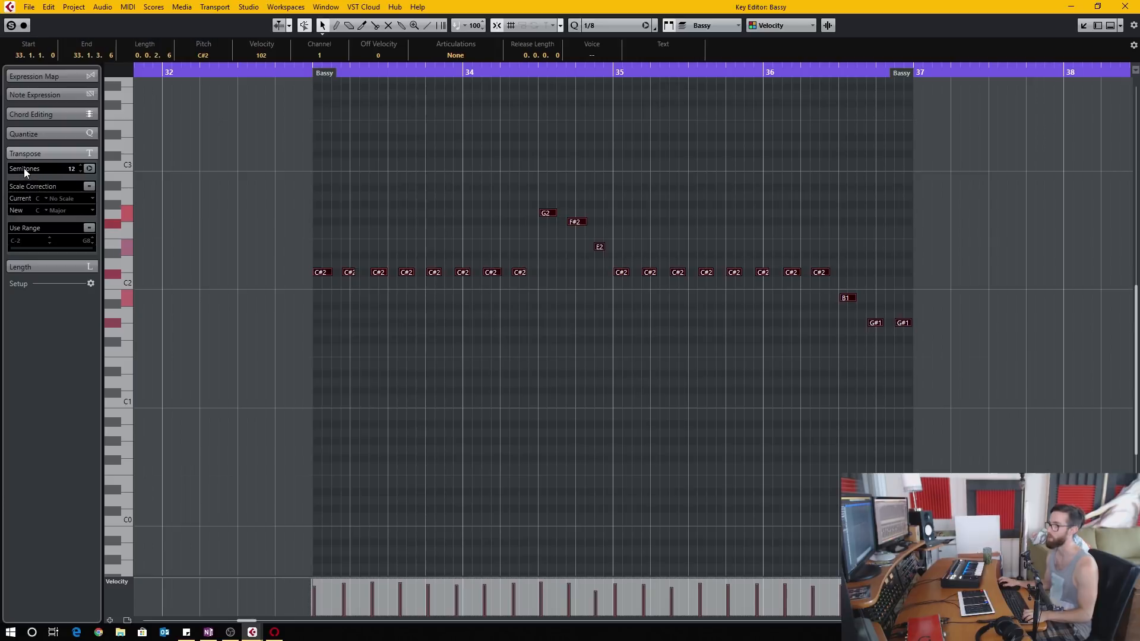
pyautogui.moveTo(232, 236)
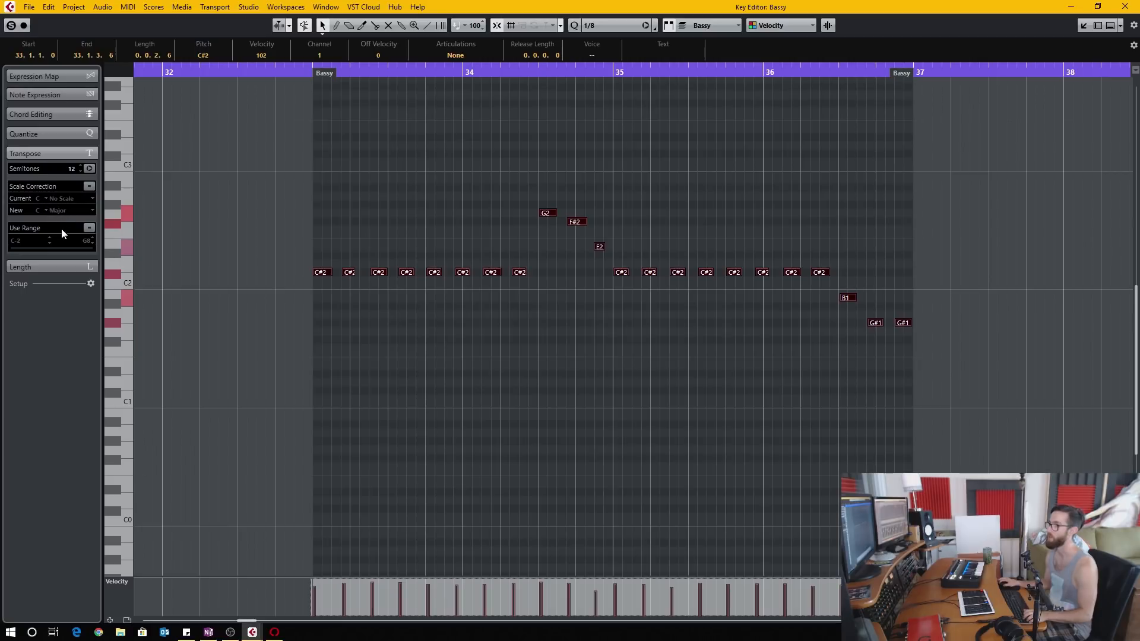
# - Show the Quantize section with its 1/8 grid and dismiss the floating Quantize Panel
pyautogui.click(24, 134)
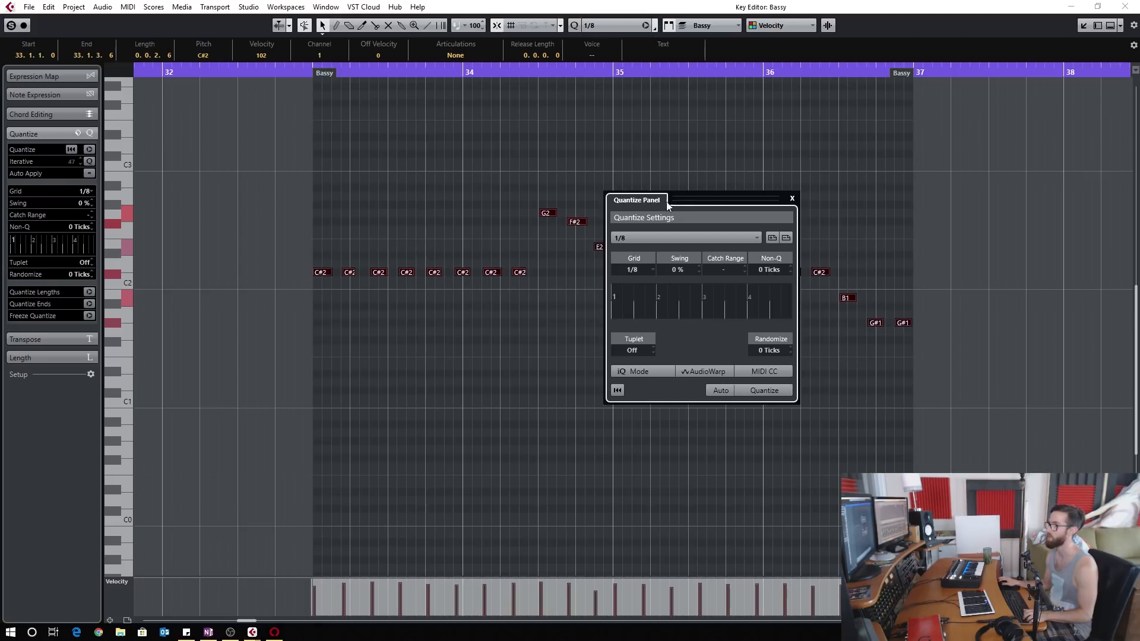
pyautogui.click(792, 198)
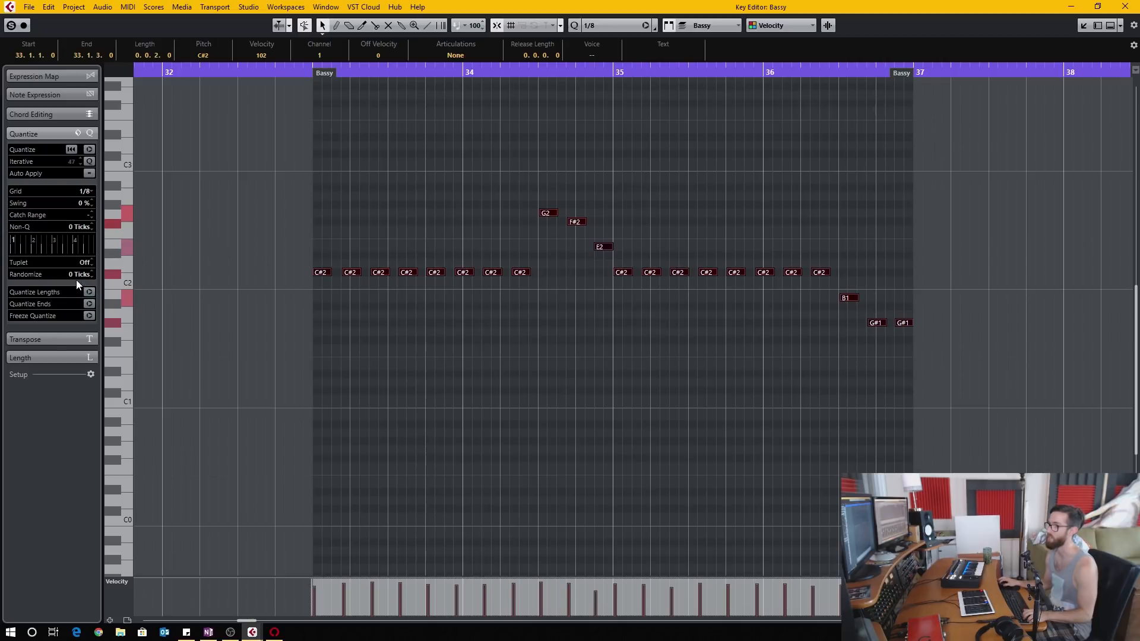
# - Expand the Chord Editing section for the Bassy part
pyautogui.click(31, 114)
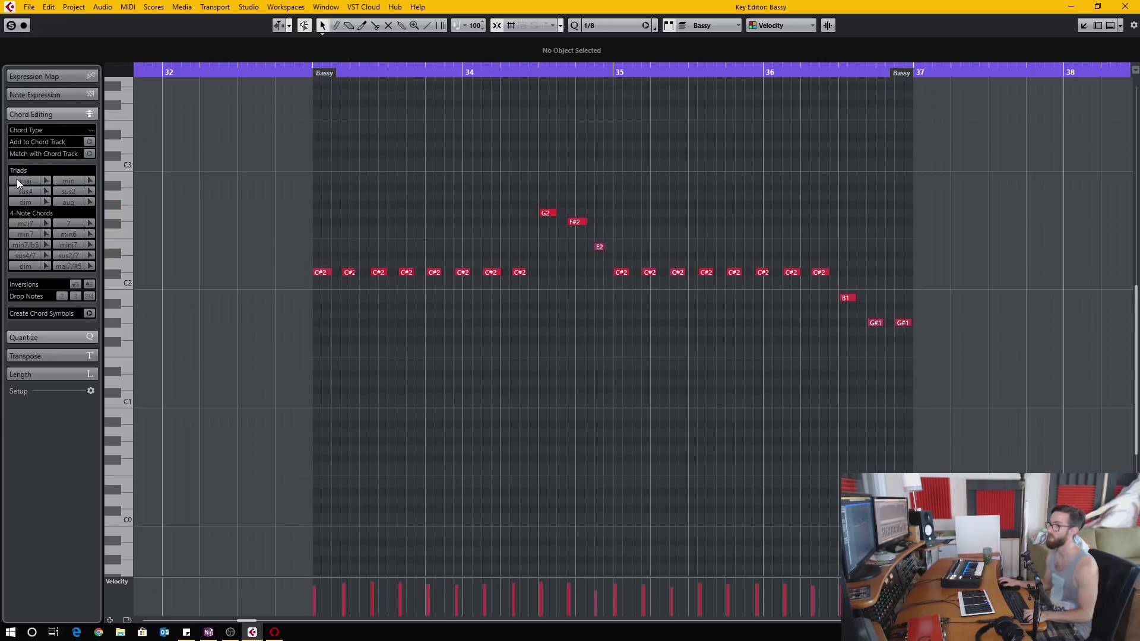
pyautogui.moveTo(11, 219)
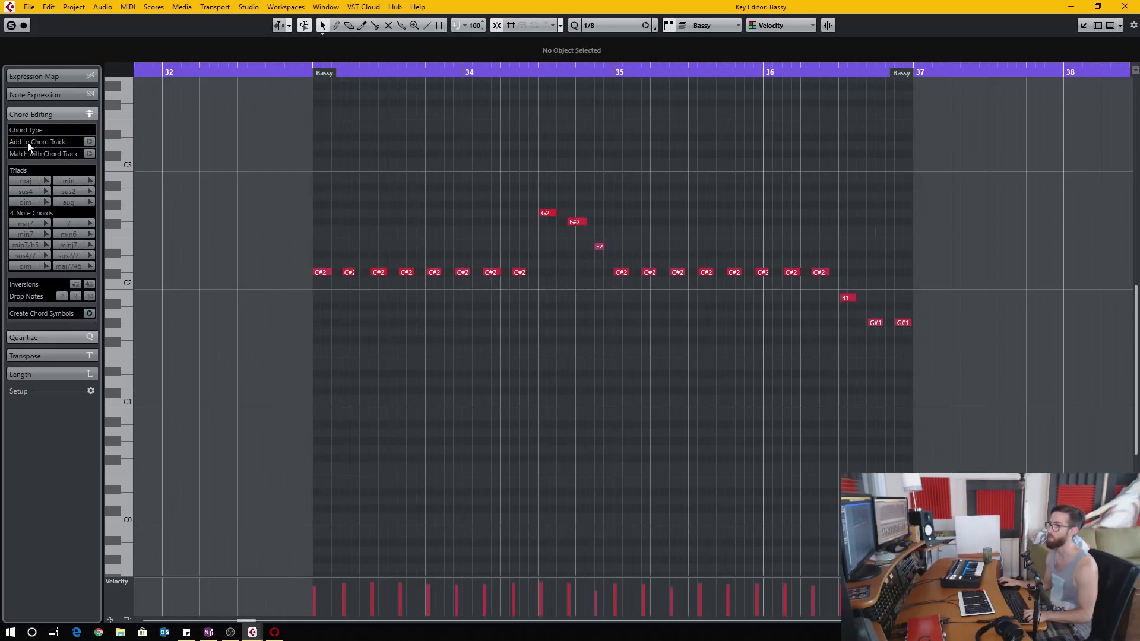
pyautogui.moveTo(34, 149)
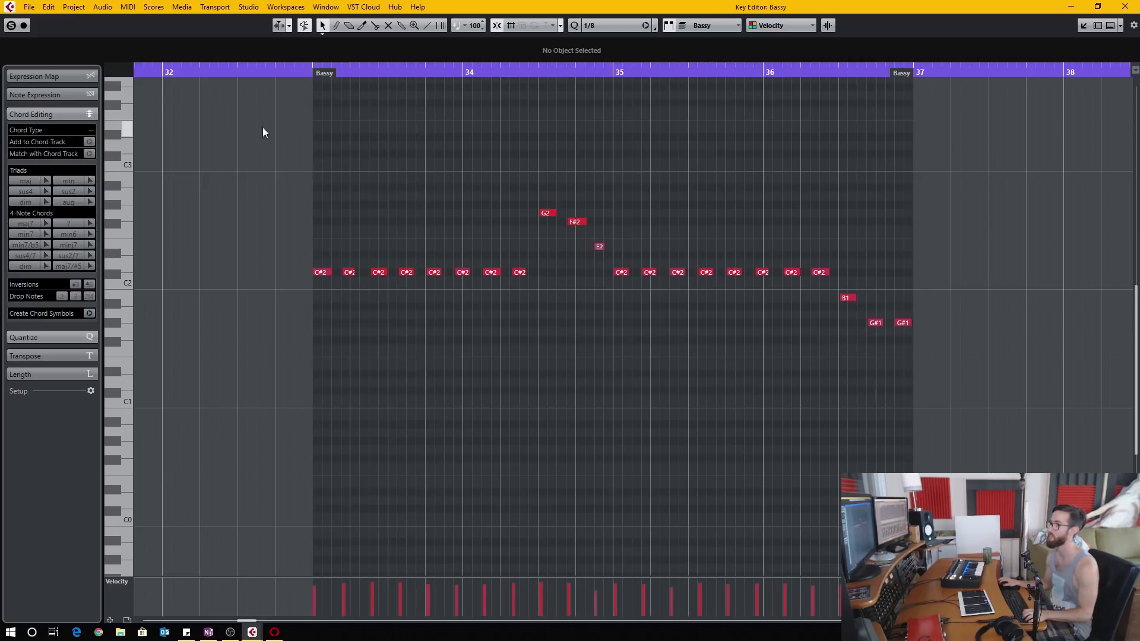
# - Expand the Note Expression section in place of the chord editing tools
pyautogui.click(35, 95)
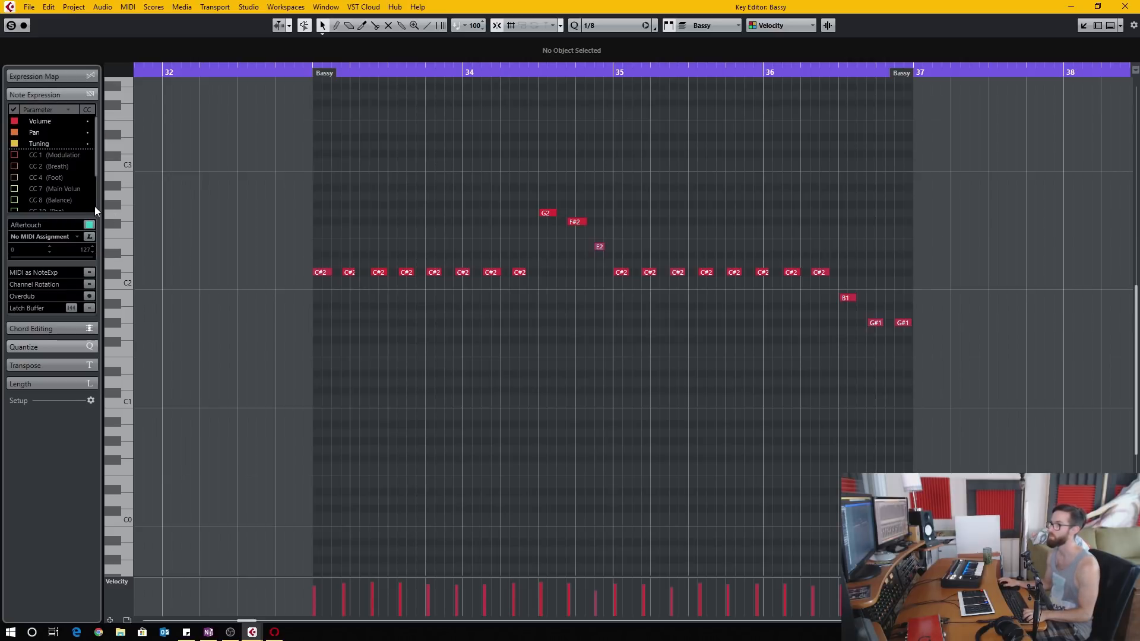
pyautogui.moveTo(71, 194)
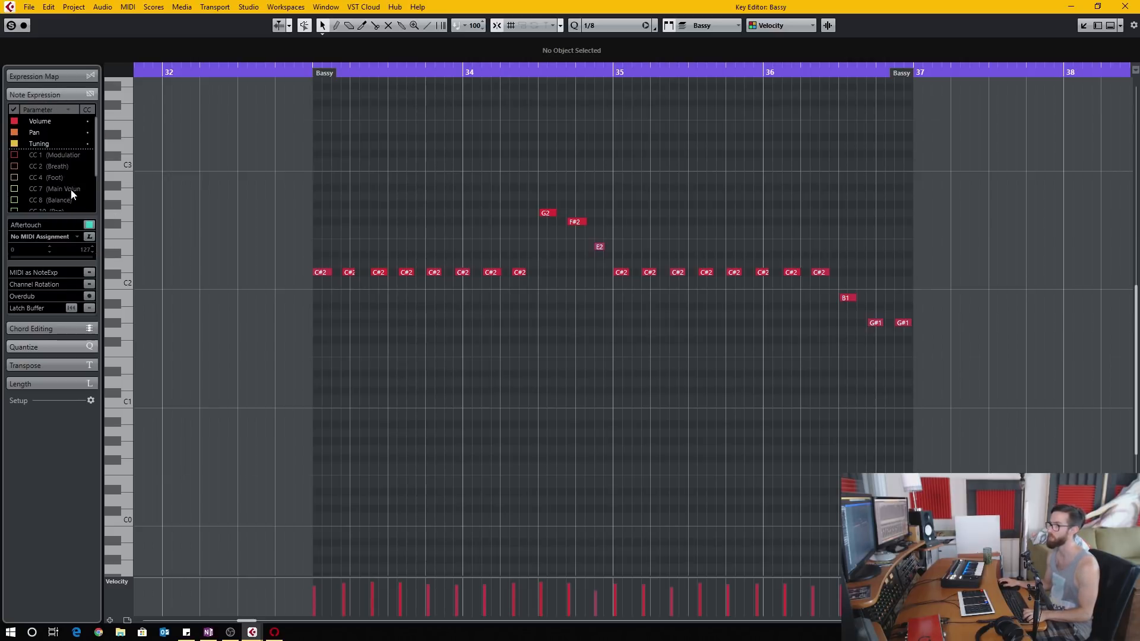
pyautogui.moveTo(79, 190)
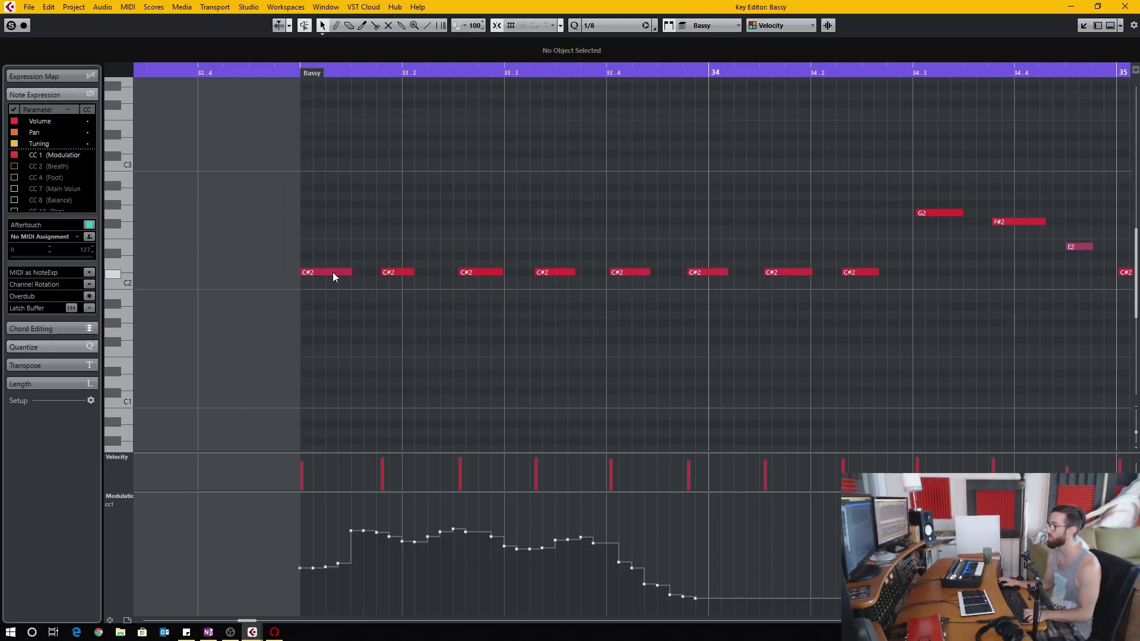
pyautogui.moveTo(329, 278)
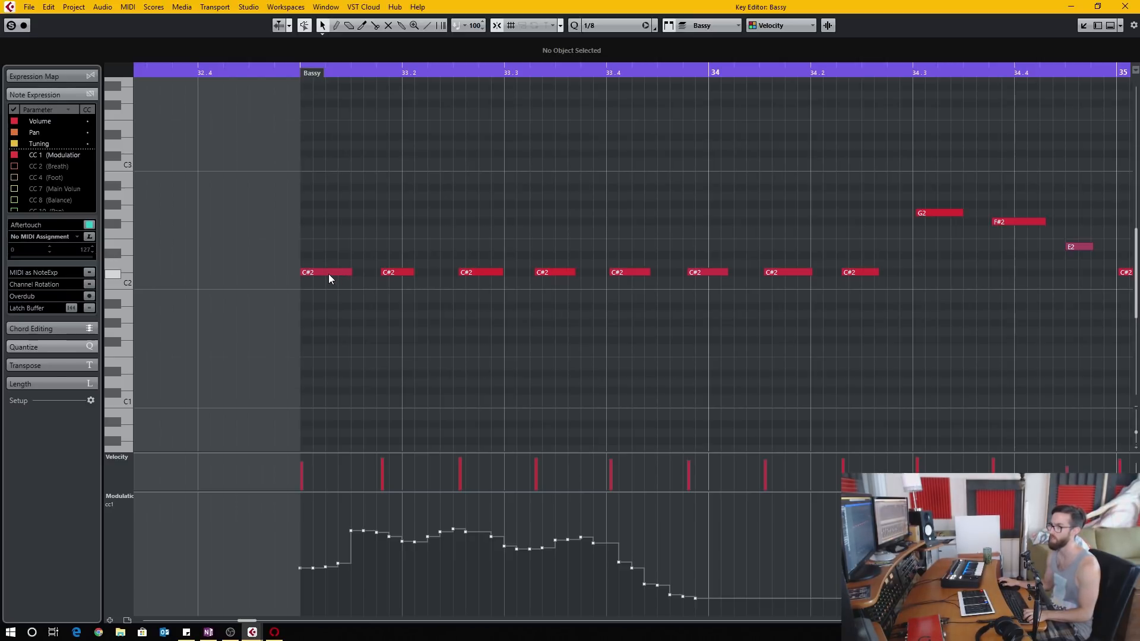
pyautogui.moveTo(318, 275)
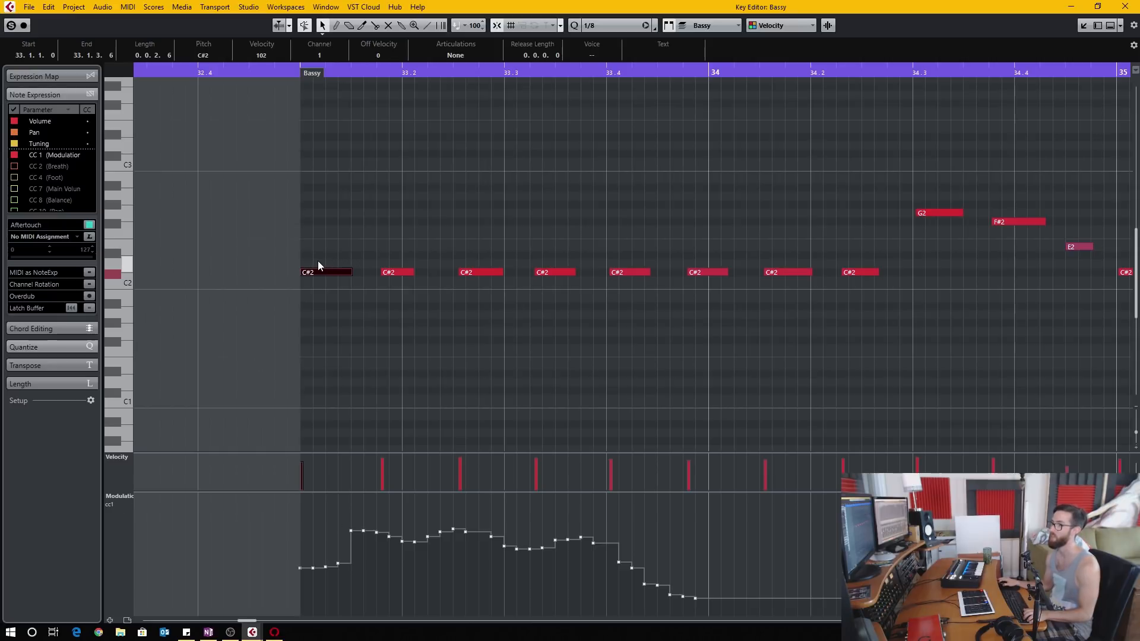
pyautogui.moveTo(432, 335)
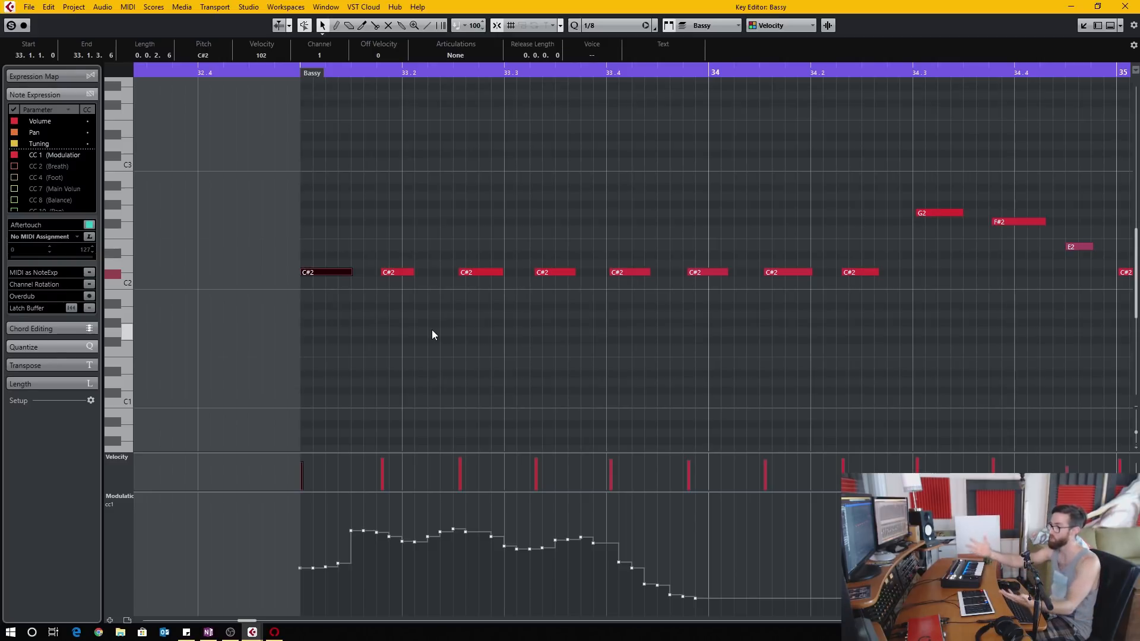
pyautogui.moveTo(332, 305)
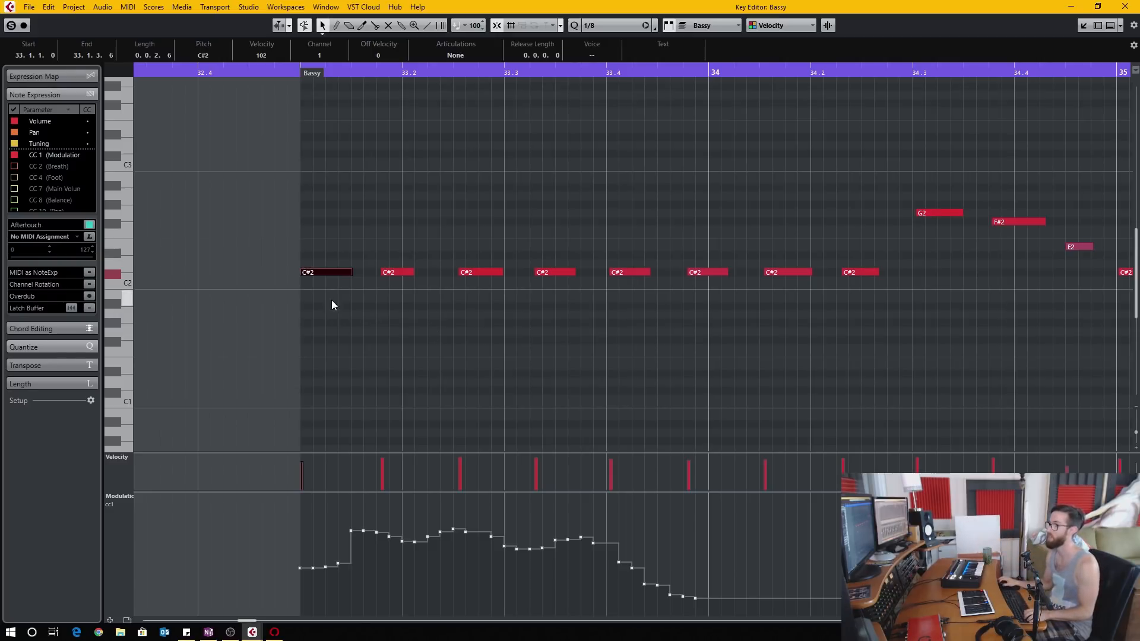
pyautogui.moveTo(510, 302)
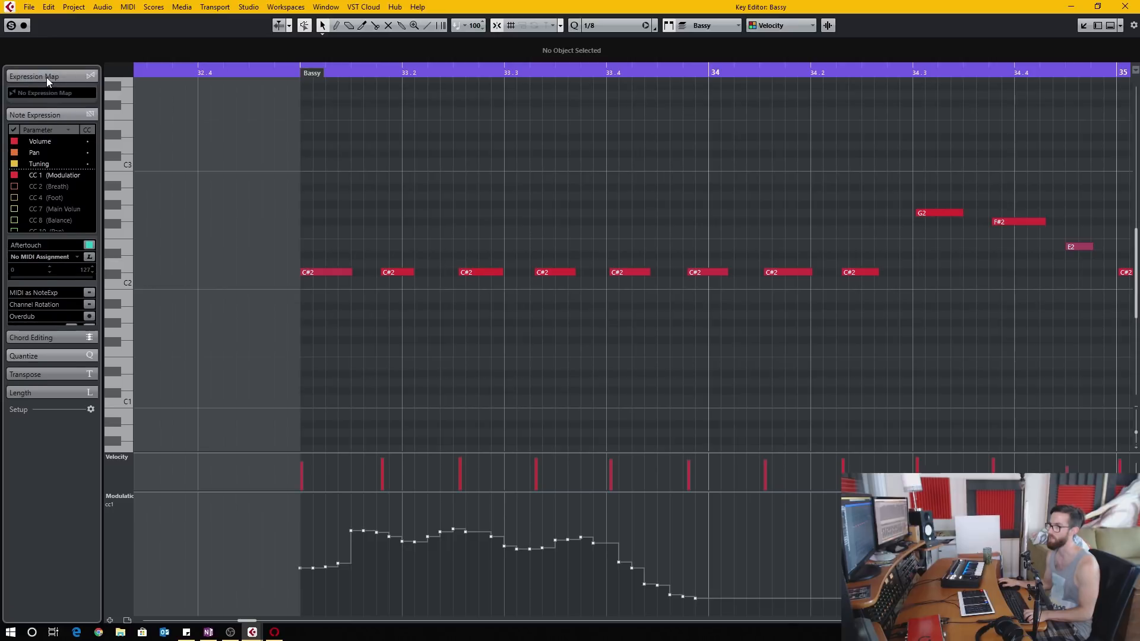
# - Return to the project, open the Kontakt cello instrument and play a keyswitch for the Tremolo articulation
pyautogui.click(90, 118)
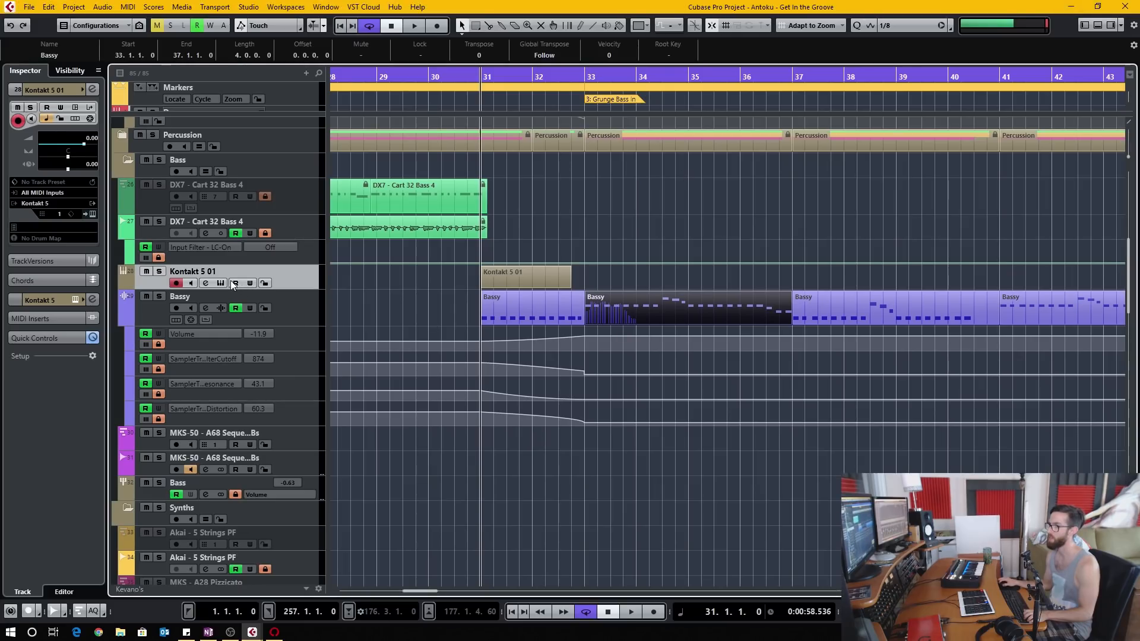
pyautogui.click(205, 283)
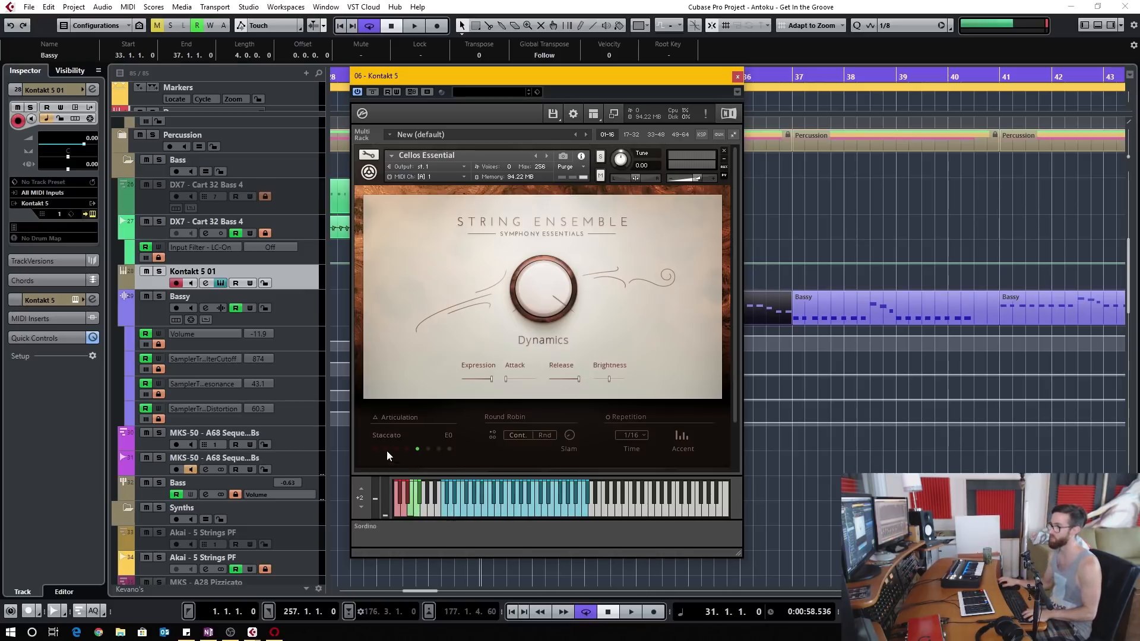
pyautogui.moveTo(452, 527)
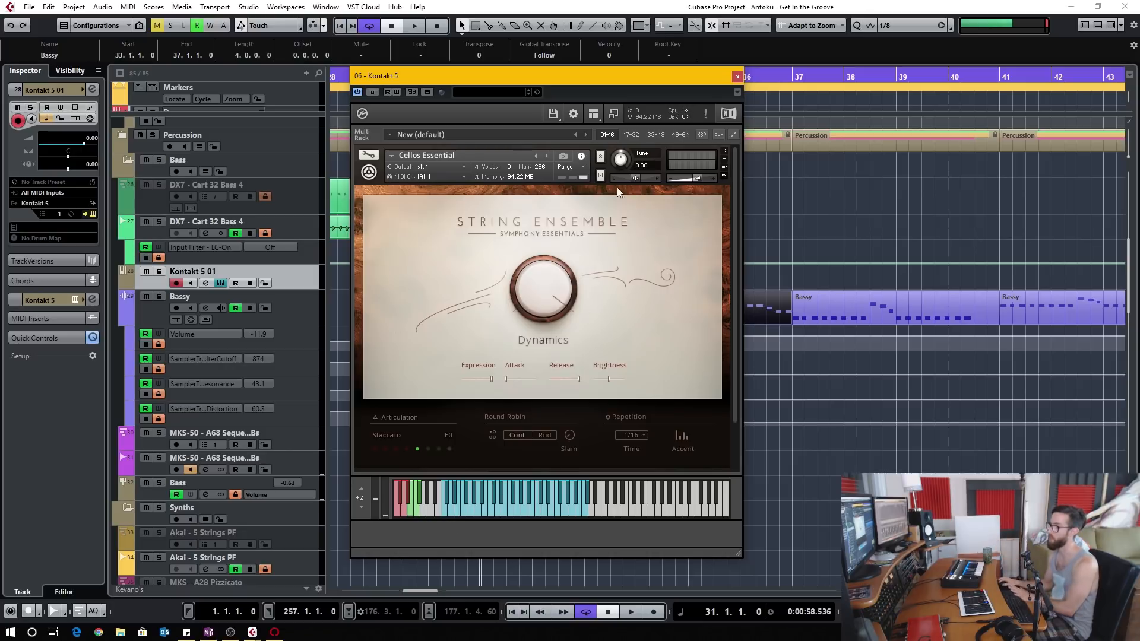
pyautogui.moveTo(513, 520)
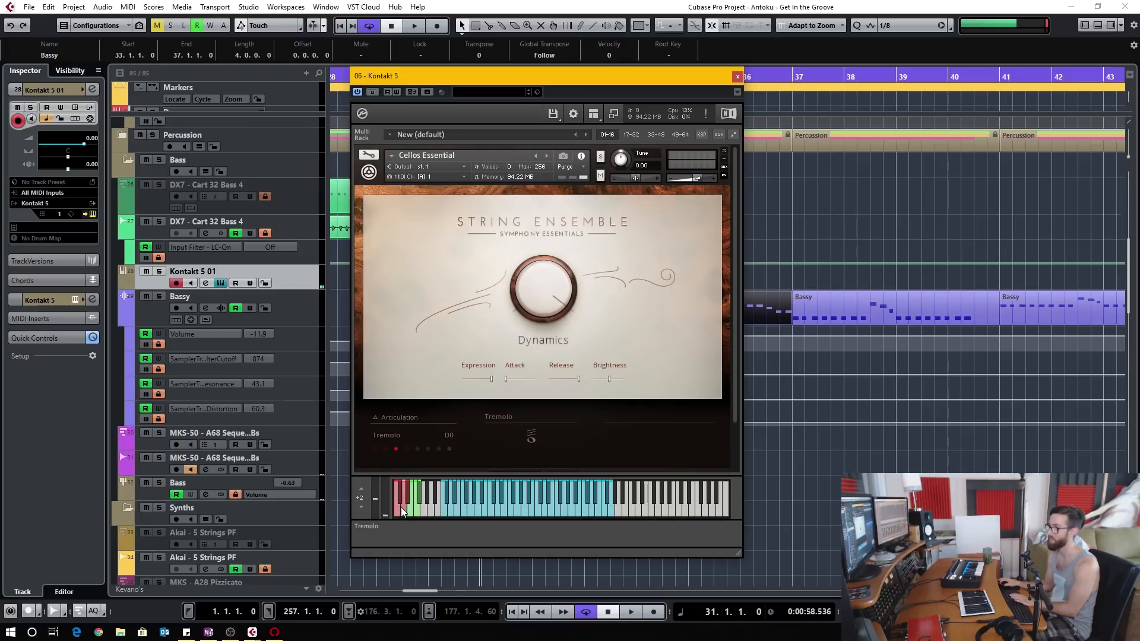
pyautogui.click(413, 513)
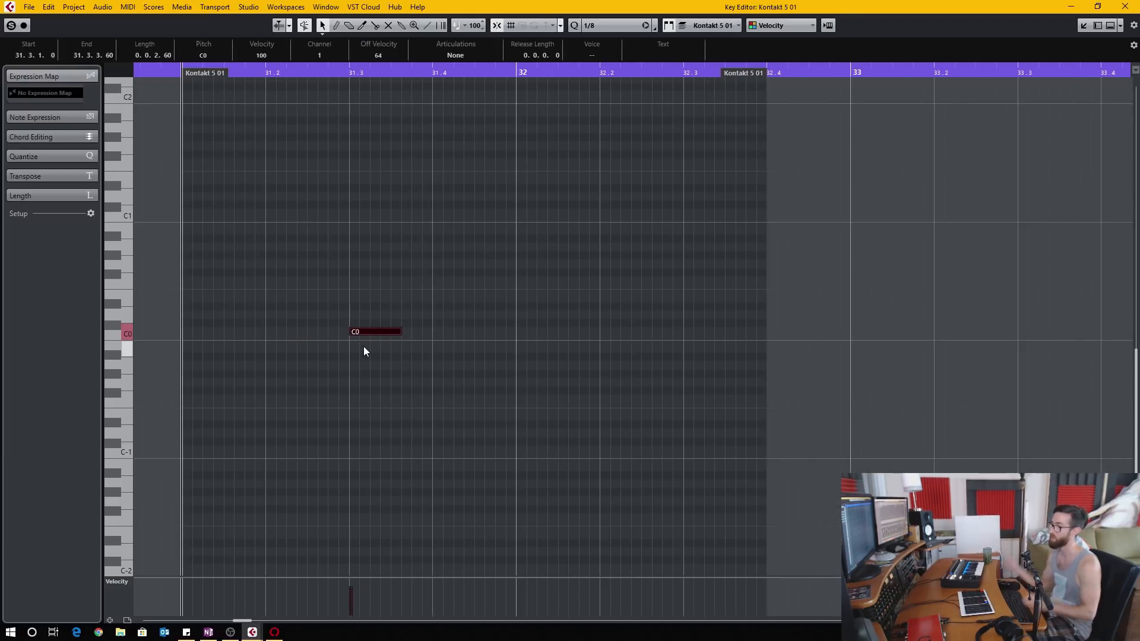
pyautogui.moveTo(91, 497)
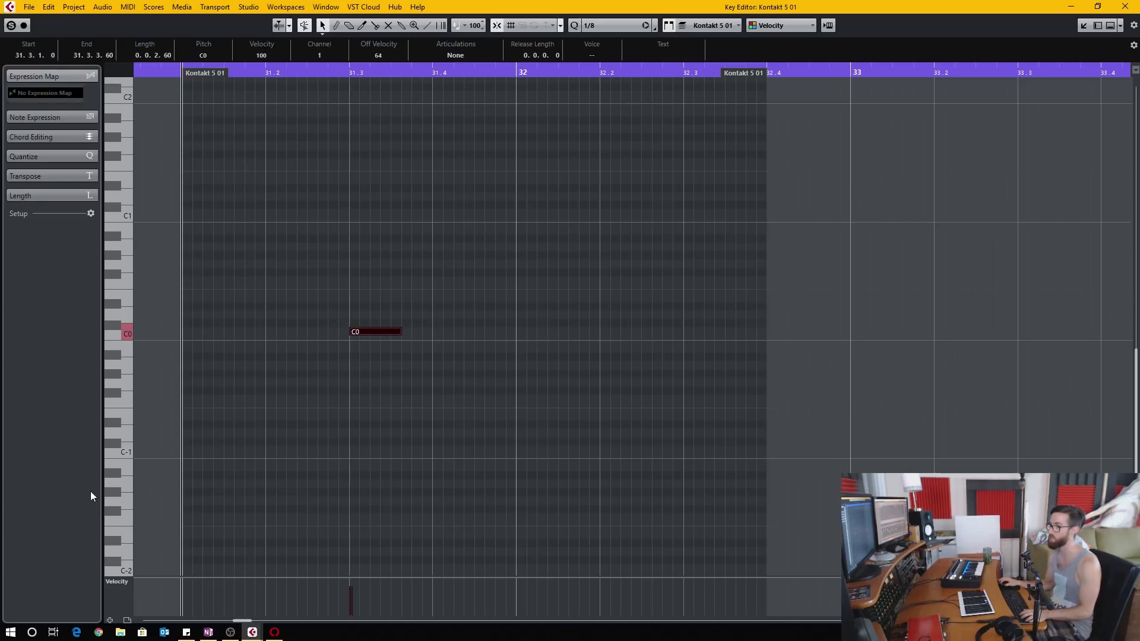
pyautogui.moveTo(109, 575)
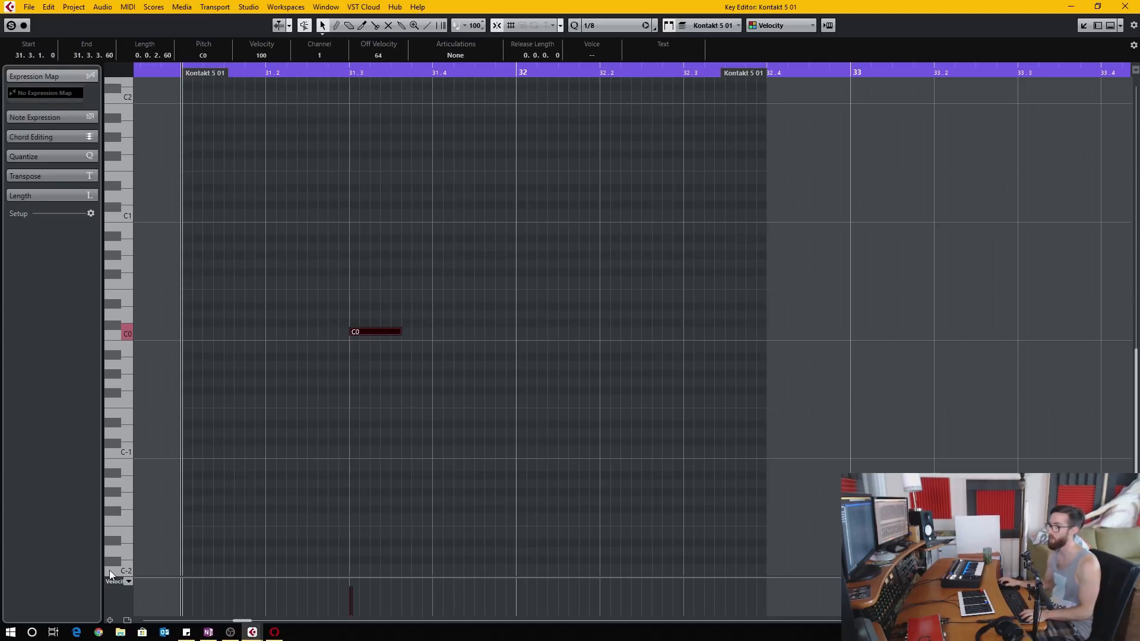
pyautogui.moveTo(484, 582)
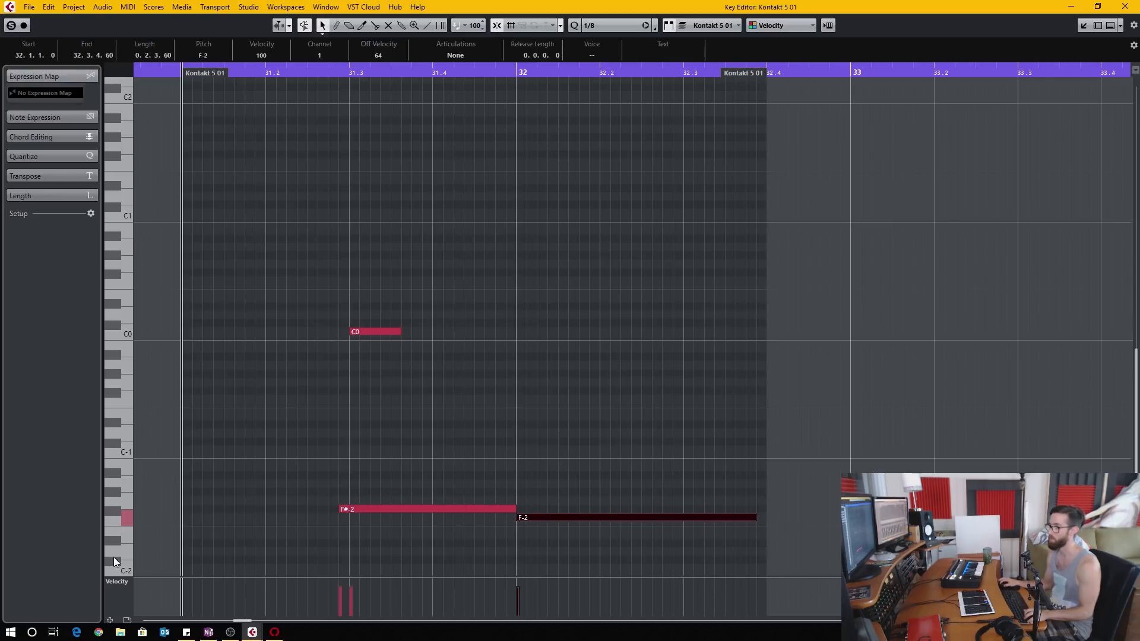
pyautogui.moveTo(119, 506)
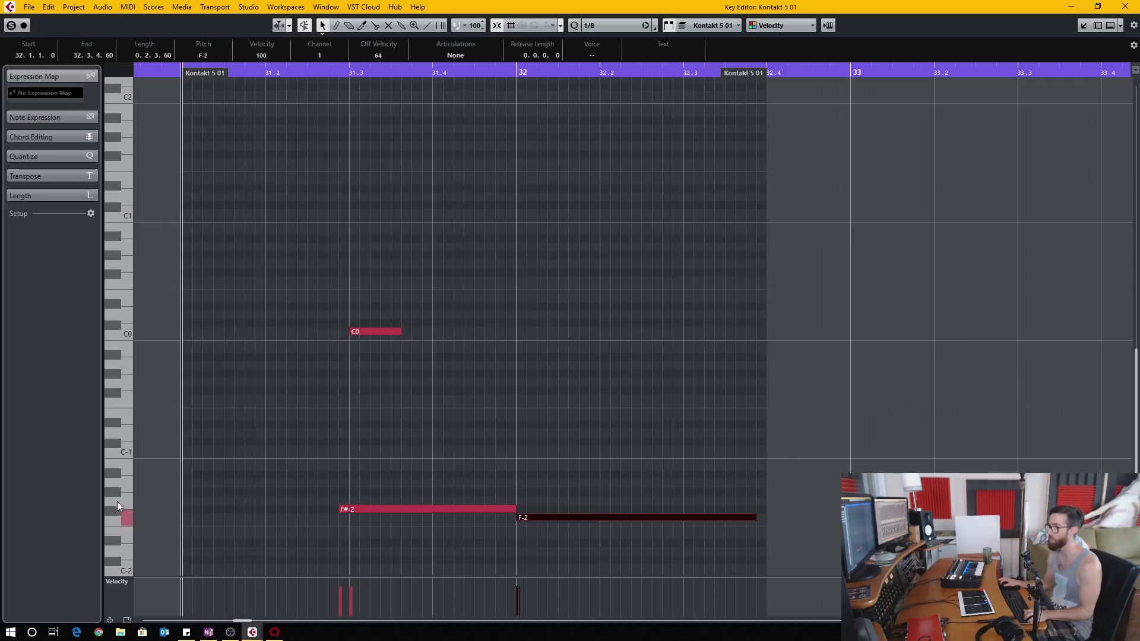
pyautogui.moveTo(125, 578)
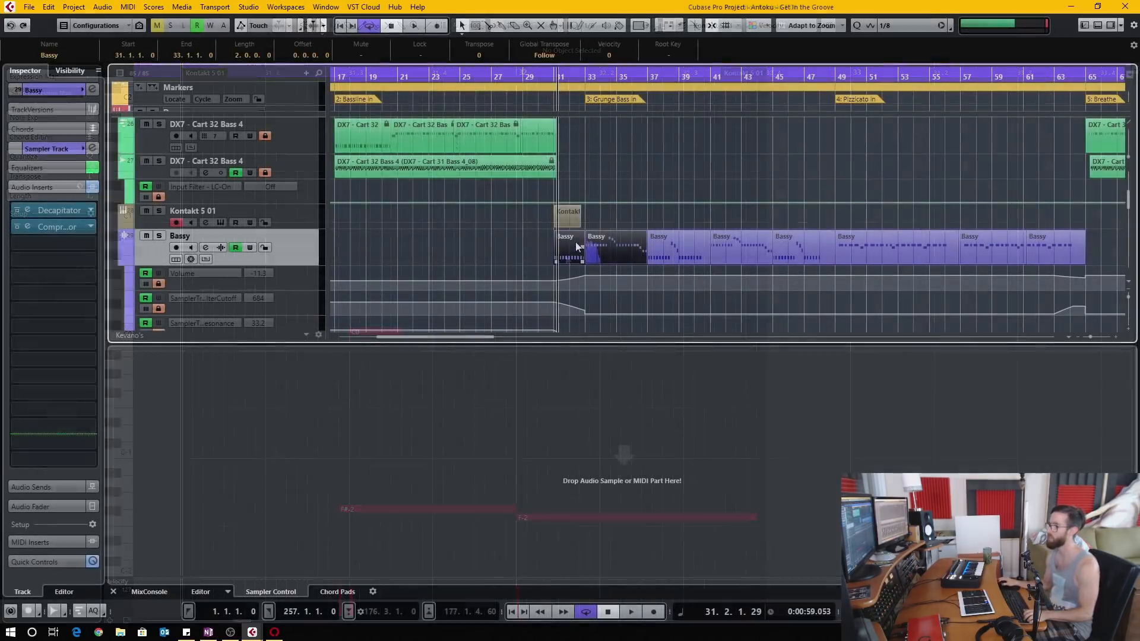
# - Open the Bassy part in the Key Editor for transposing its notes up an octave
pyautogui.doubleClick(596, 246)
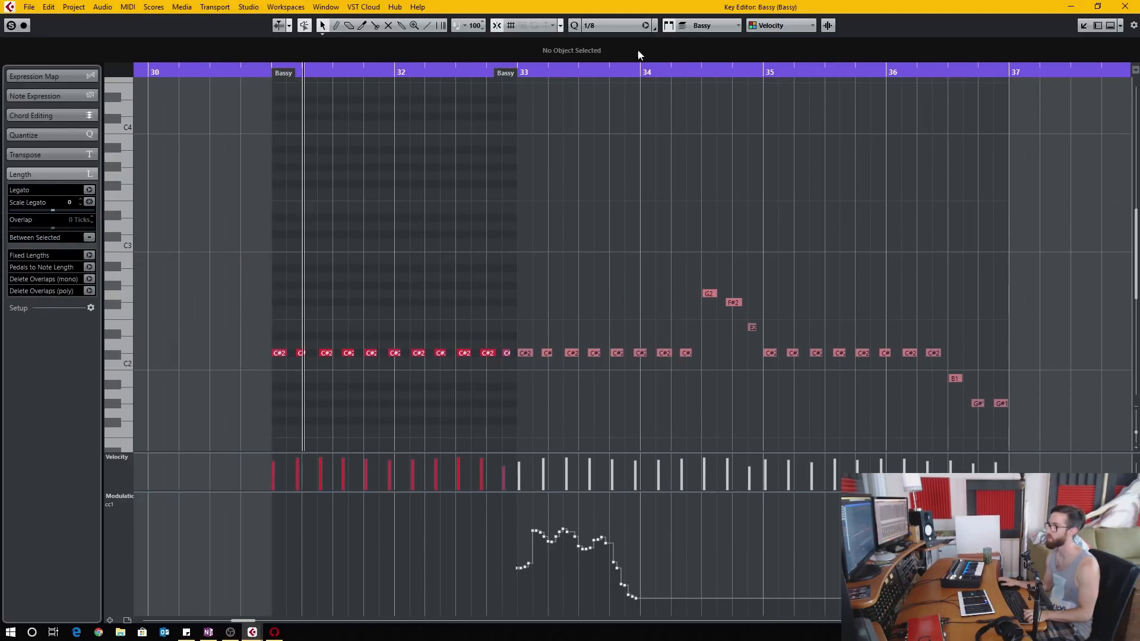
pyautogui.moveTo(589, 275)
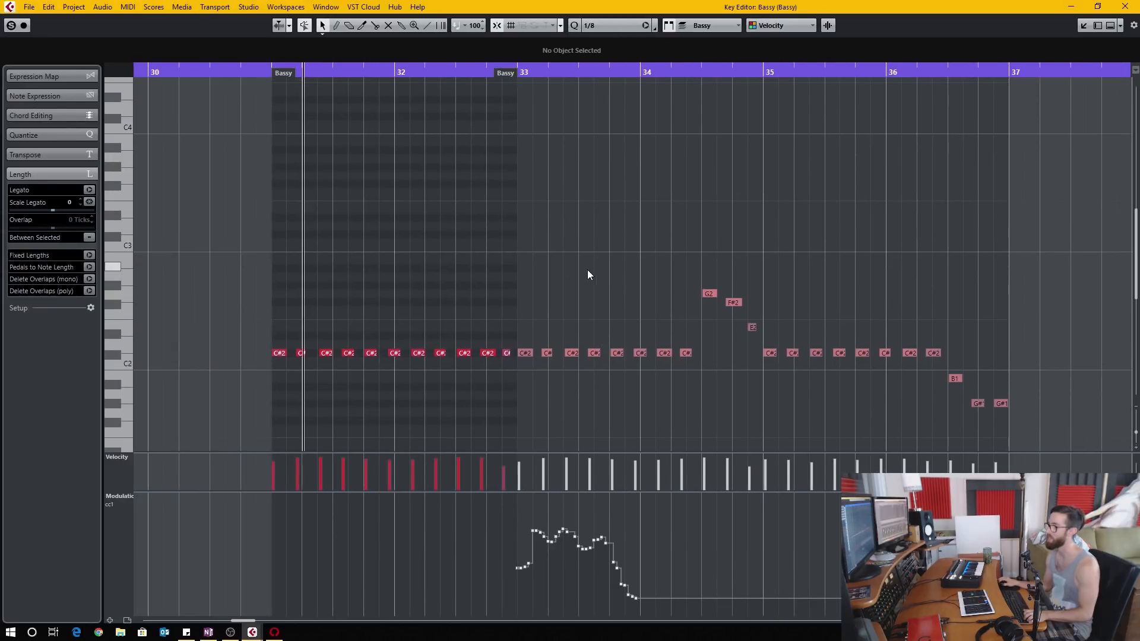
pyautogui.moveTo(872, 203)
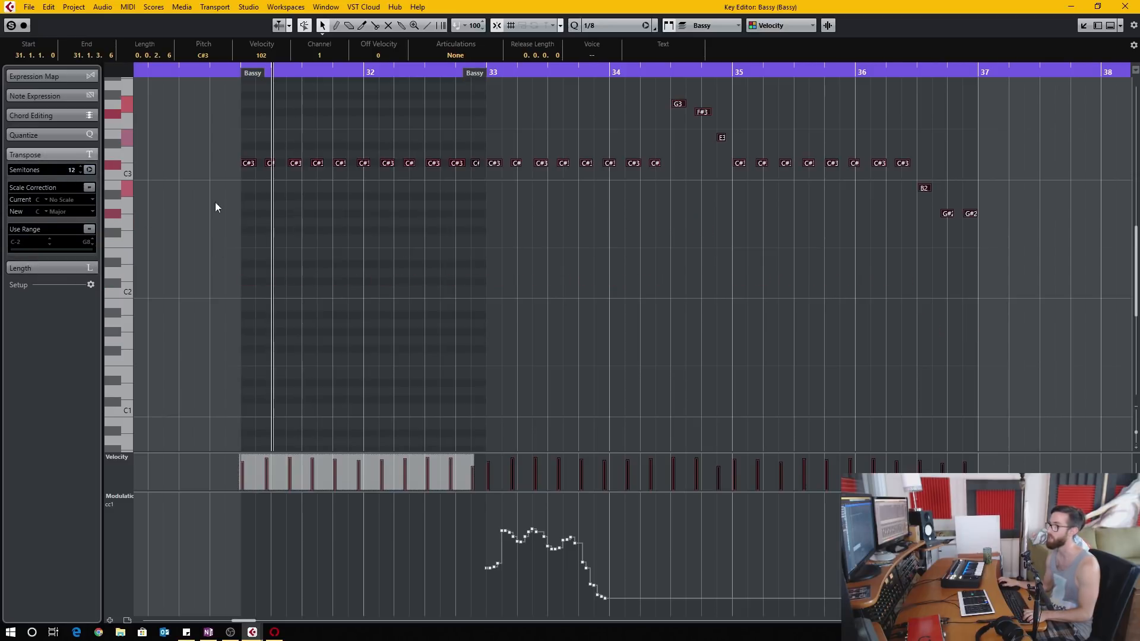
pyautogui.moveTo(784, 363)
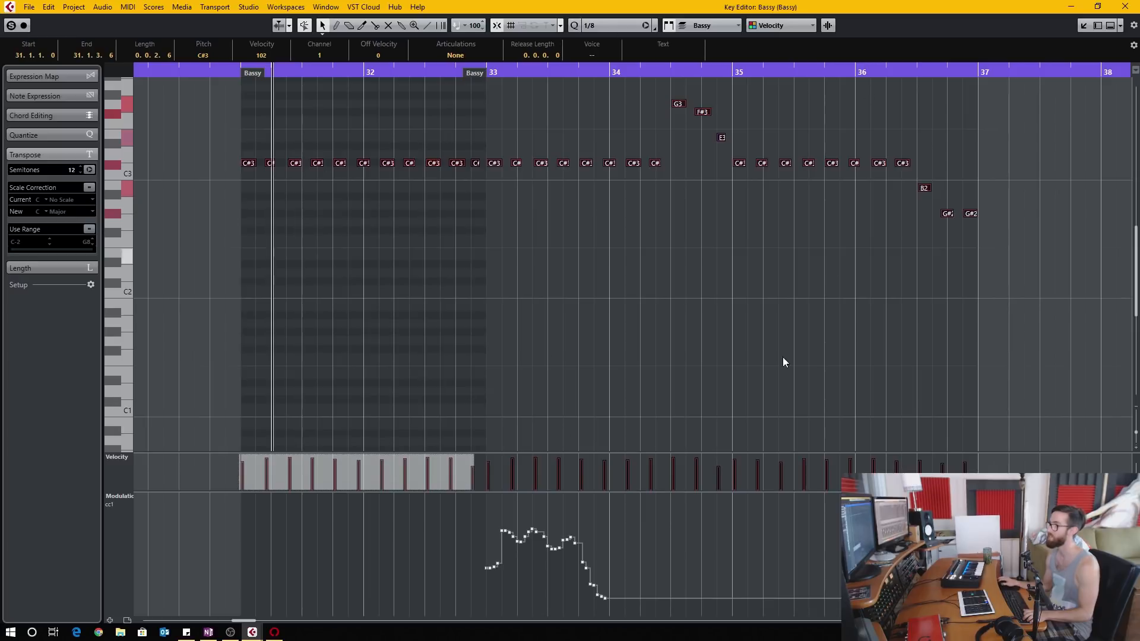
pyautogui.moveTo(747, 346)
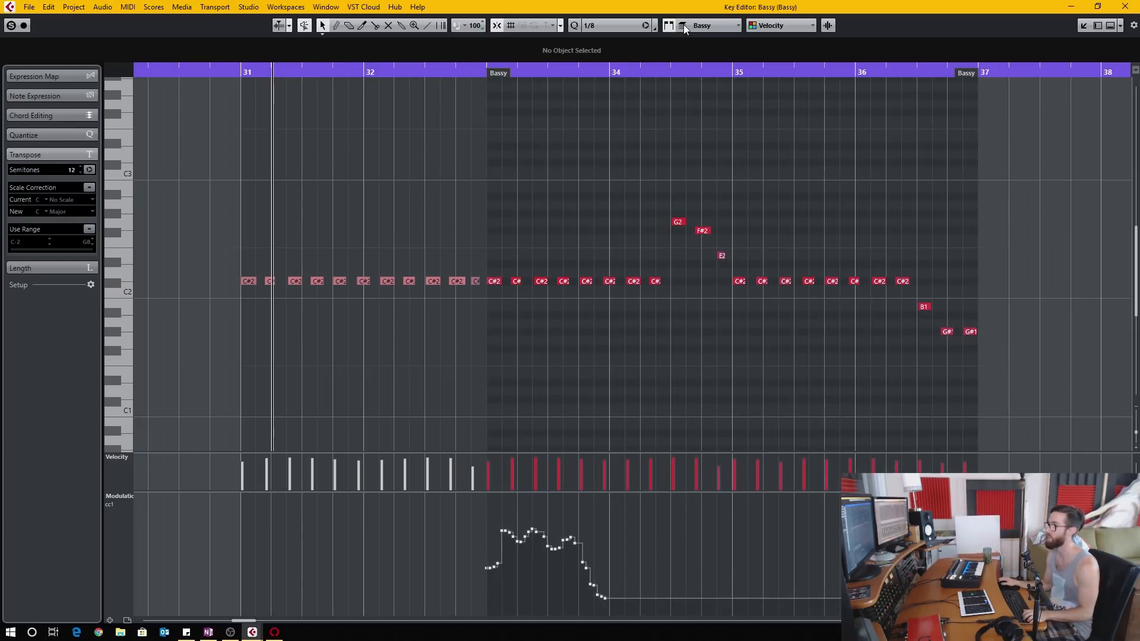
pyautogui.moveTo(683, 25)
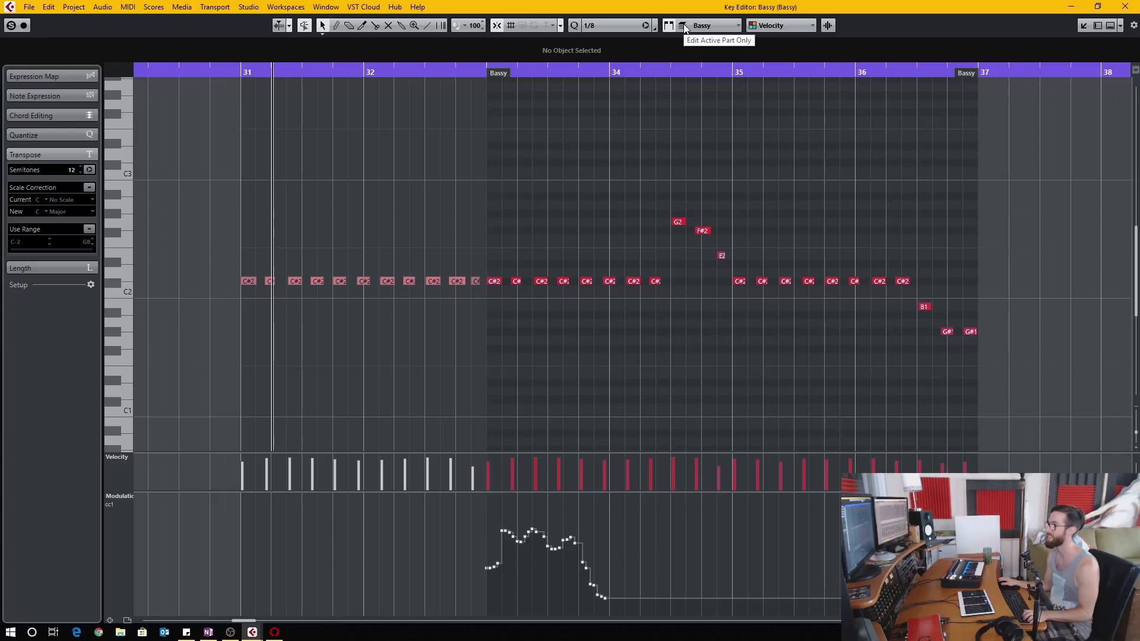
pyautogui.moveTo(630, 95)
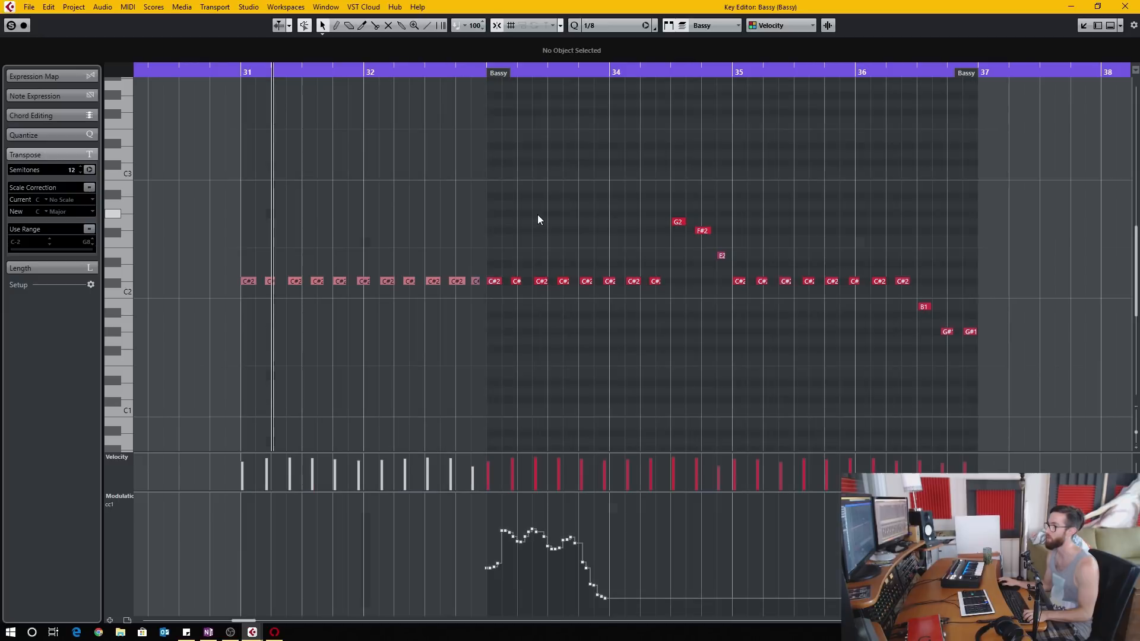
pyautogui.moveTo(416, 376)
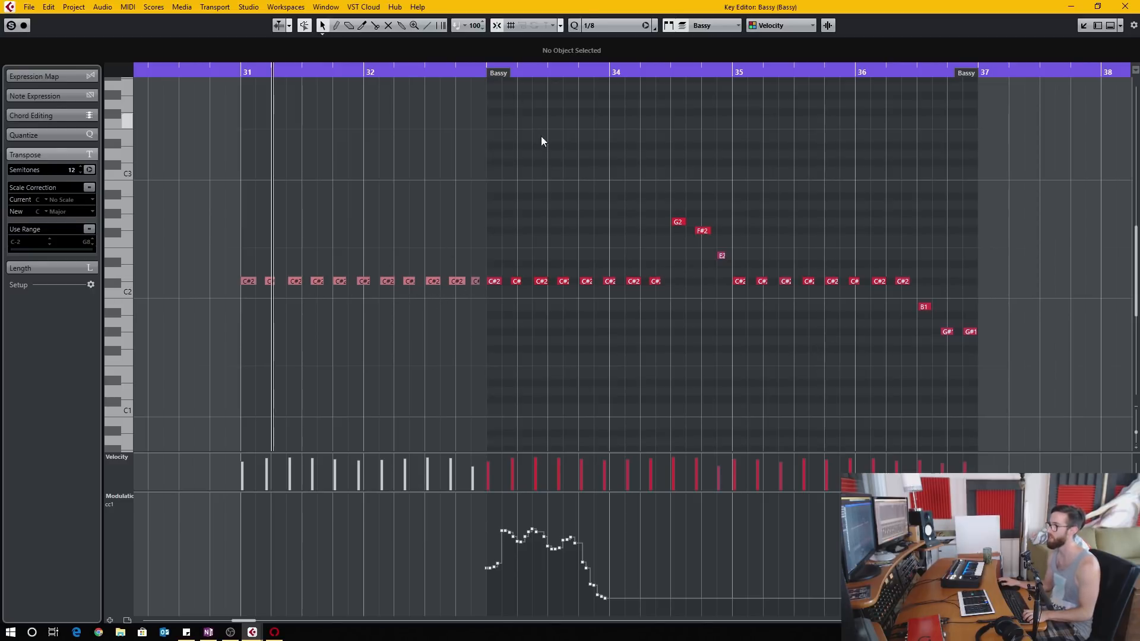
pyautogui.moveTo(676, 326)
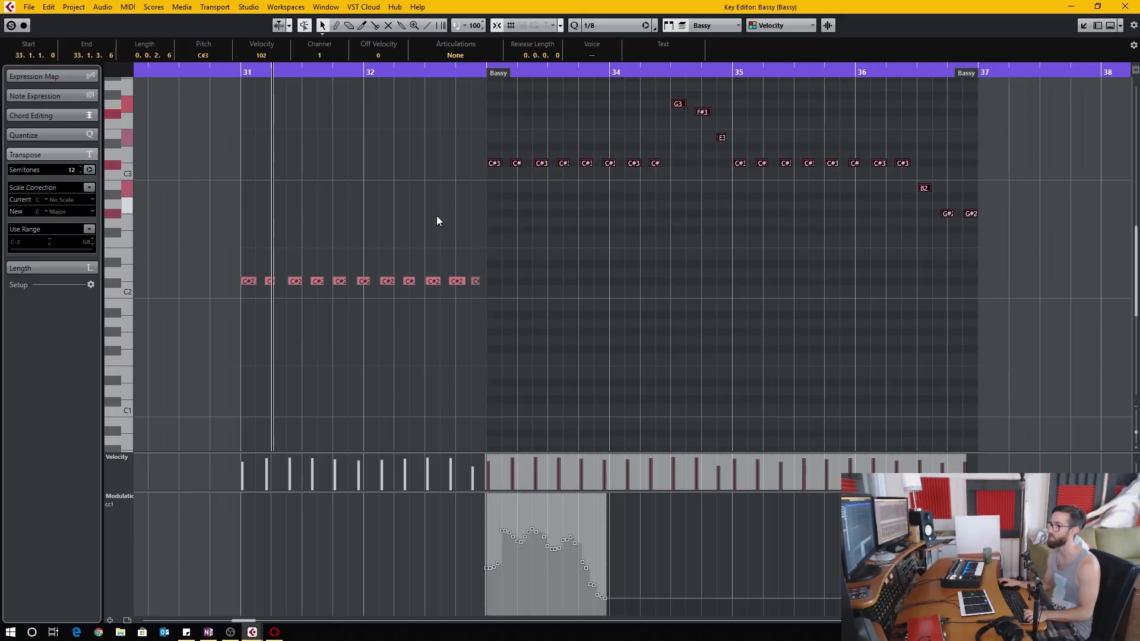
# - Scroll the arrangement to the Bassy and Kontakt 5 01 parts near bar 31
pyautogui.scroll(-3)
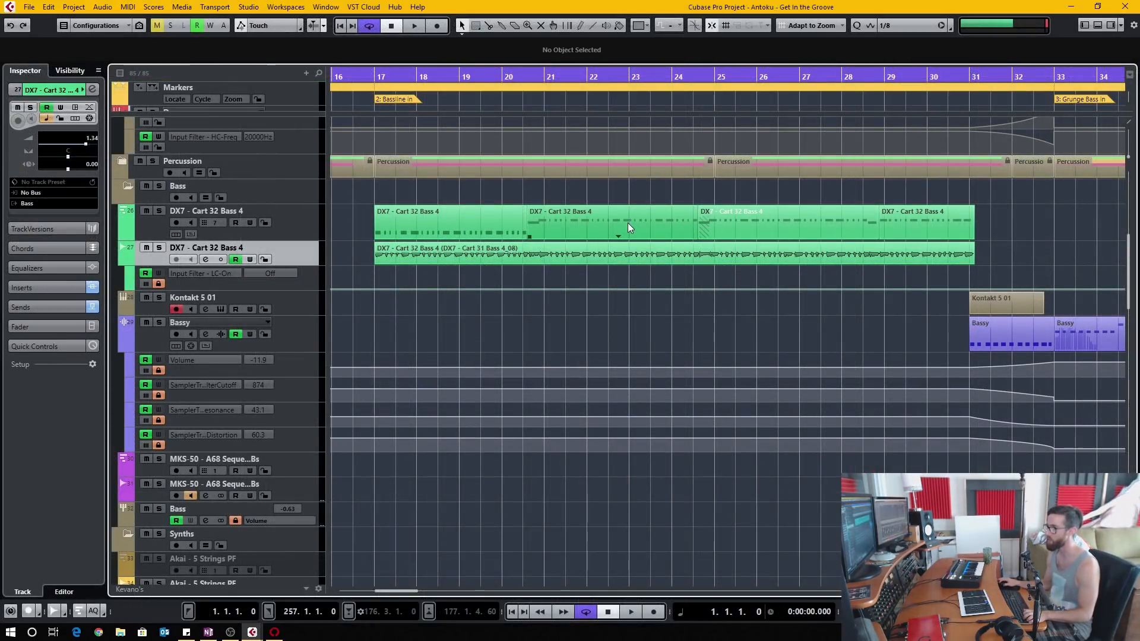
# - Open the DX7 - Cart 32 Bass 4 part's notes and velocities in the note editor
pyautogui.doubleClick(610, 222)
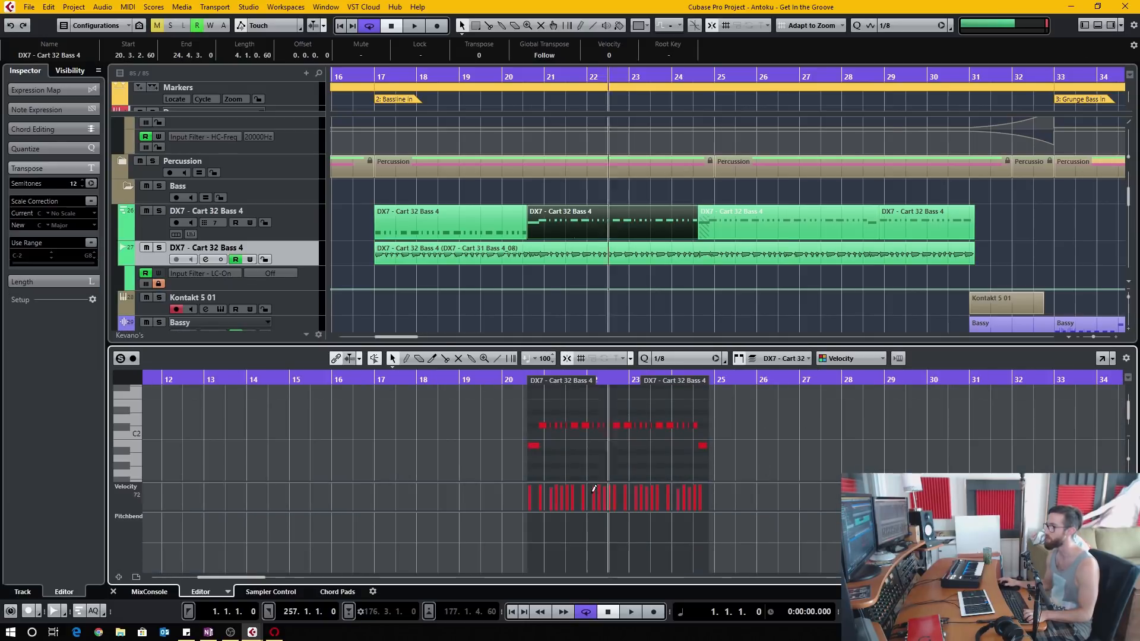
pyautogui.moveTo(646, 320)
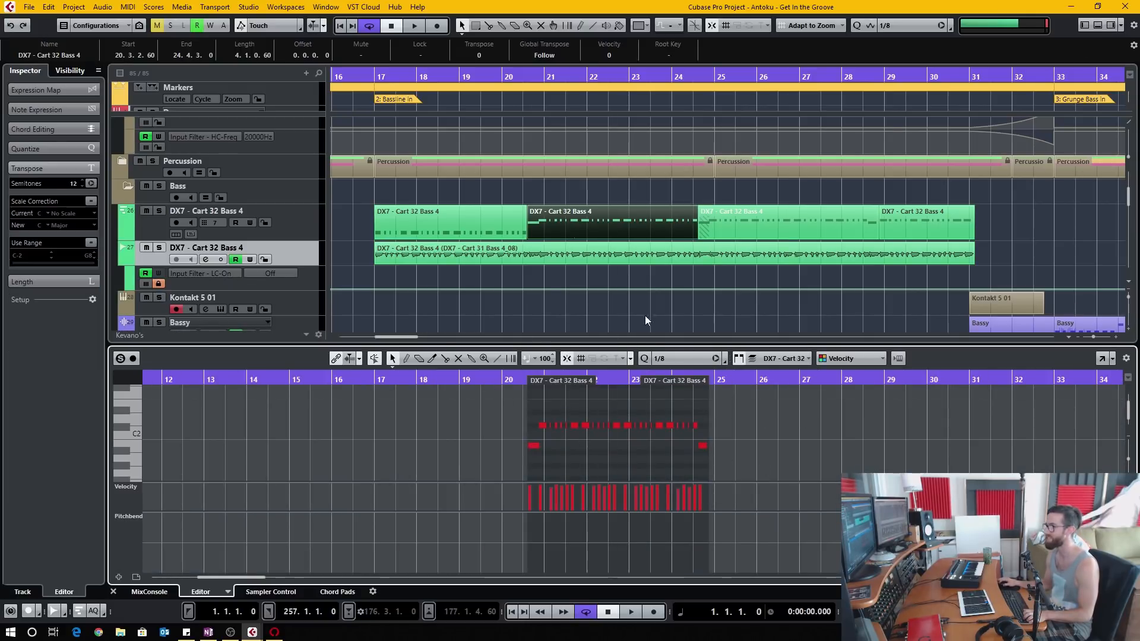
pyautogui.moveTo(455, 449)
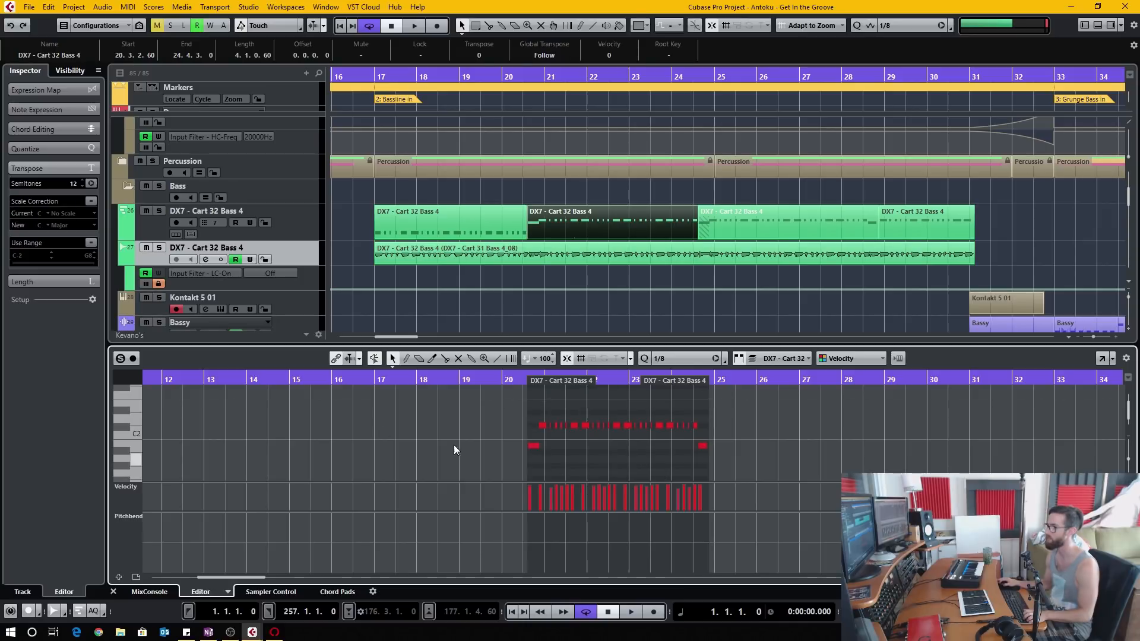
pyautogui.moveTo(768, 424)
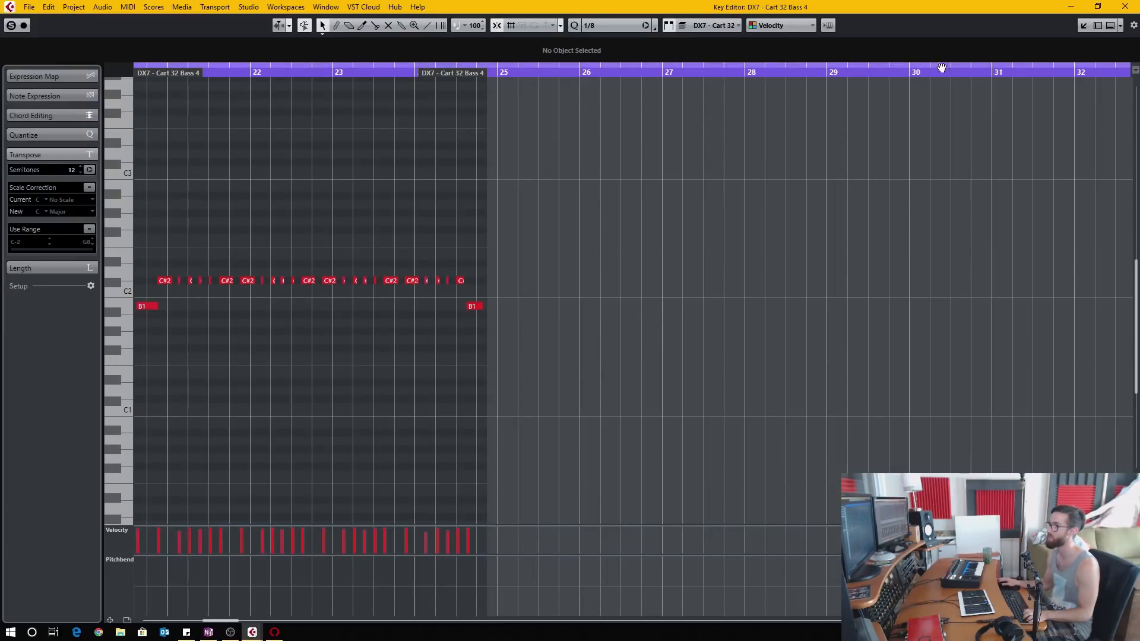
pyautogui.moveTo(58, 62)
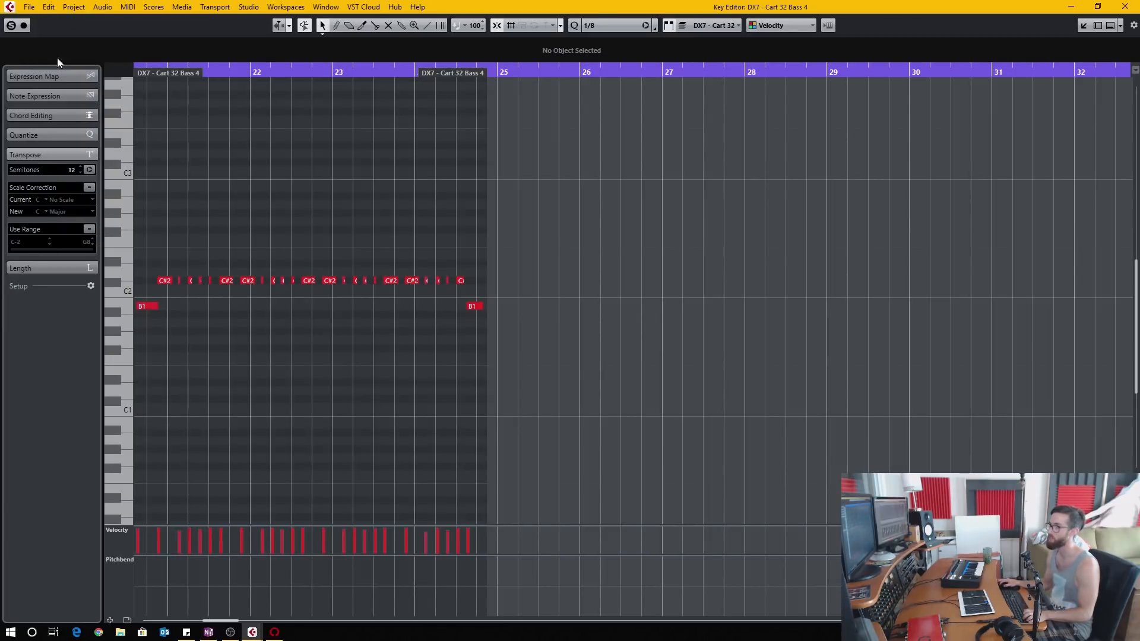
pyautogui.moveTo(825, 50)
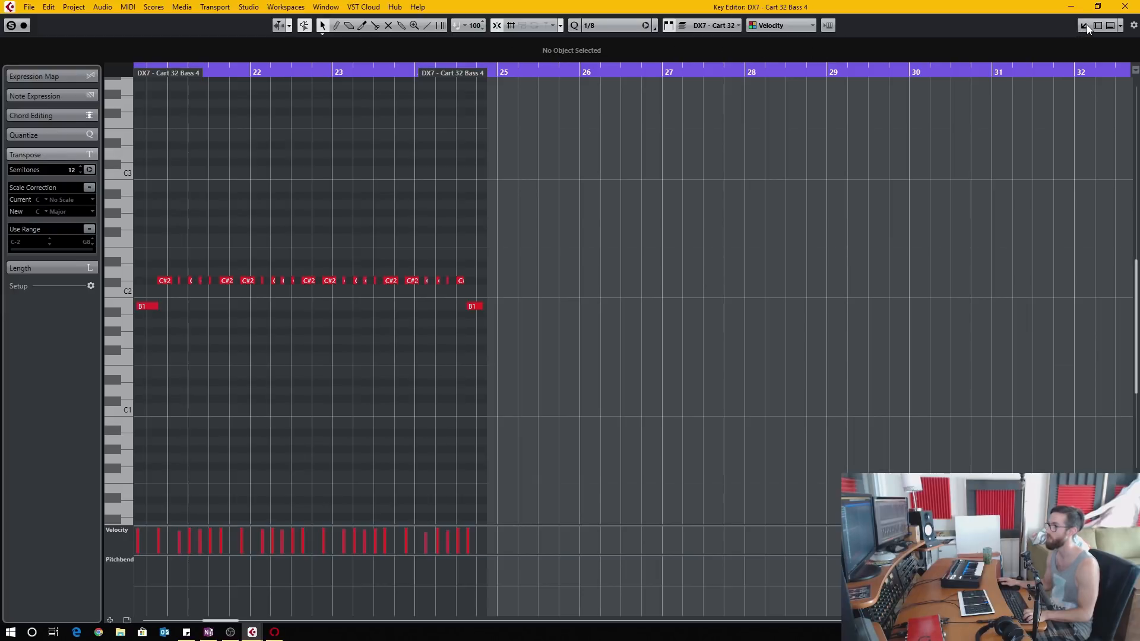
pyautogui.moveTo(1084, 25)
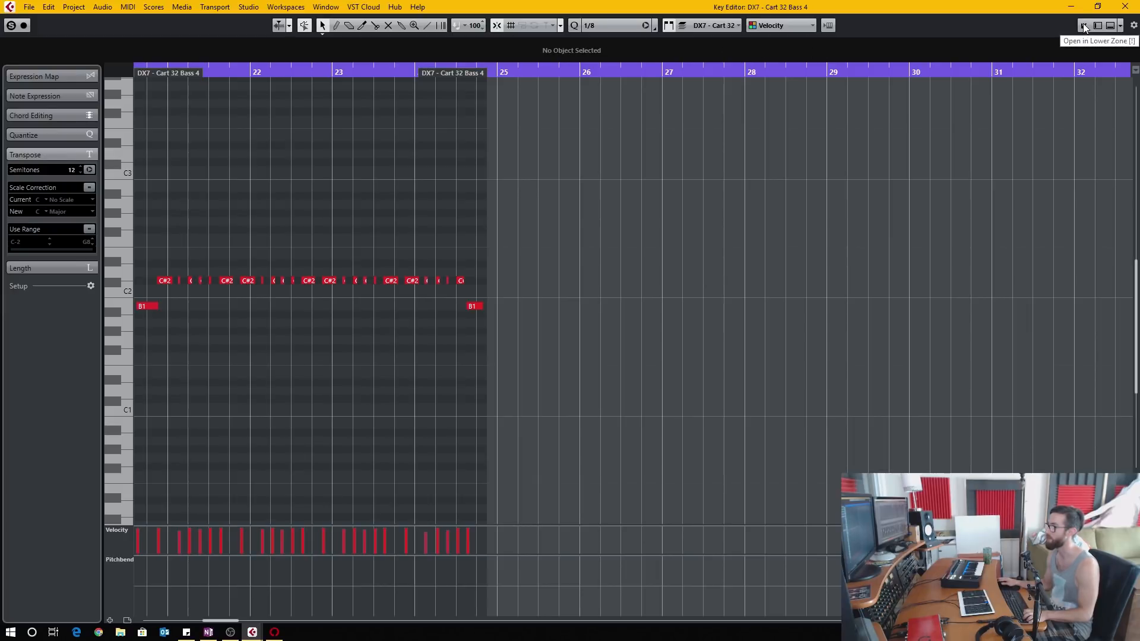
# - Dock the editor in the Lower Zone and open the DX7 - Cart 31 Bass 4_08 audio take's waveform
pyautogui.click(1083, 25)
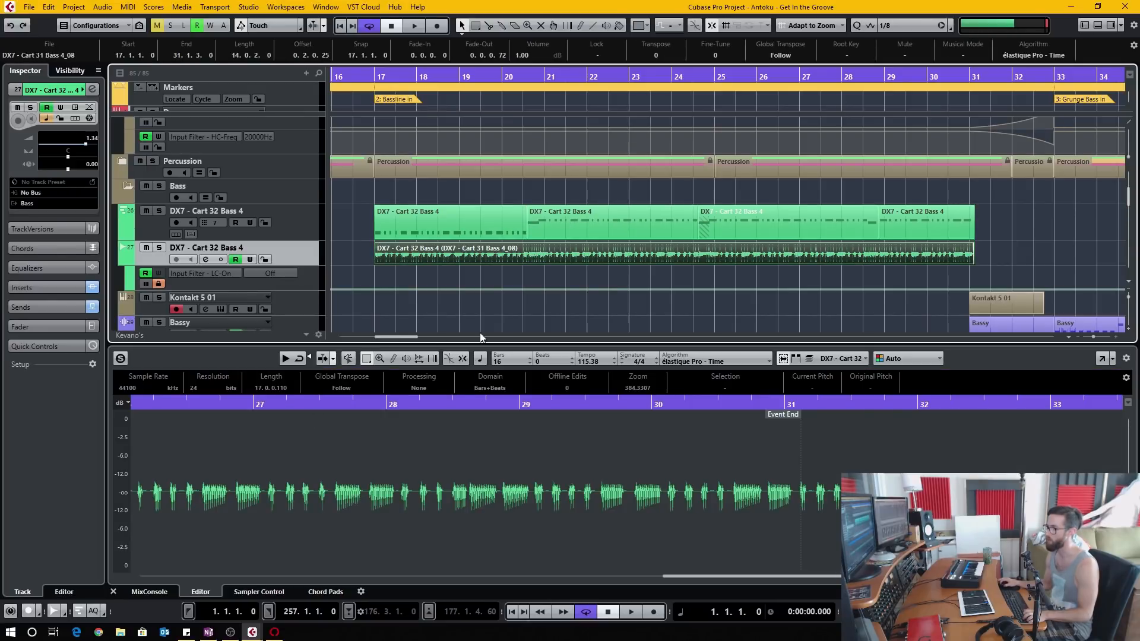
pyautogui.doubleClick(582, 221)
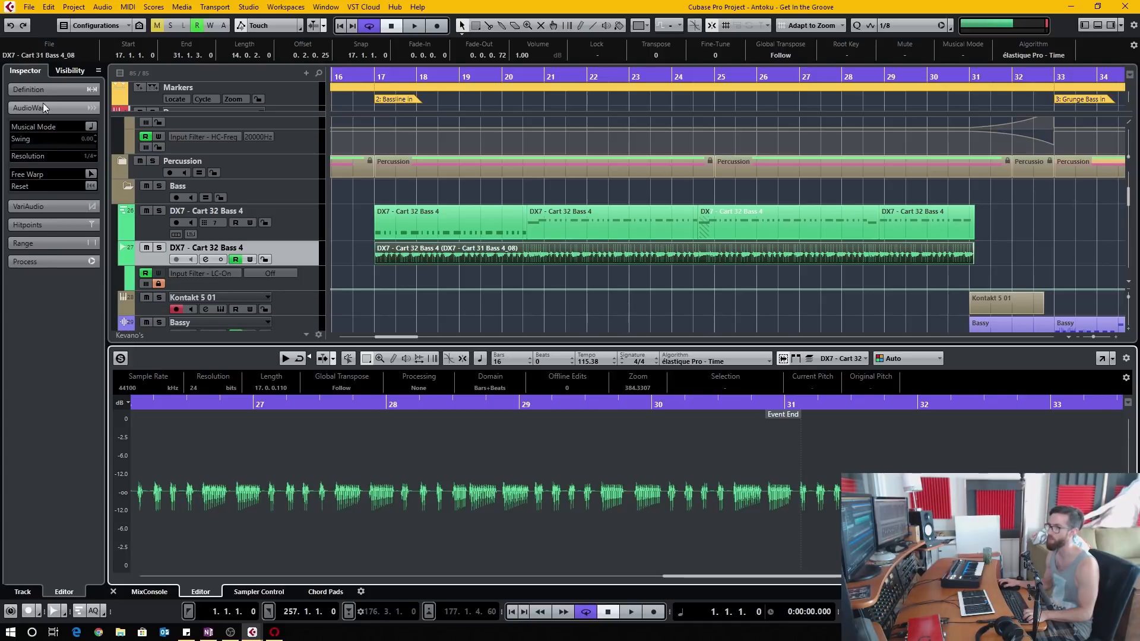
pyautogui.click(27, 144)
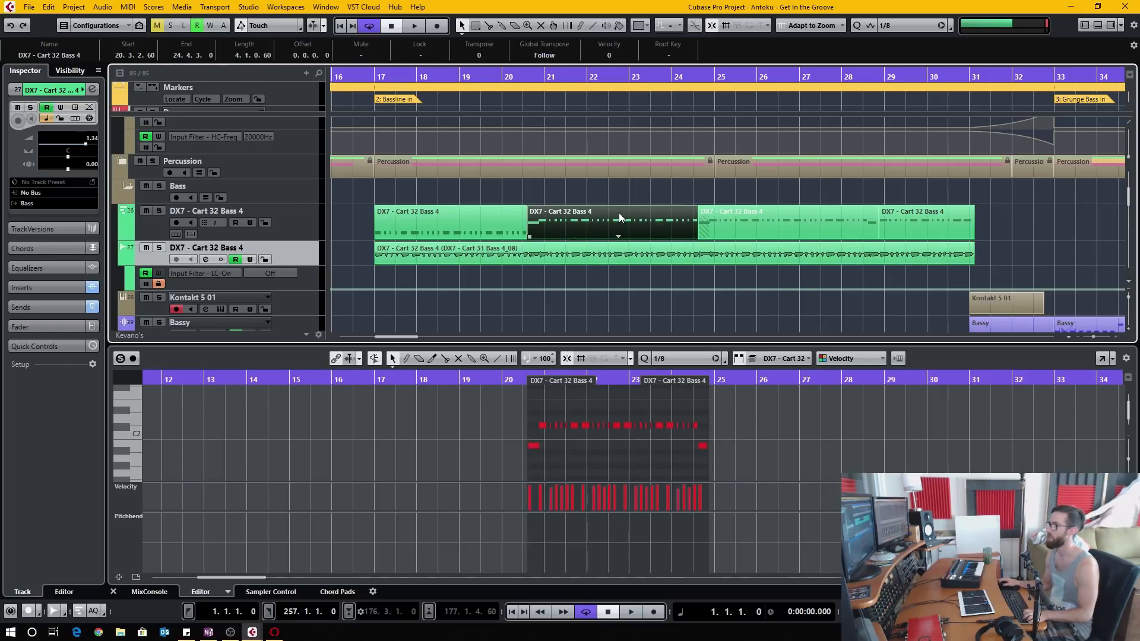
pyautogui.moveTo(615, 238)
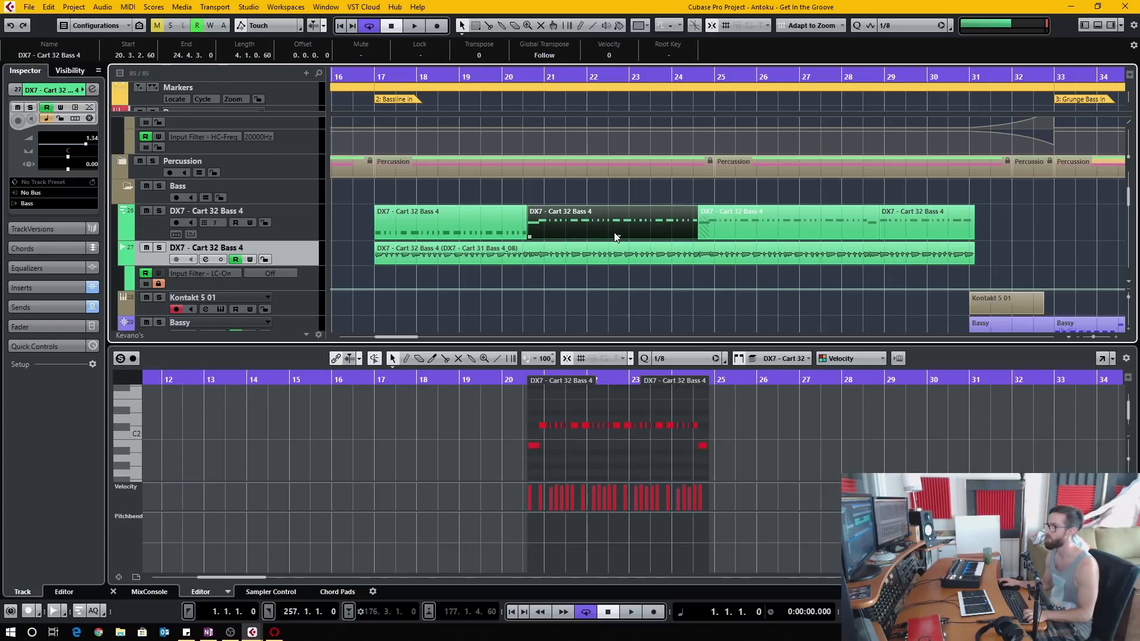
pyautogui.moveTo(826, 180)
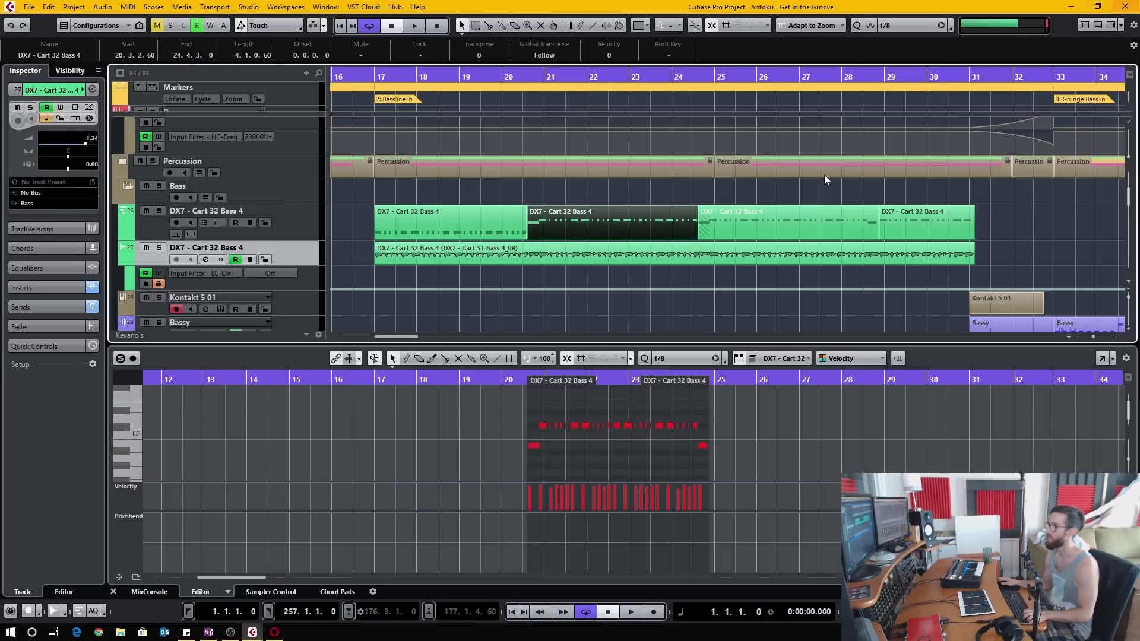
pyautogui.moveTo(703, 282)
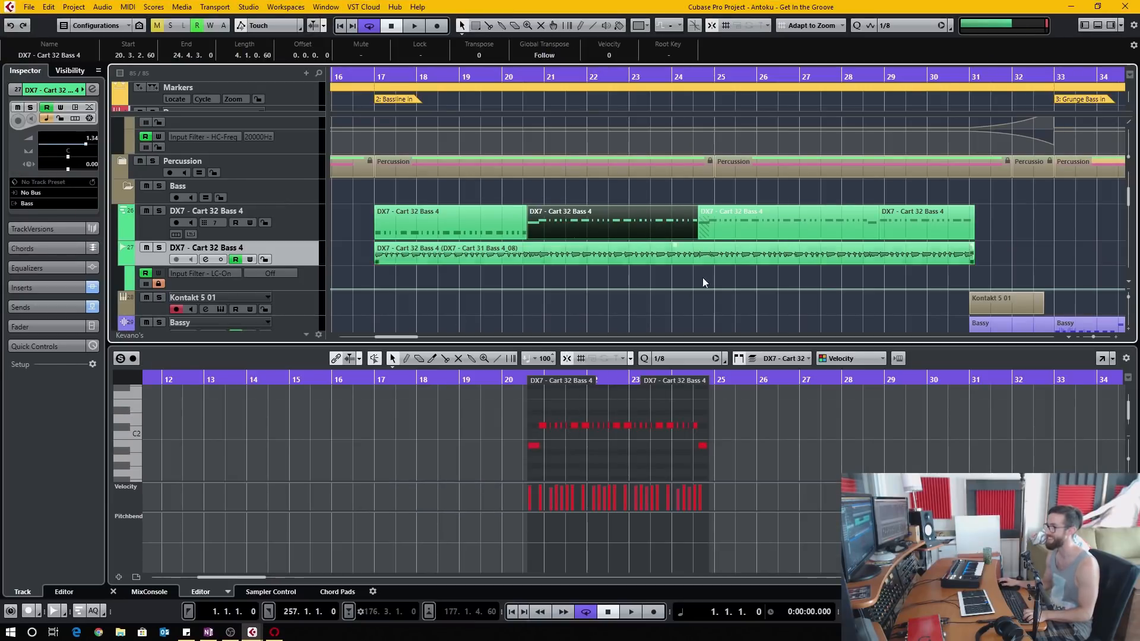
pyautogui.moveTo(589, 305)
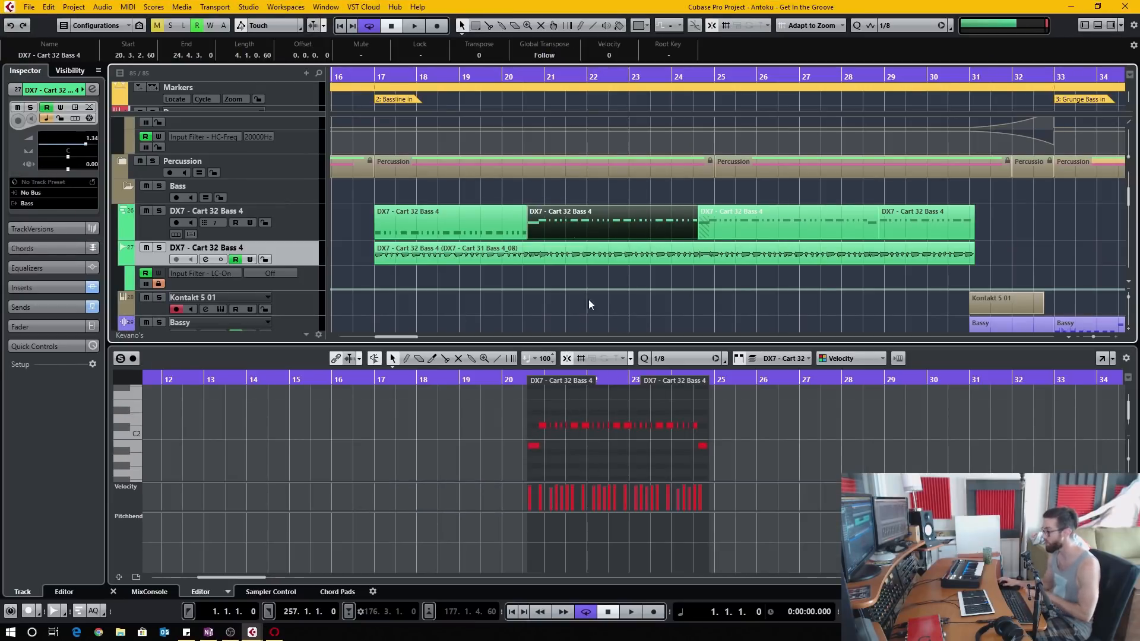
pyautogui.moveTo(627, 452)
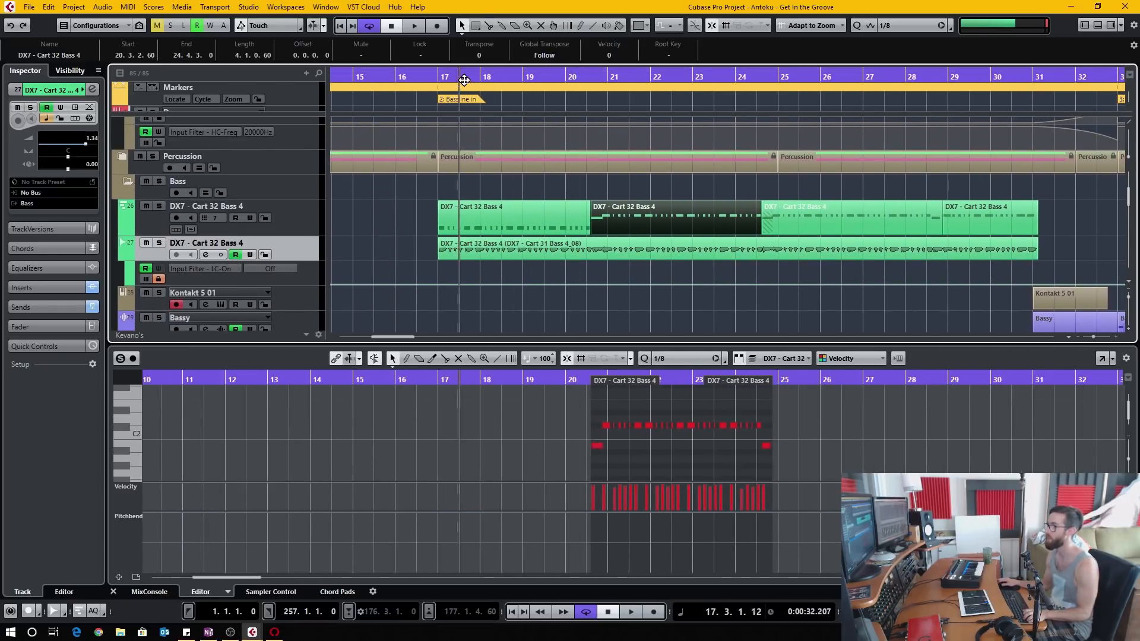
# - Select the DX7 - Cart 32 Bass 4 part so its notes appear in the Lower Zone Key Editor
pyautogui.click(500, 76)
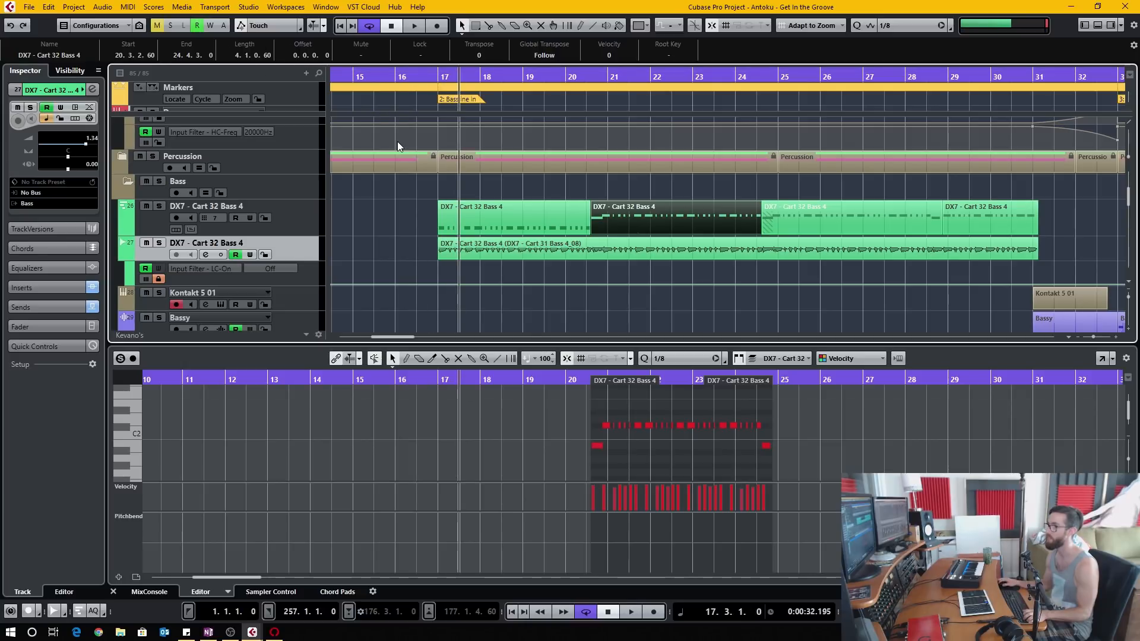
pyautogui.click(413, 25)
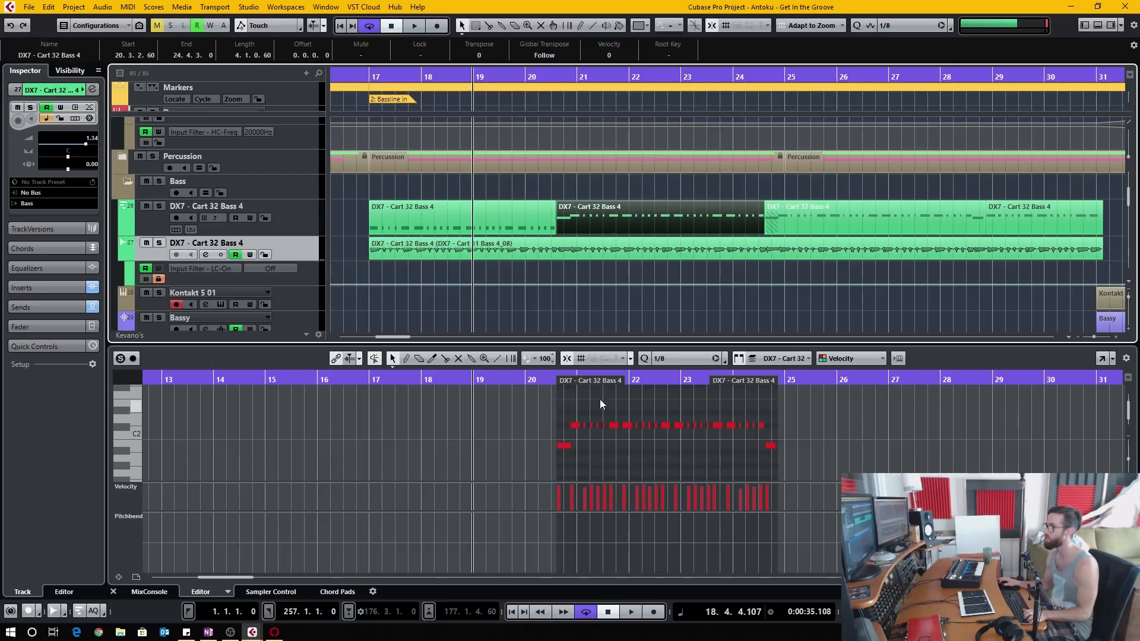
pyautogui.moveTo(669, 228)
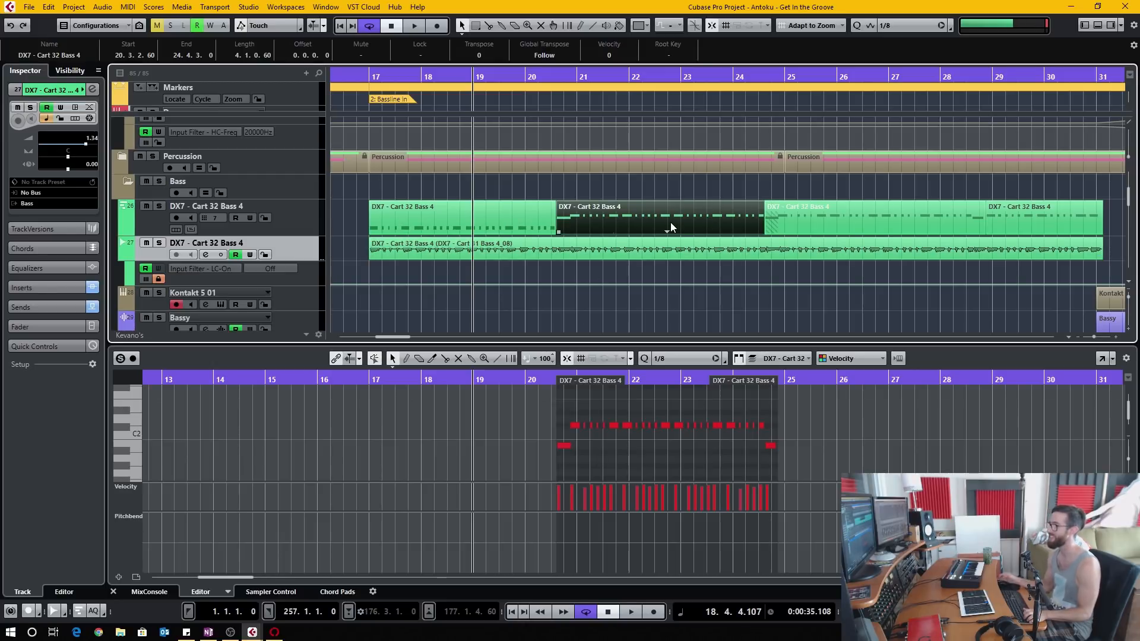
pyautogui.moveTo(662, 222)
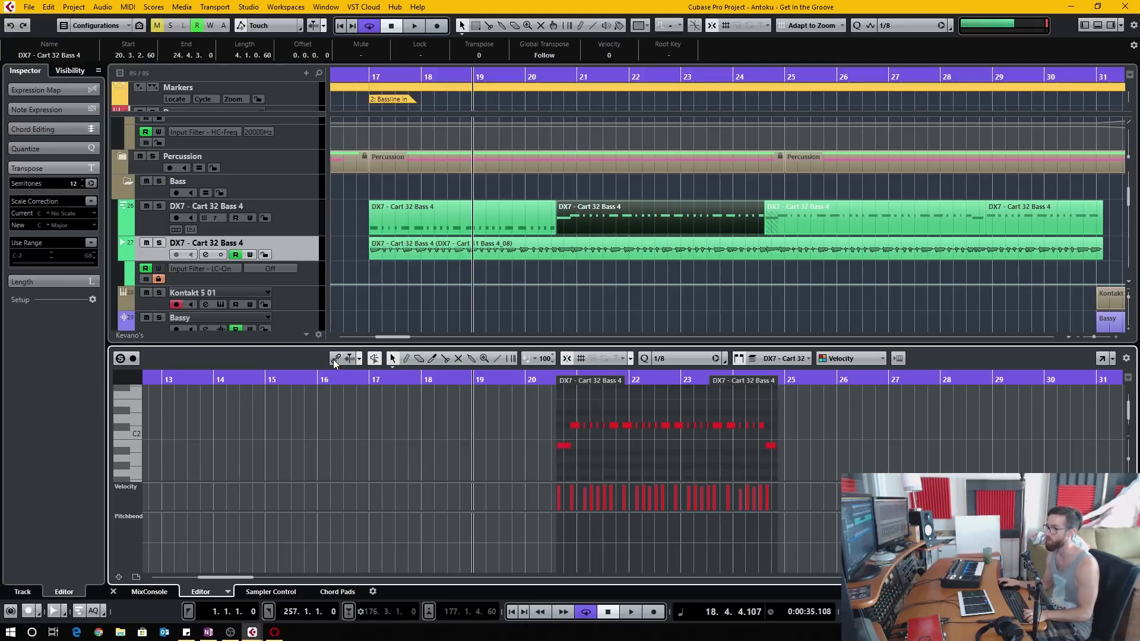
# - Navigate to the later DX7 Bass 4 and Bassy parts so the docked editor shows notes across bars 25–51
pyautogui.hscroll(-3)
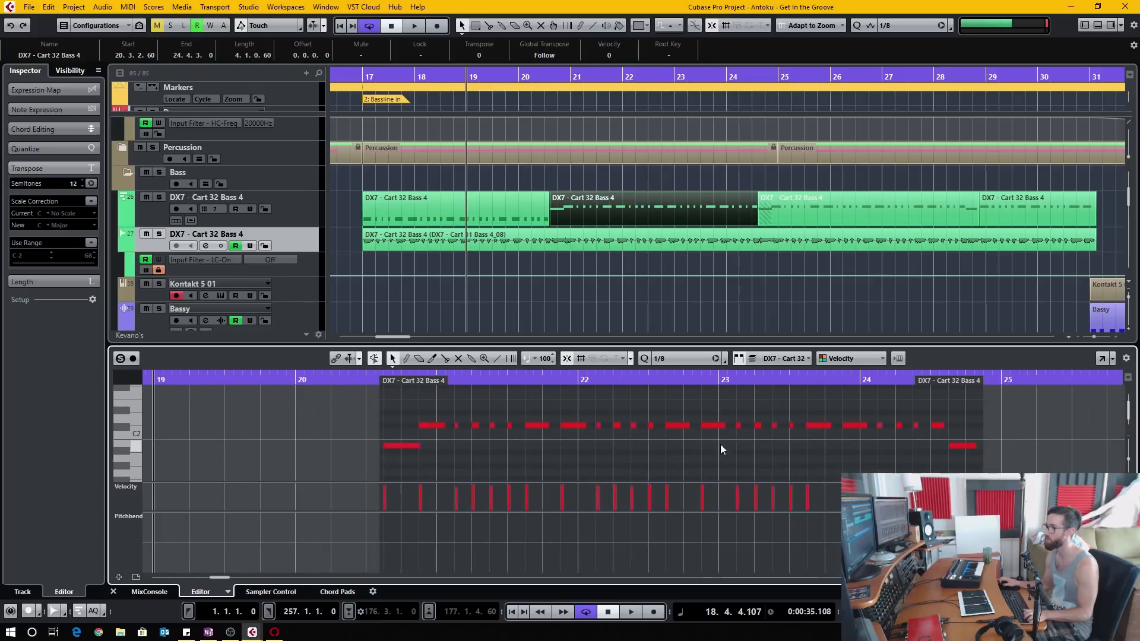
pyautogui.hscroll(3)
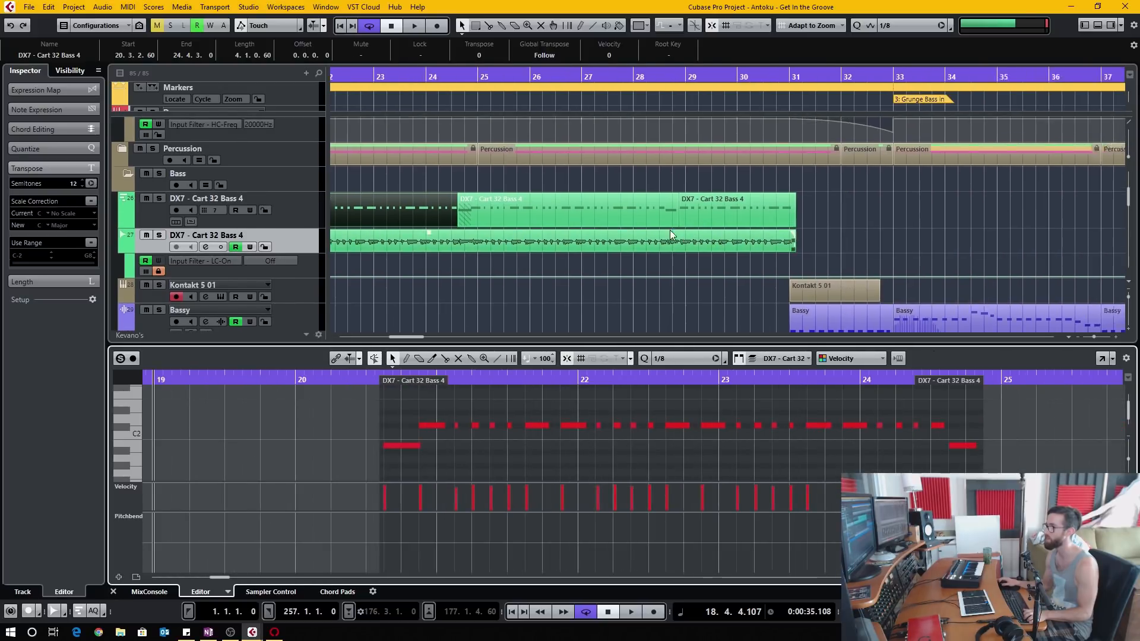
pyautogui.hscroll(3)
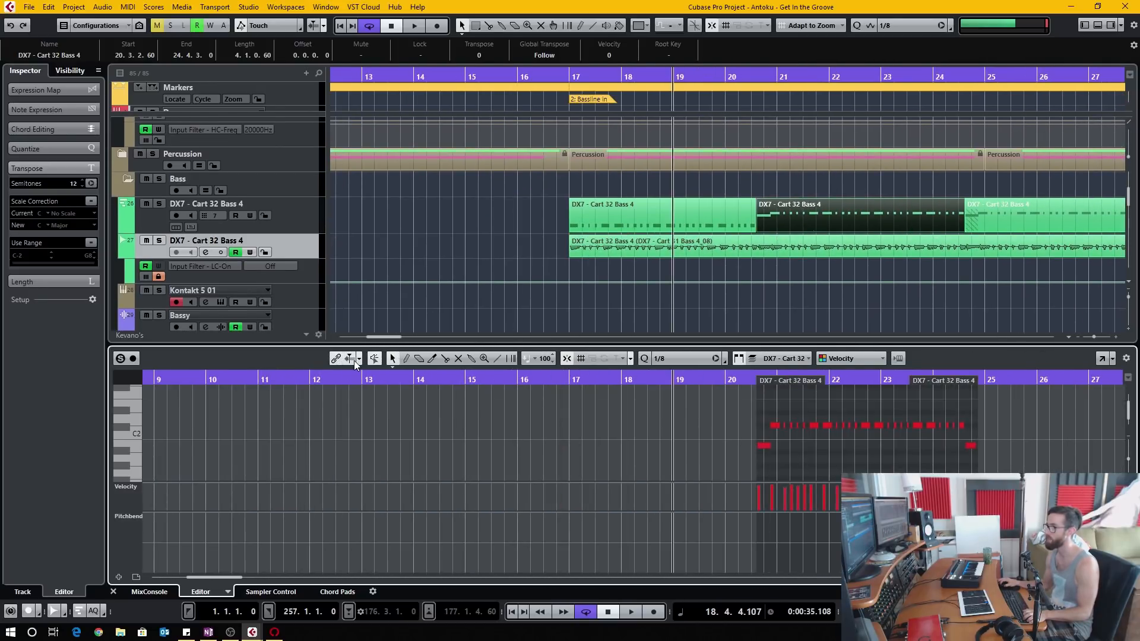
pyautogui.hscroll(-3)
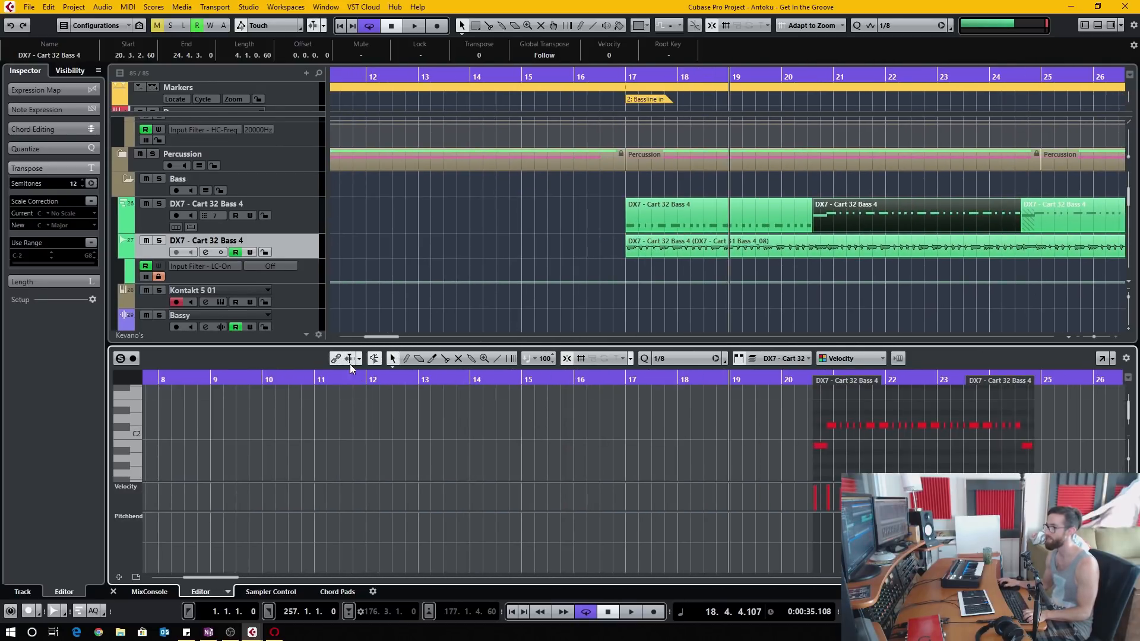
pyautogui.click(413, 25)
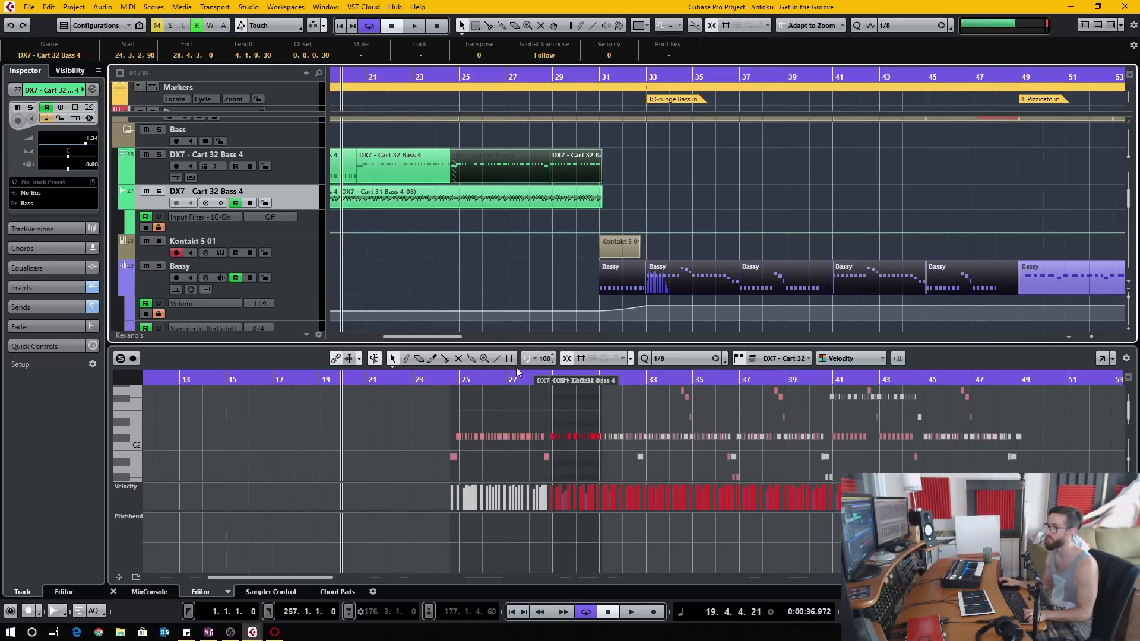
pyautogui.moveTo(873, 277)
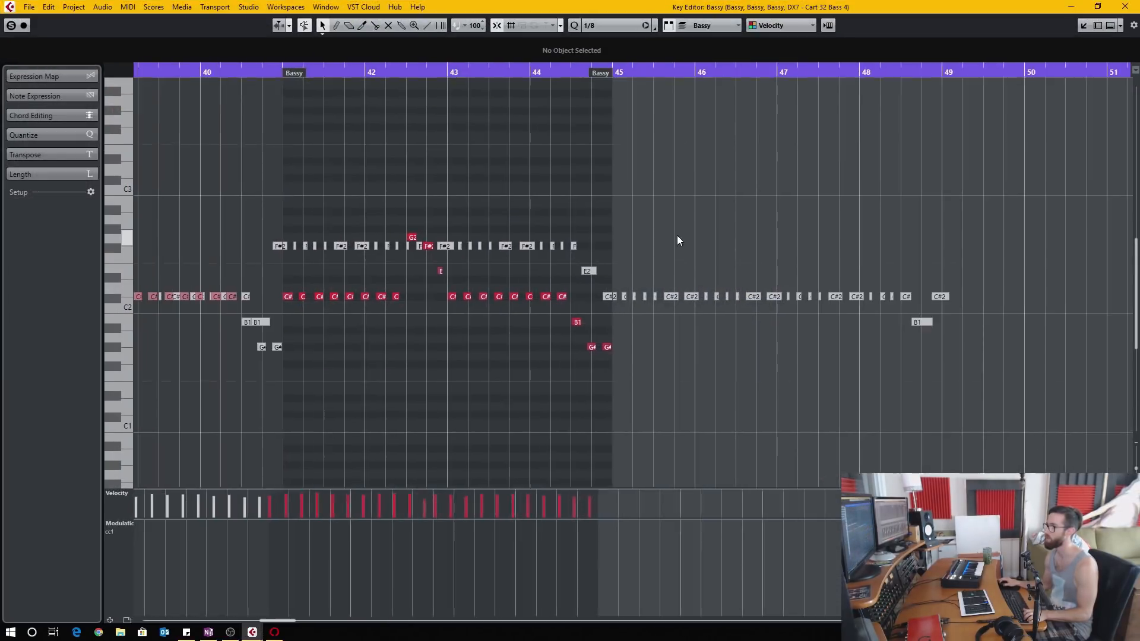
pyautogui.hscroll(-3)
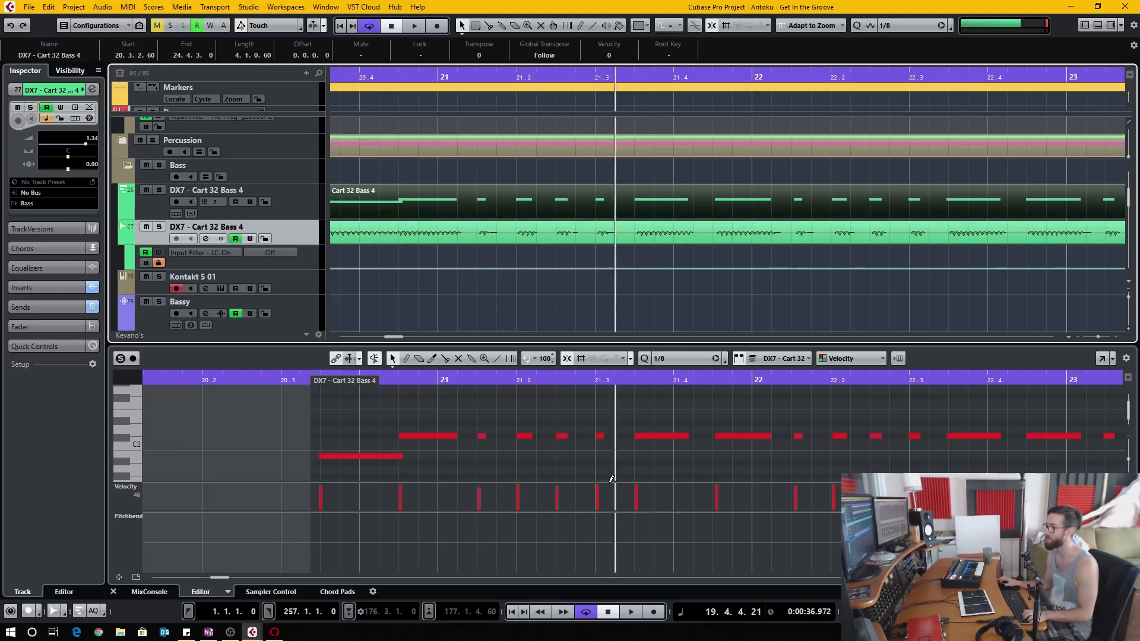
pyautogui.moveTo(898, 328)
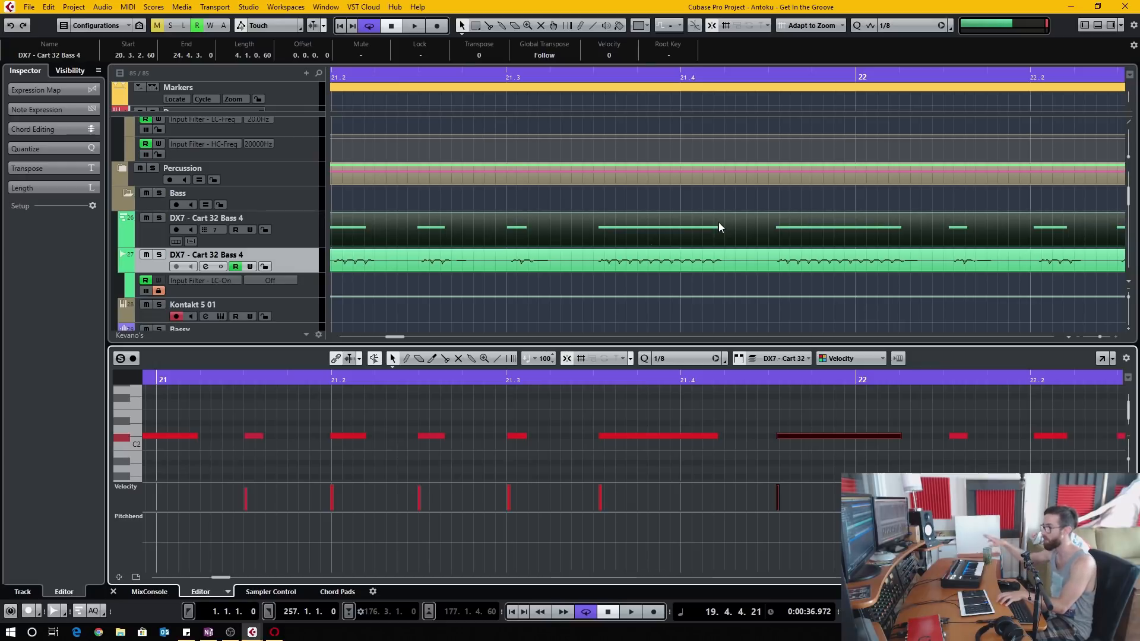
pyautogui.moveTo(516, 170)
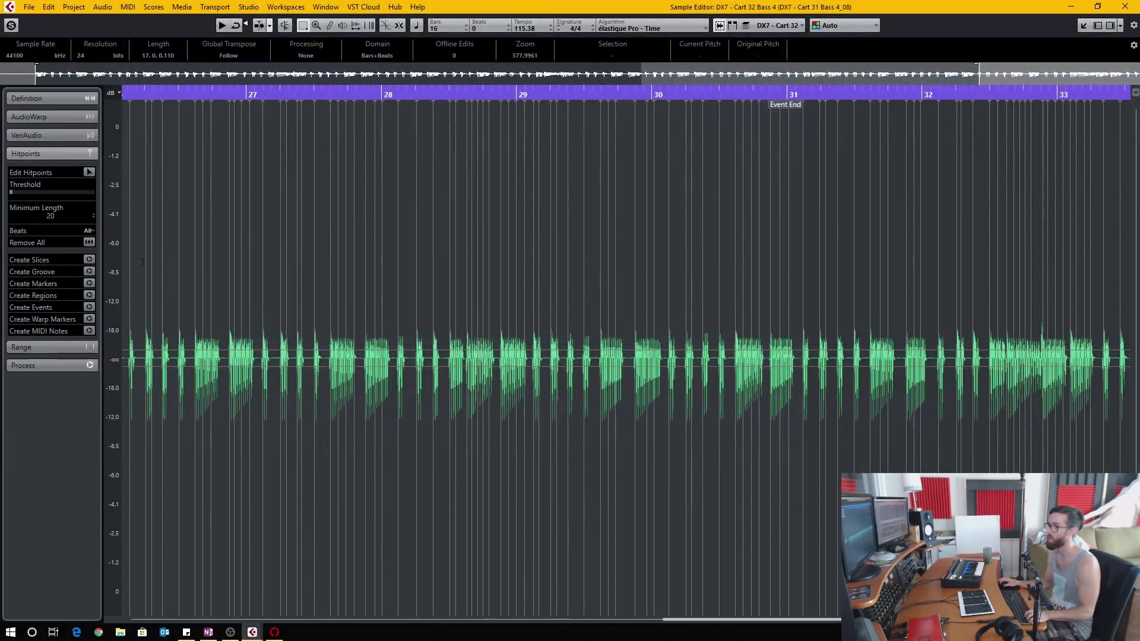
pyautogui.moveTo(89, 332)
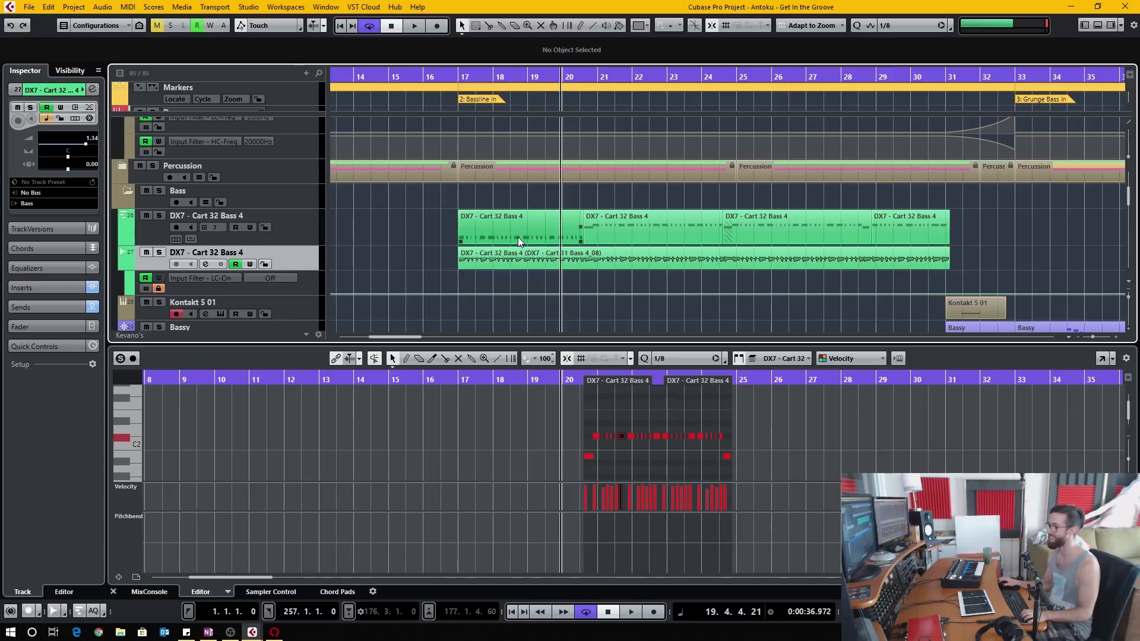
# - Bring up Track Controls Settings for the DX7 - Cart 32 Bass 4 MIDI track
pyautogui.click(207, 215)
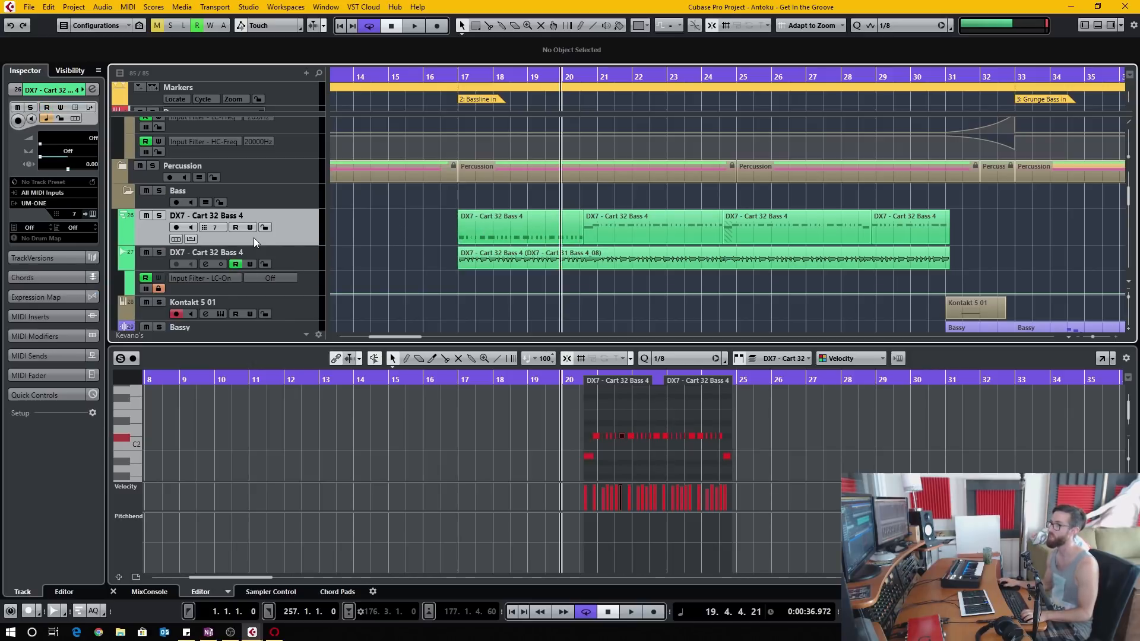
pyautogui.moveTo(191, 240)
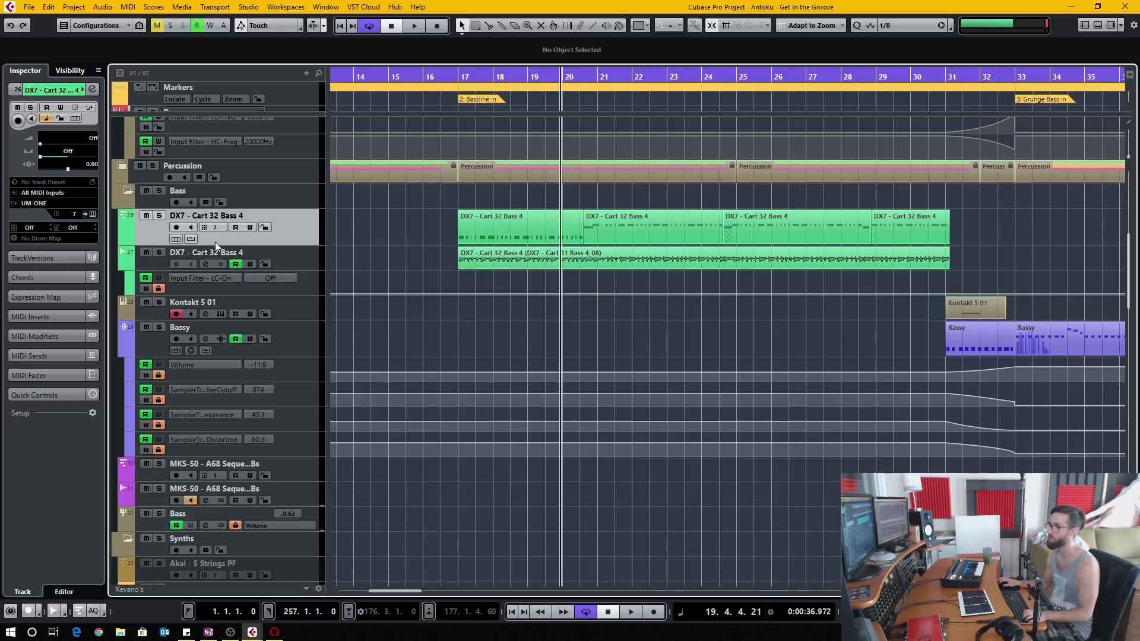
pyautogui.rightClick(215, 246)
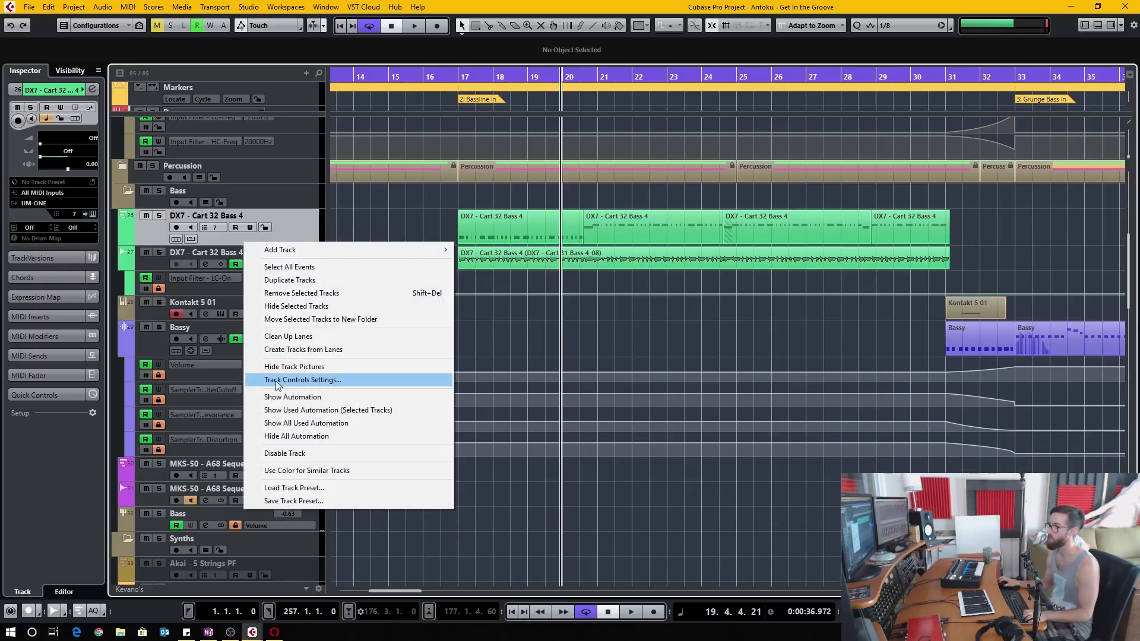
pyautogui.click(303, 381)
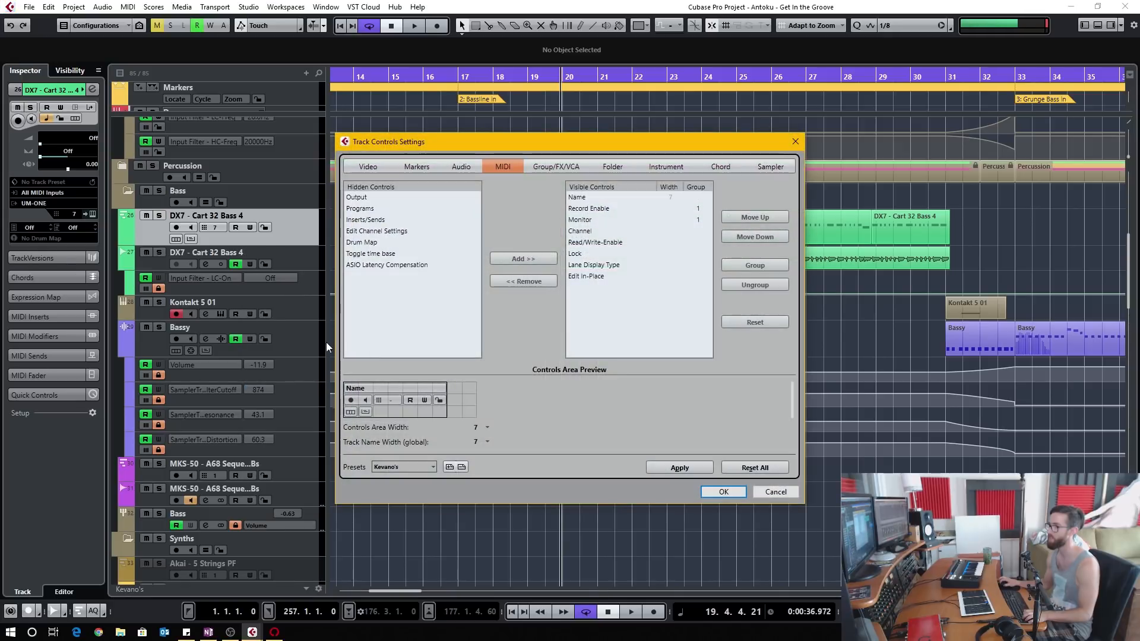
pyautogui.moveTo(377, 264)
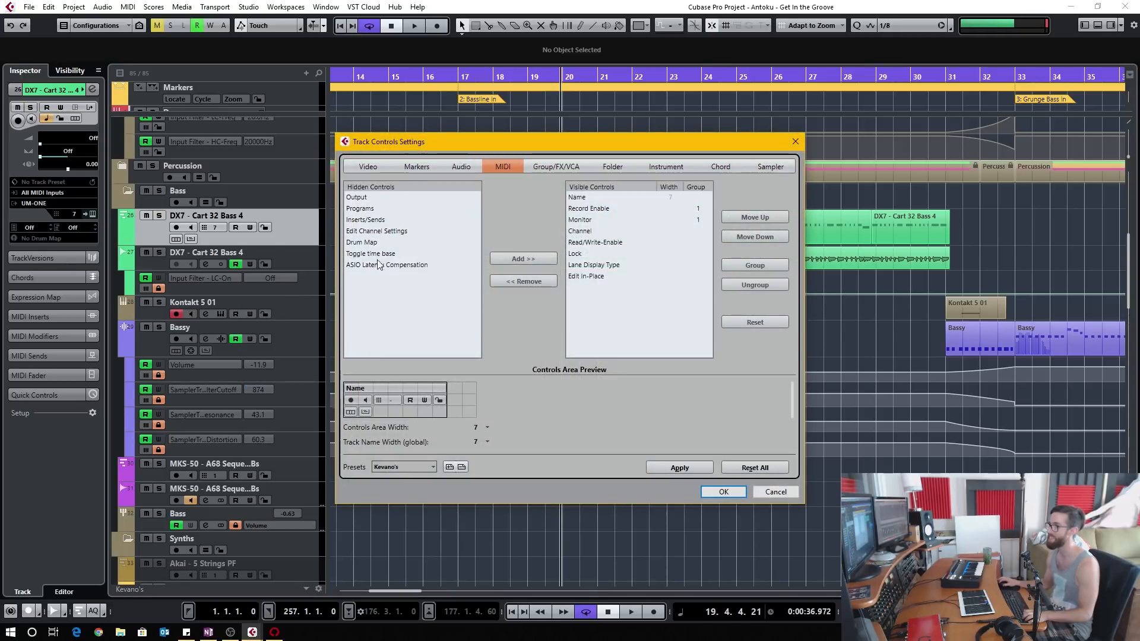
# - Remove and re-add the Edit In-Place control on the MIDI tab, then apply and confirm
pyautogui.click(594, 276)
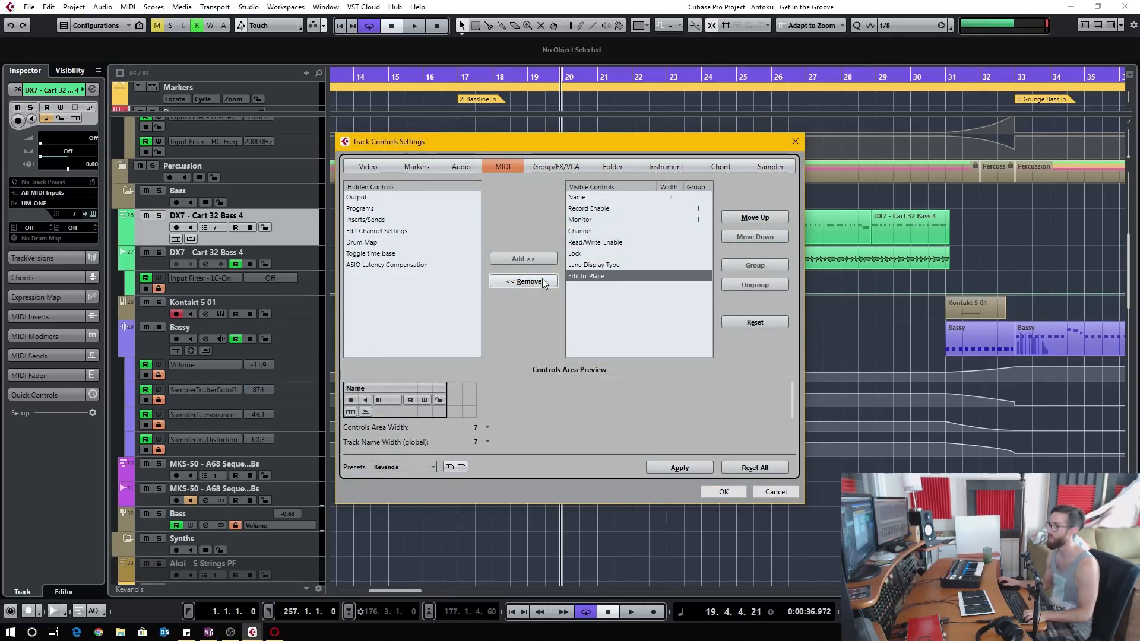
pyautogui.click(523, 281)
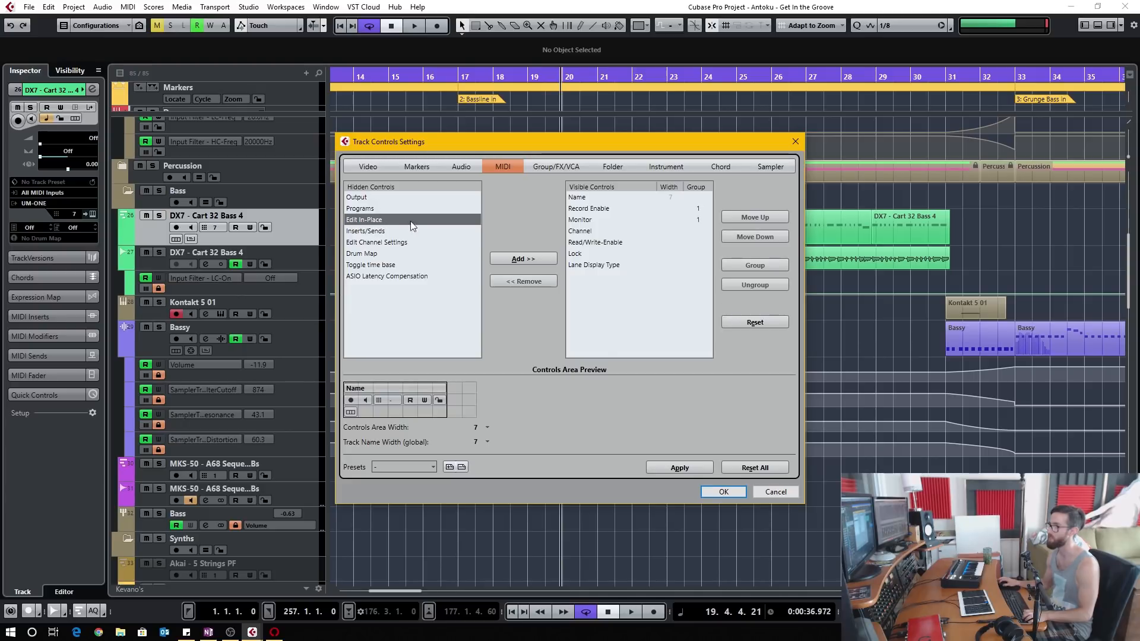
pyautogui.click(522, 257)
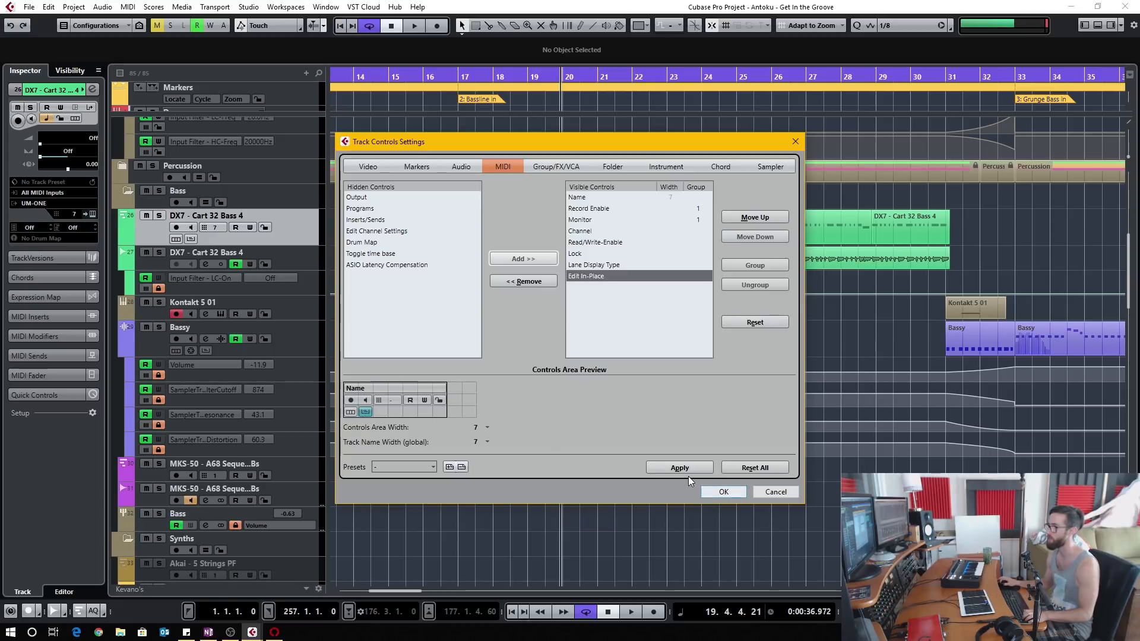
pyautogui.click(722, 492)
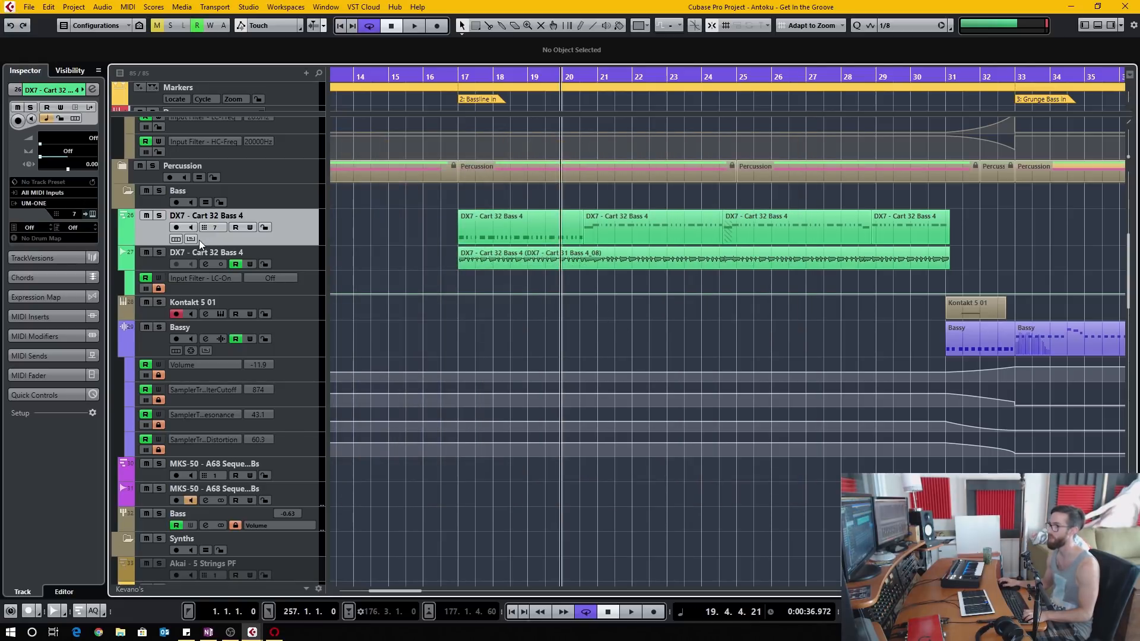
# - Start the In-Place Editor on the DX7 MIDI part at bar 17 via its MIDI context menu
pyautogui.click(190, 238)
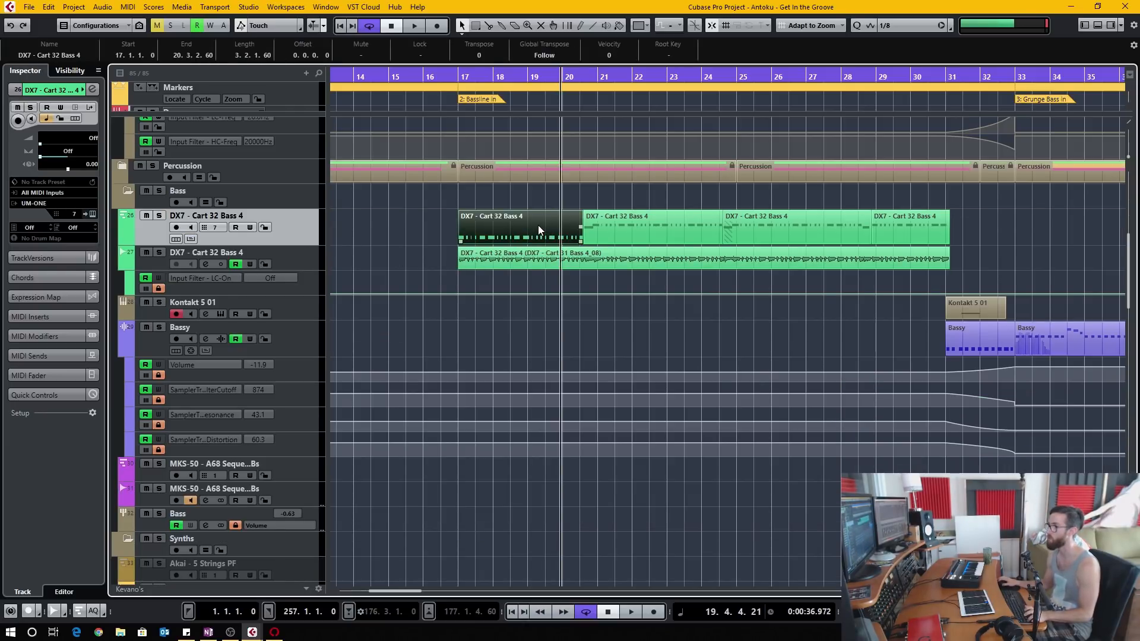
pyautogui.rightClick(538, 229)
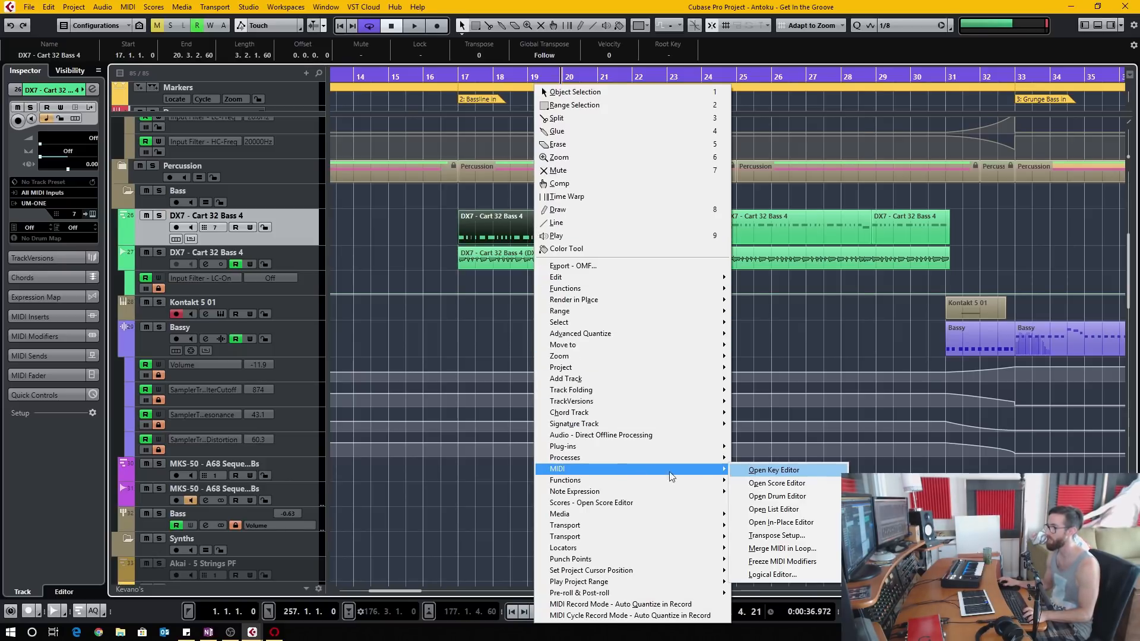
pyautogui.moveTo(799, 527)
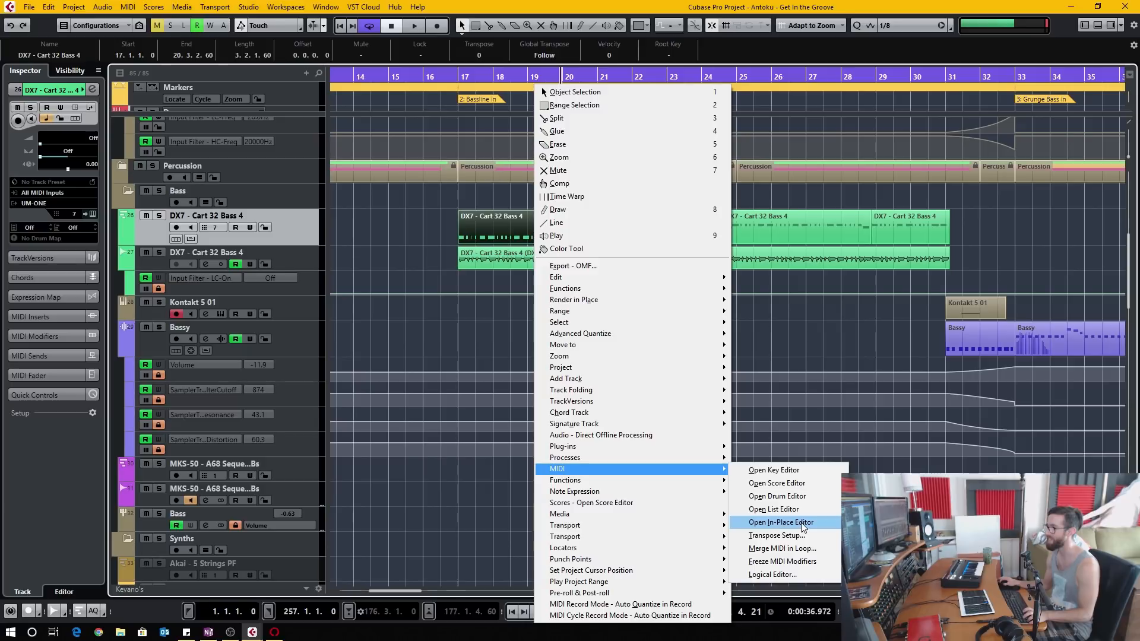
pyautogui.click(782, 523)
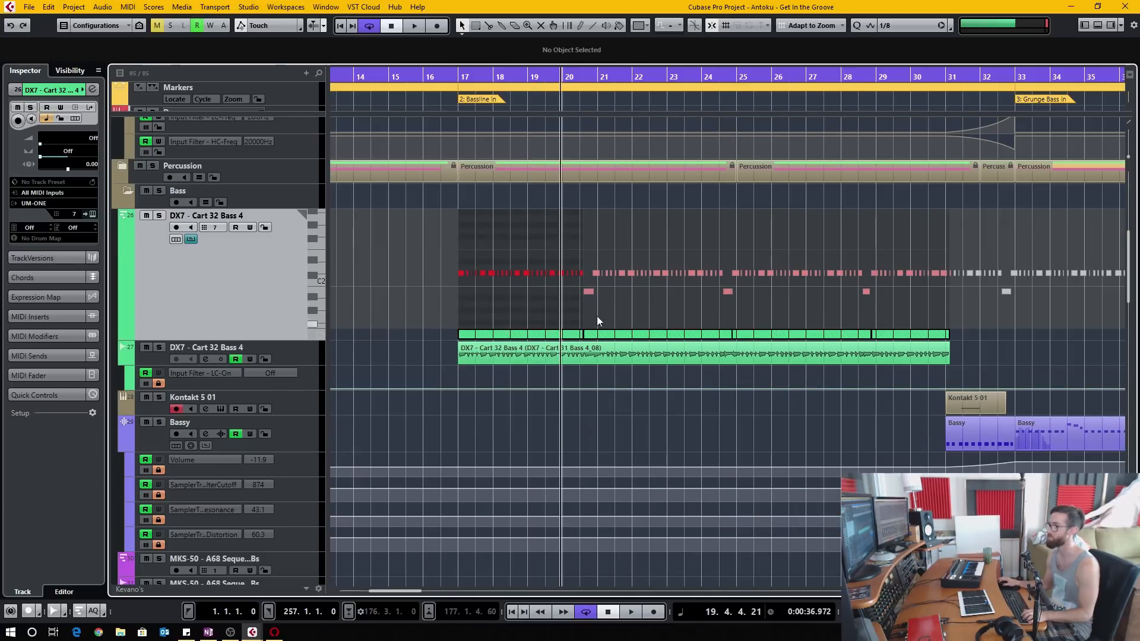
pyautogui.moveTo(552, 343)
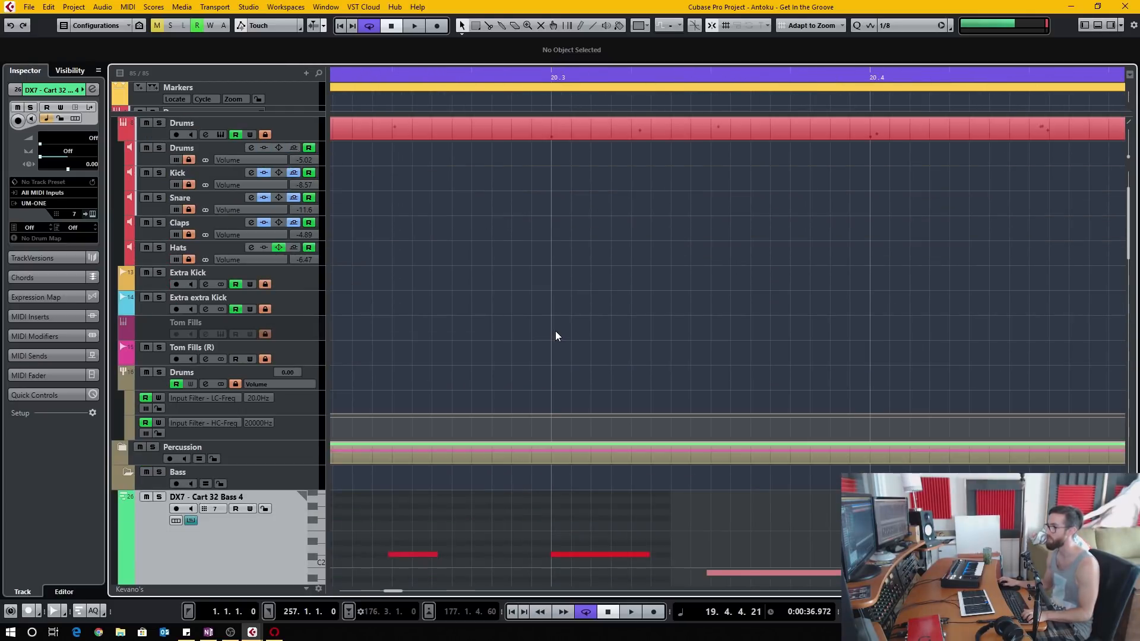
# - Close in-place editing so the DX7 and Bassy tracks show ordinary parts again
pyautogui.scroll(-3)
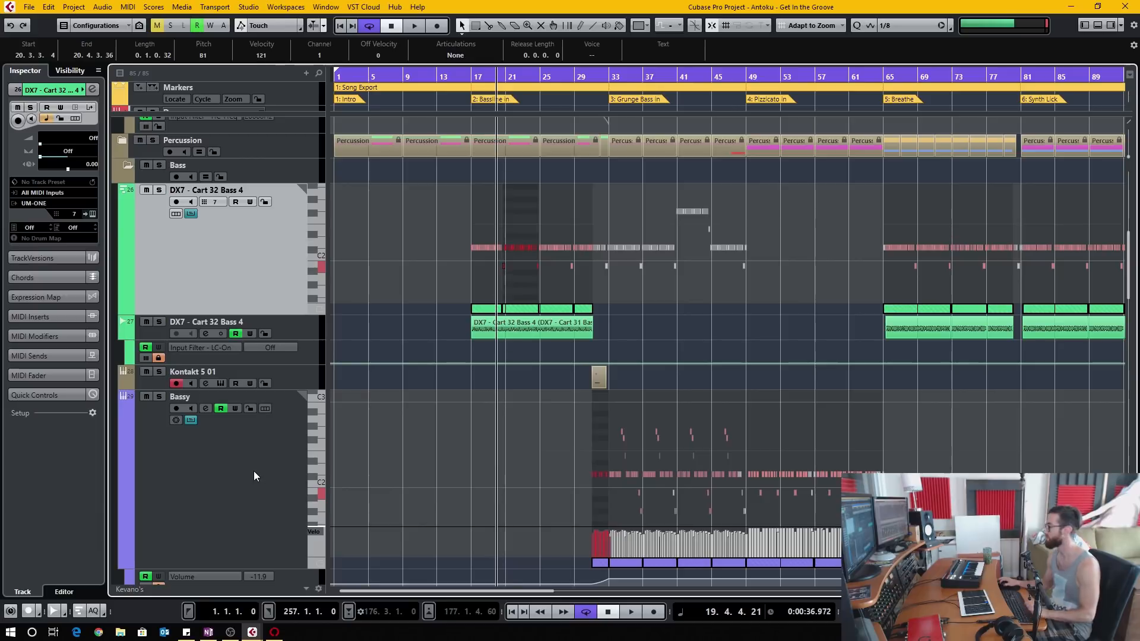
pyautogui.moveTo(723, 475)
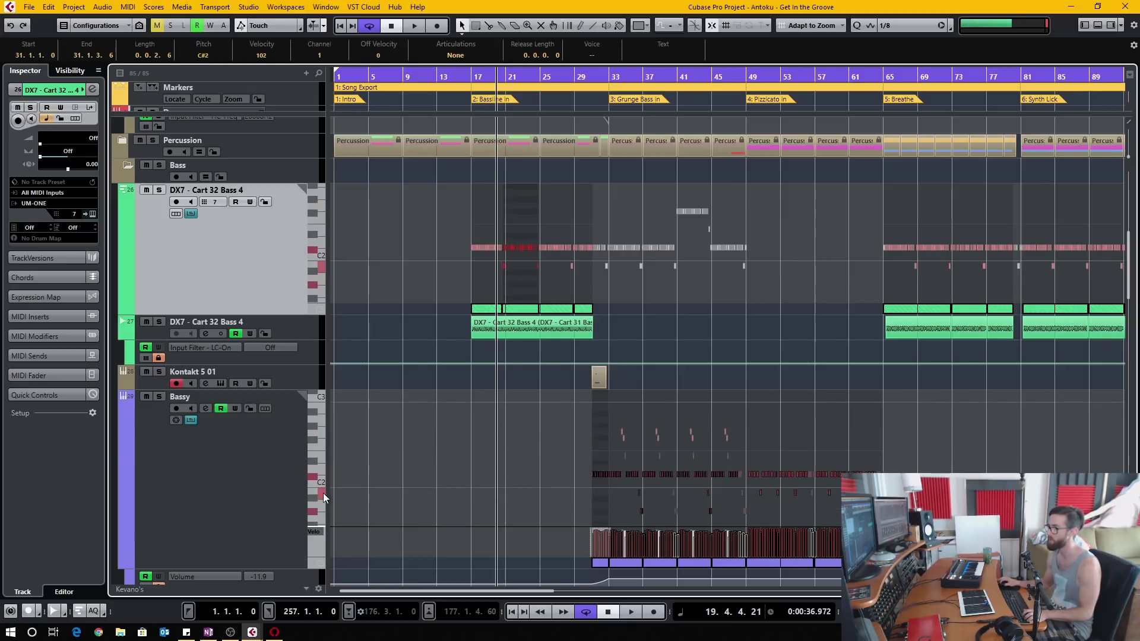
pyautogui.moveTo(303, 489)
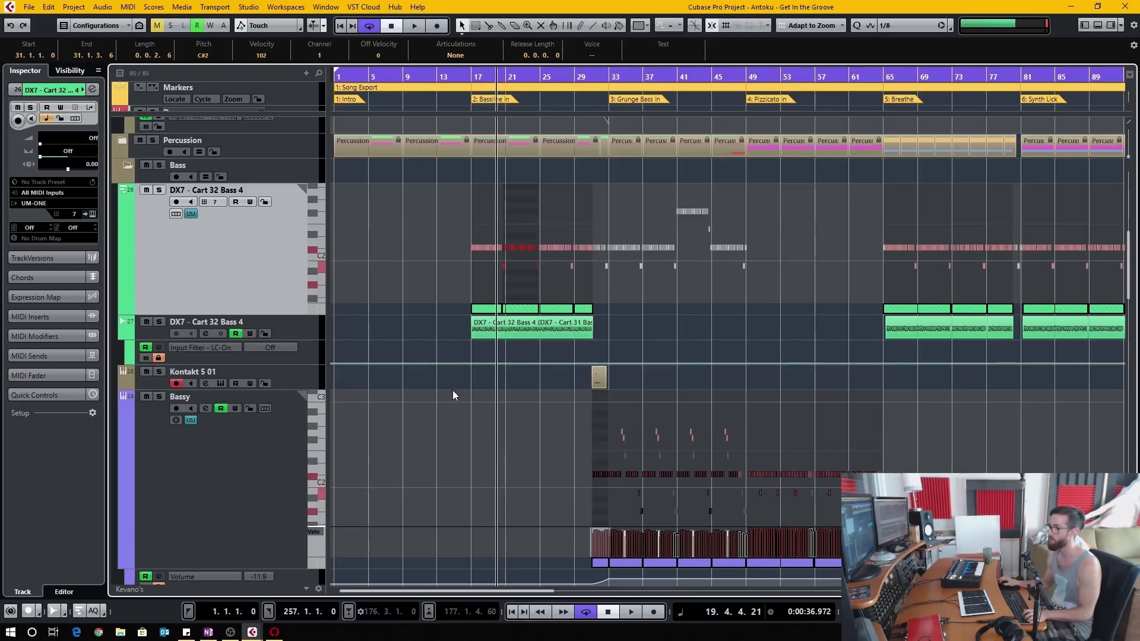
pyautogui.moveTo(397, 504)
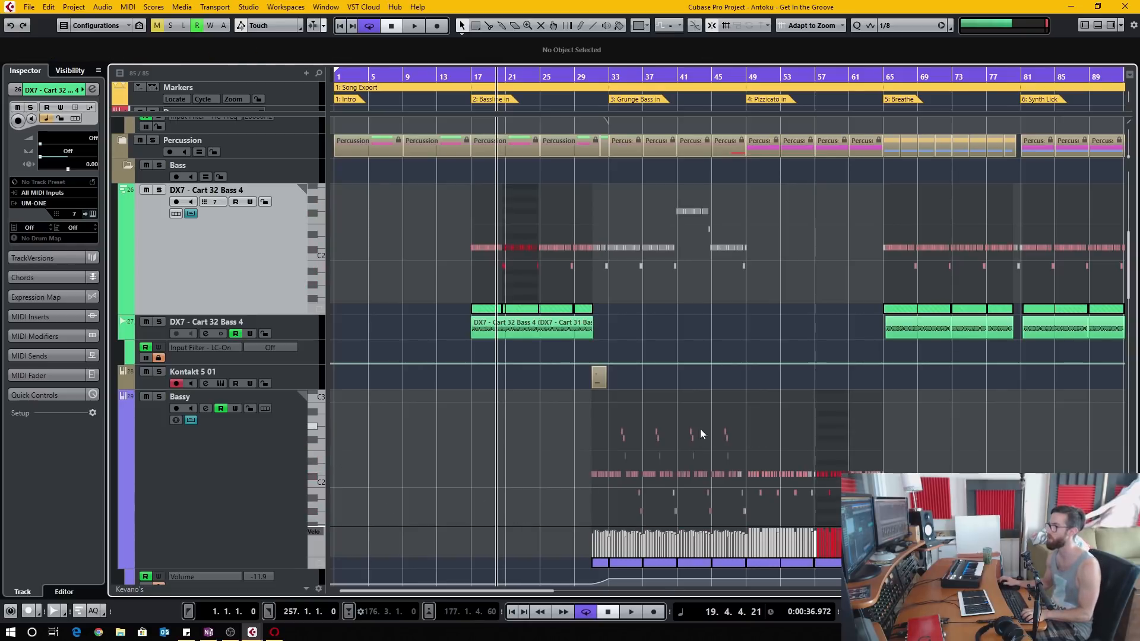
pyautogui.click(180, 397)
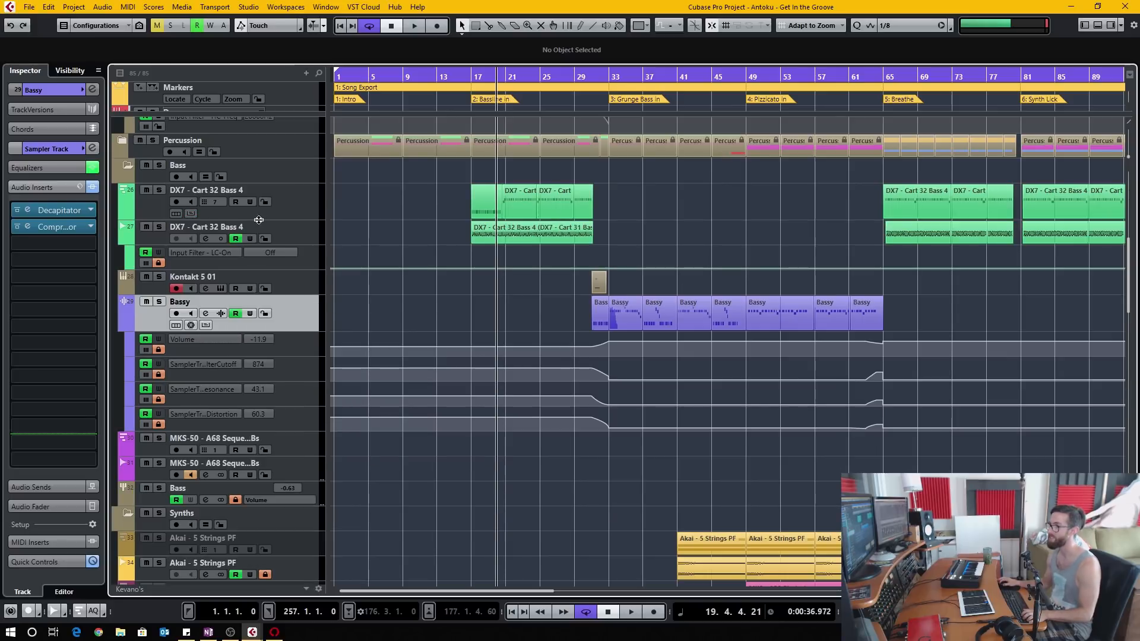
# - Toggle in-place editing on the DX7 track and show the Bassy part's events in the Lower Zone editor
pyautogui.click(191, 212)
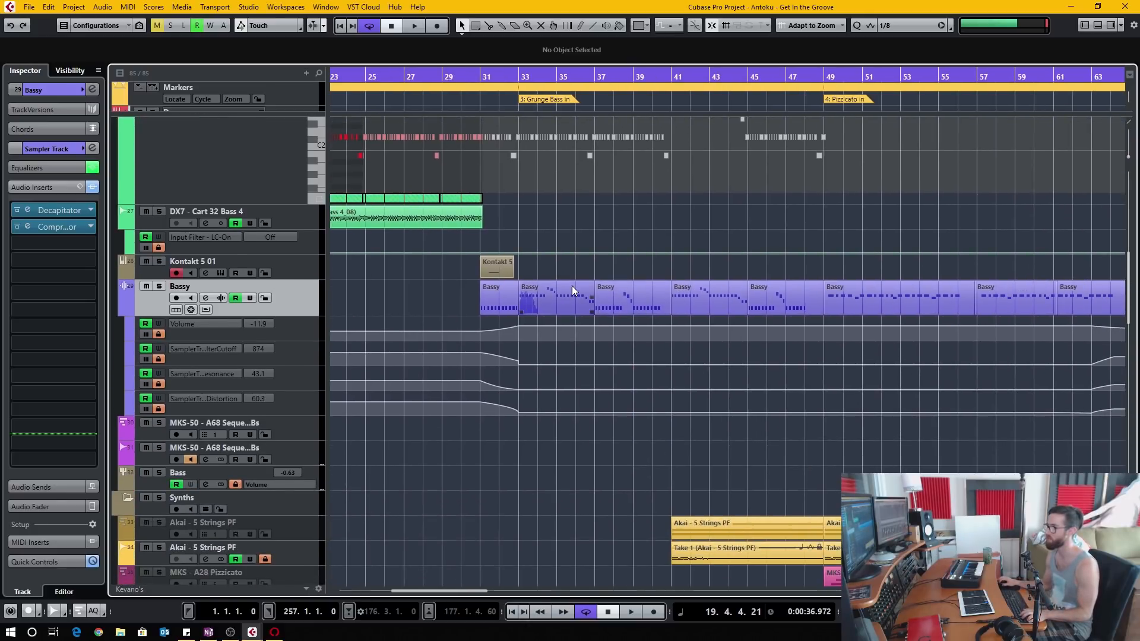
pyautogui.doubleClick(571, 297)
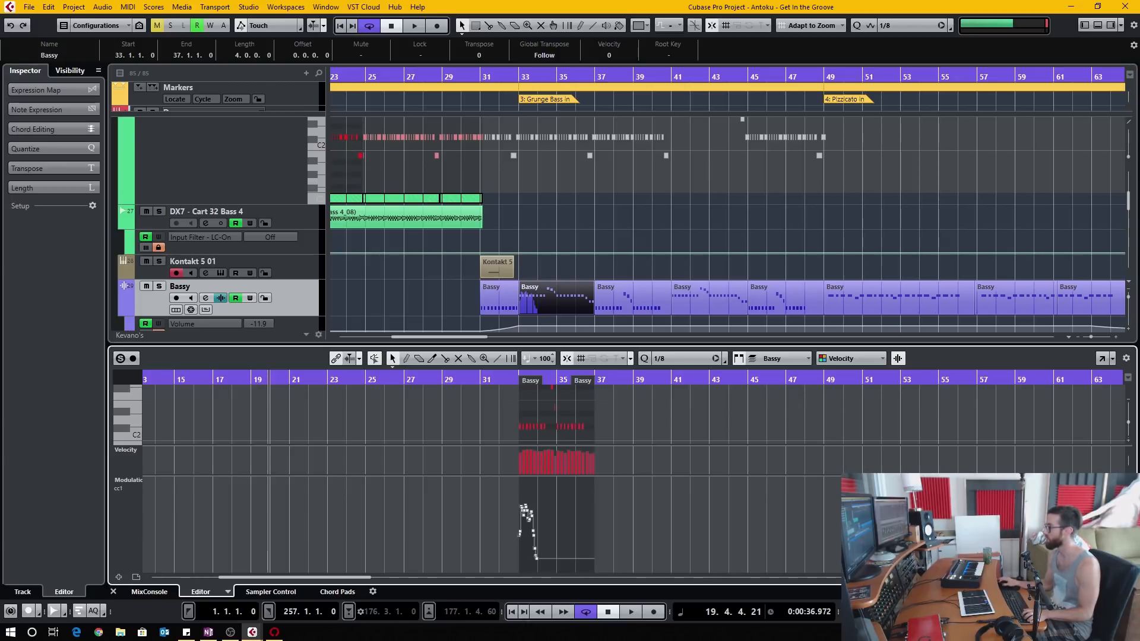
pyautogui.moveTo(944, 402)
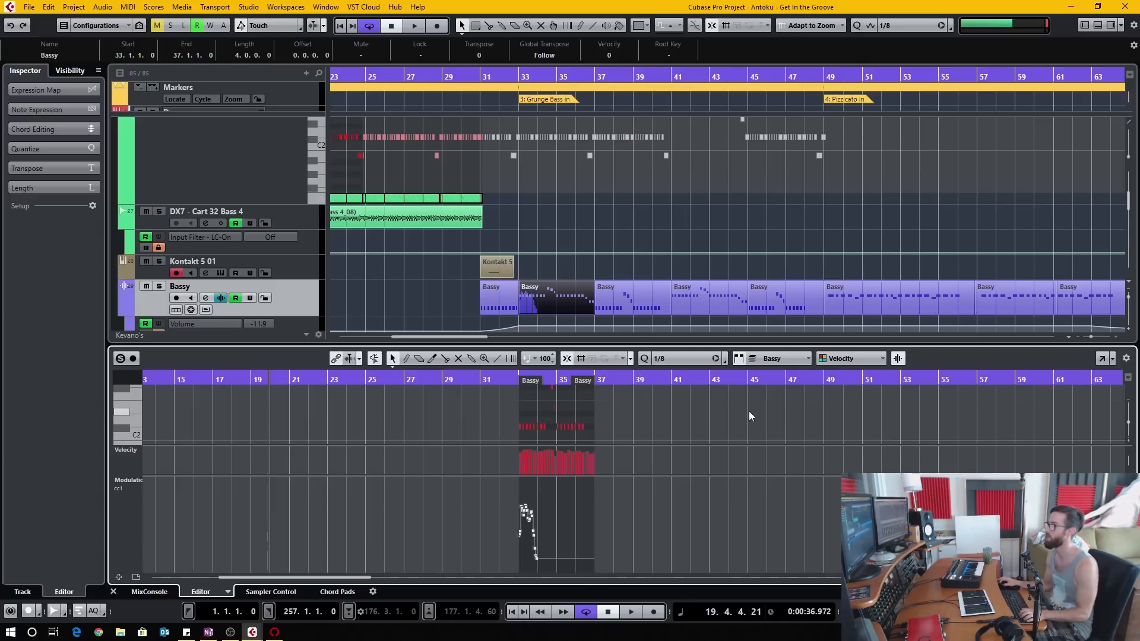
pyautogui.moveTo(1018, 263)
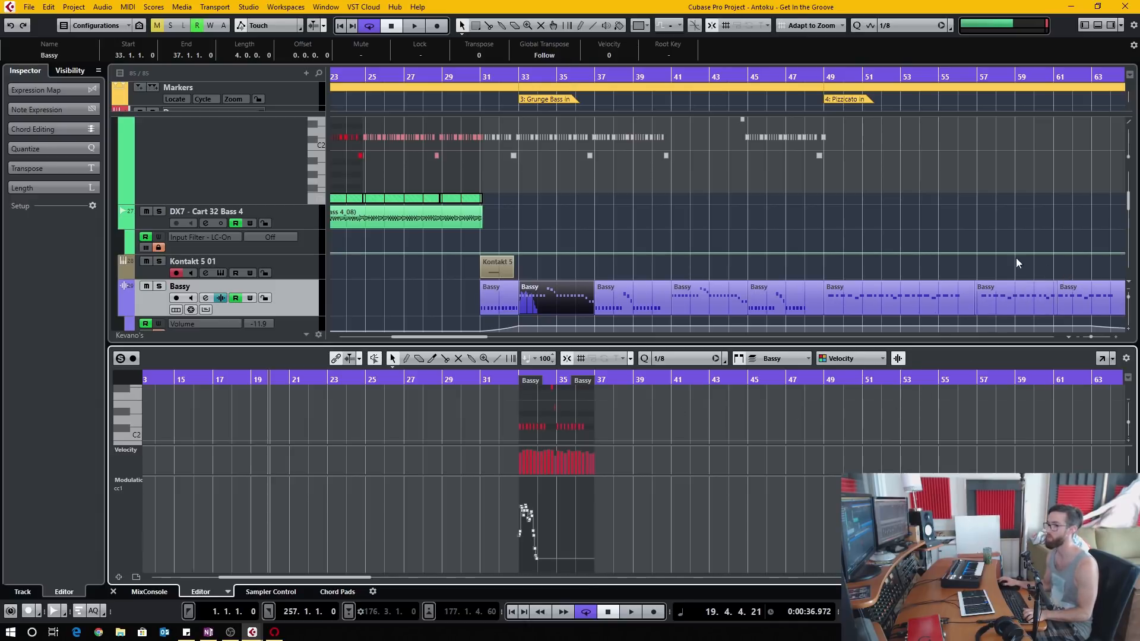
# - Go to Preferences > Editors and list the Default MIDI Editor choices
pyautogui.click(29, 8)
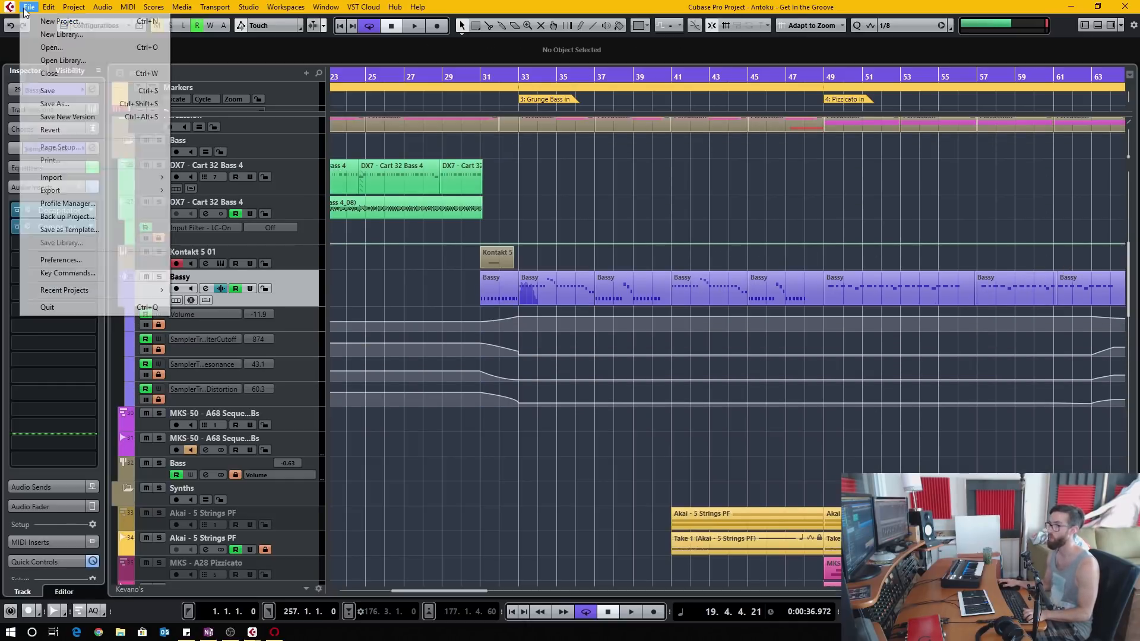
pyautogui.moveTo(61, 260)
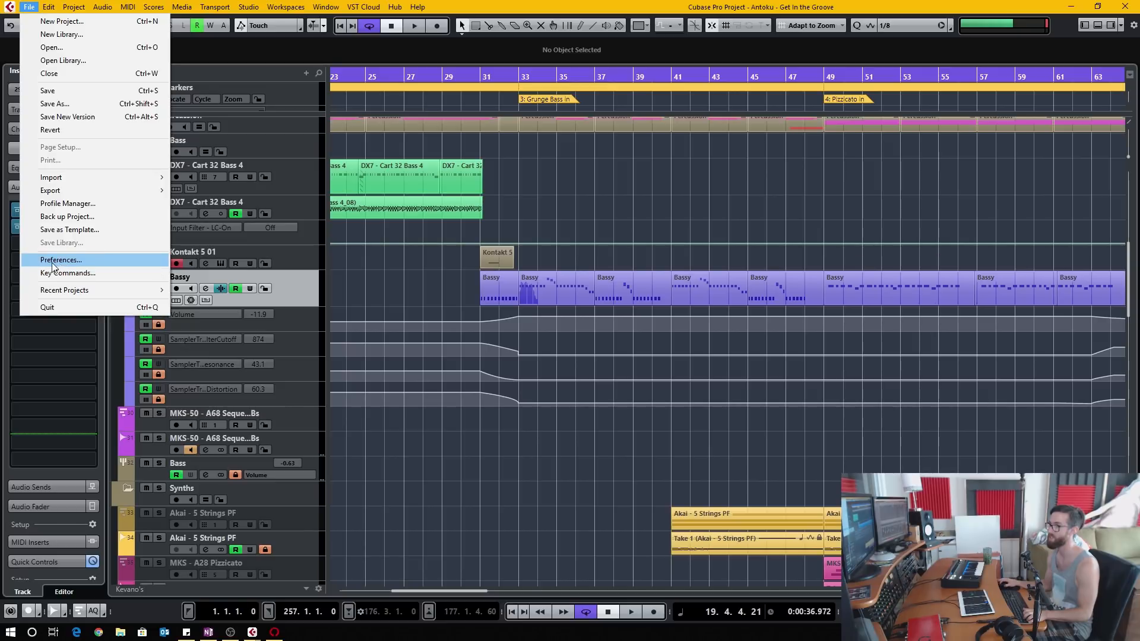
pyautogui.click(61, 260)
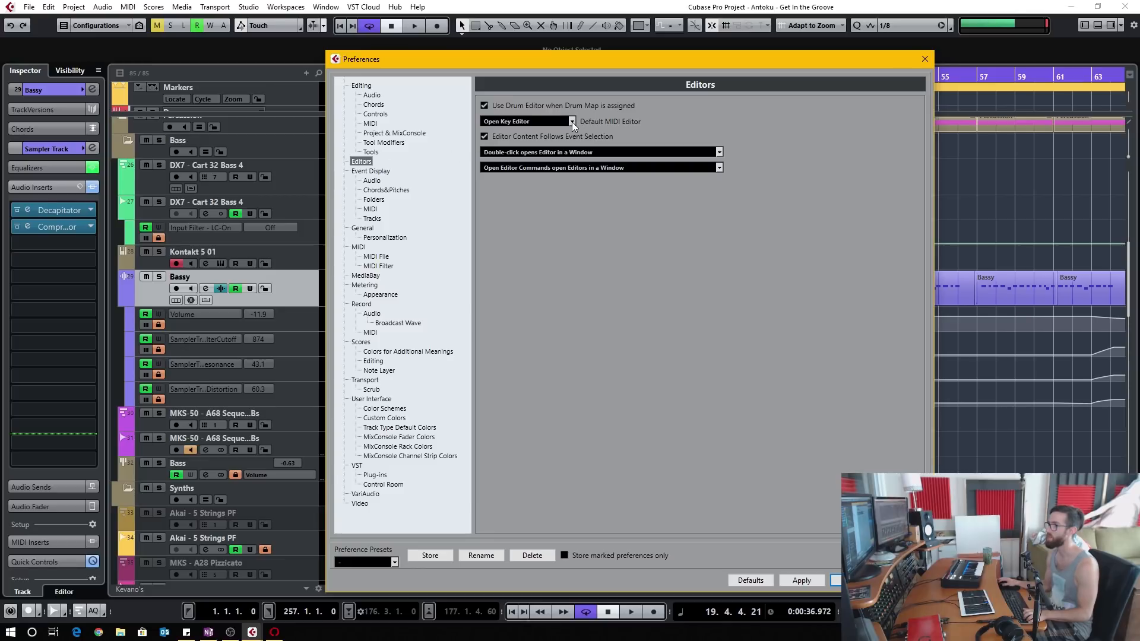
pyautogui.click(572, 121)
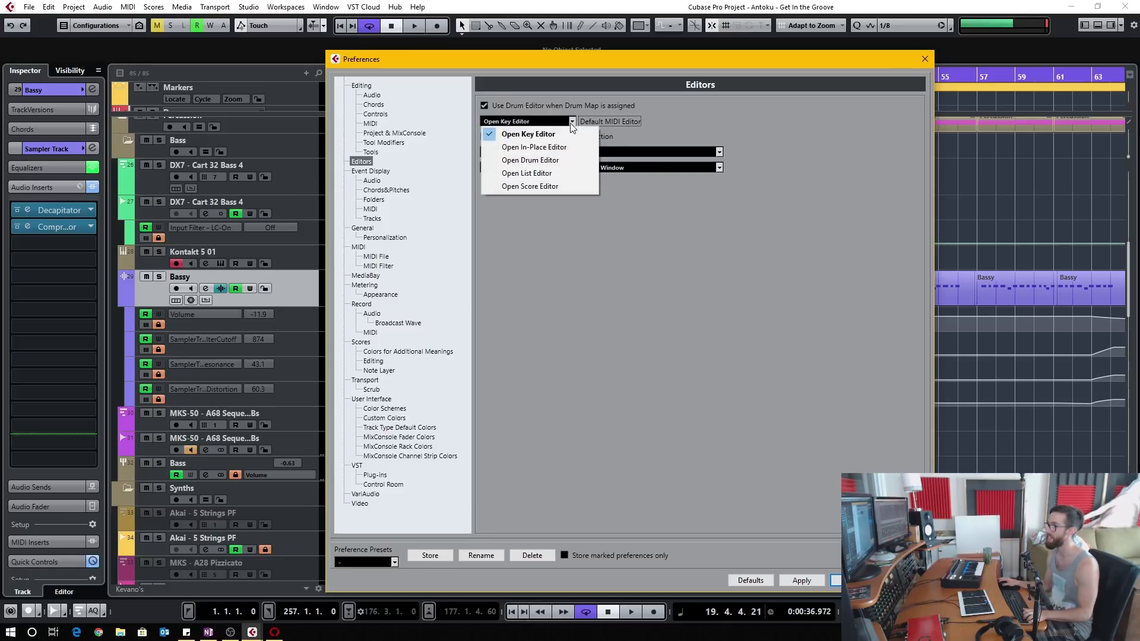
pyautogui.moveTo(527, 134)
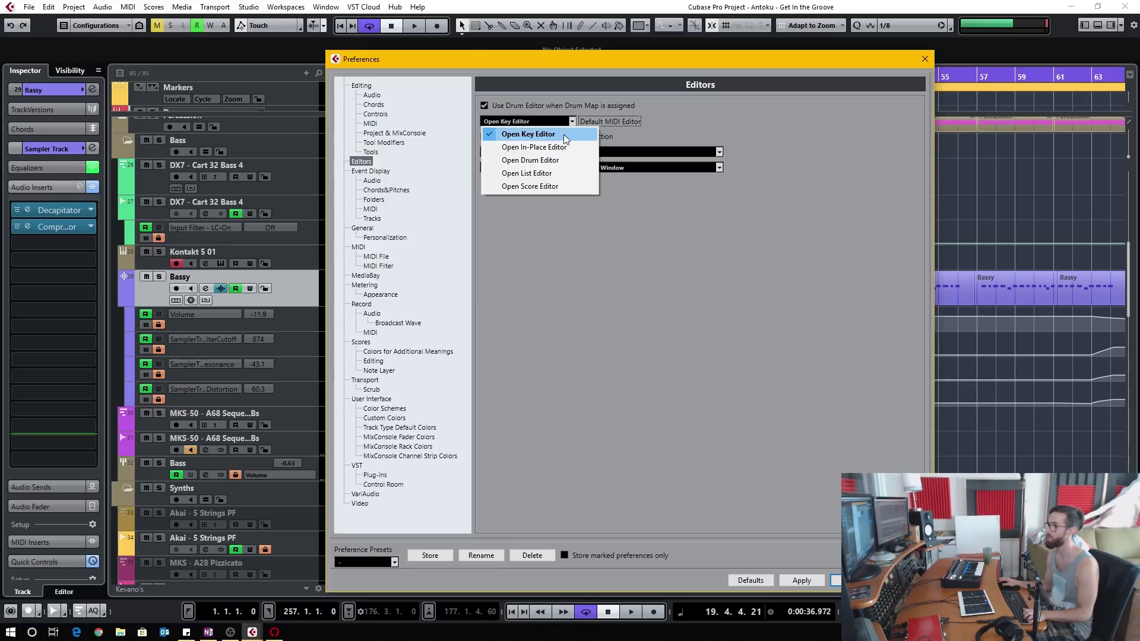
pyautogui.moveTo(558, 141)
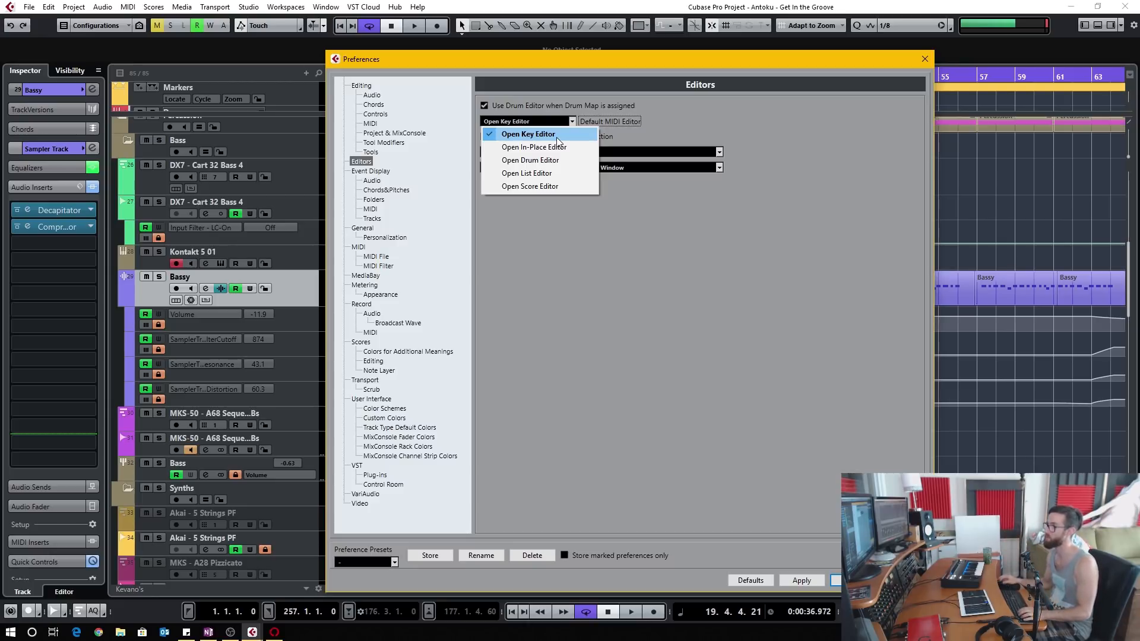
pyautogui.moveTo(559, 147)
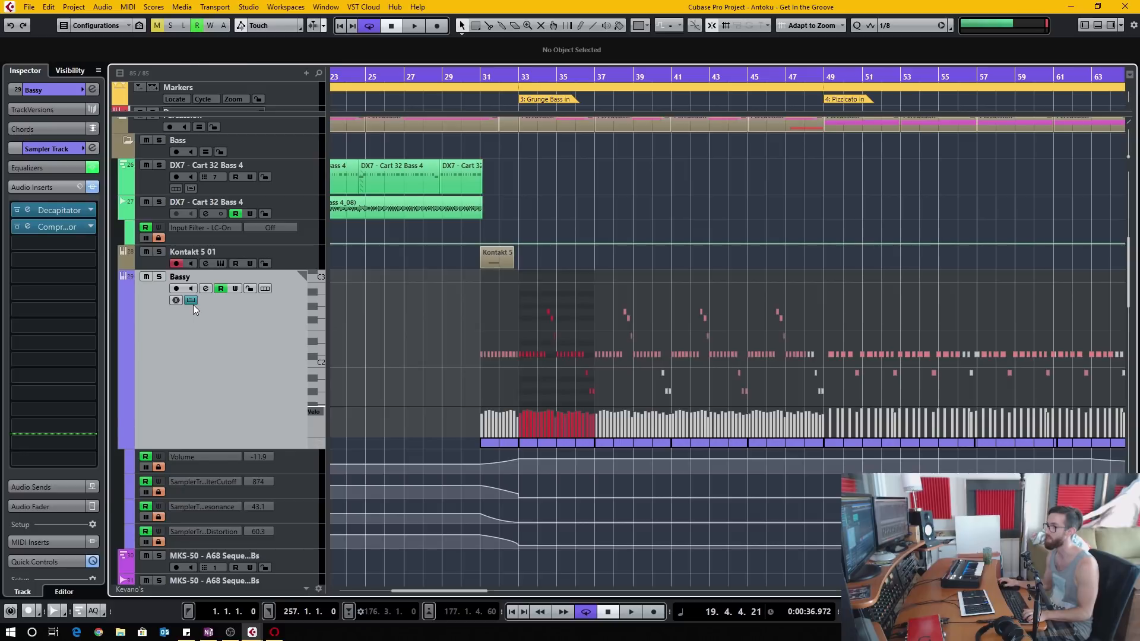
# - Make Open Drum Editor the default MIDI editor and test it by double-clicking the Bassy part
pyautogui.click(29, 7)
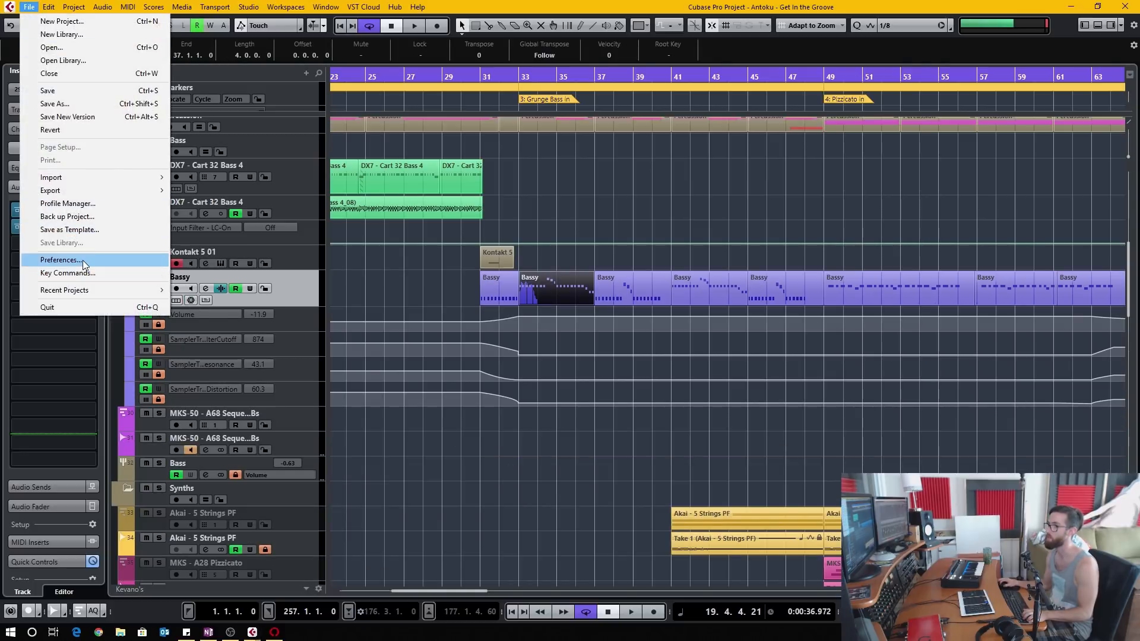
pyautogui.click(60, 260)
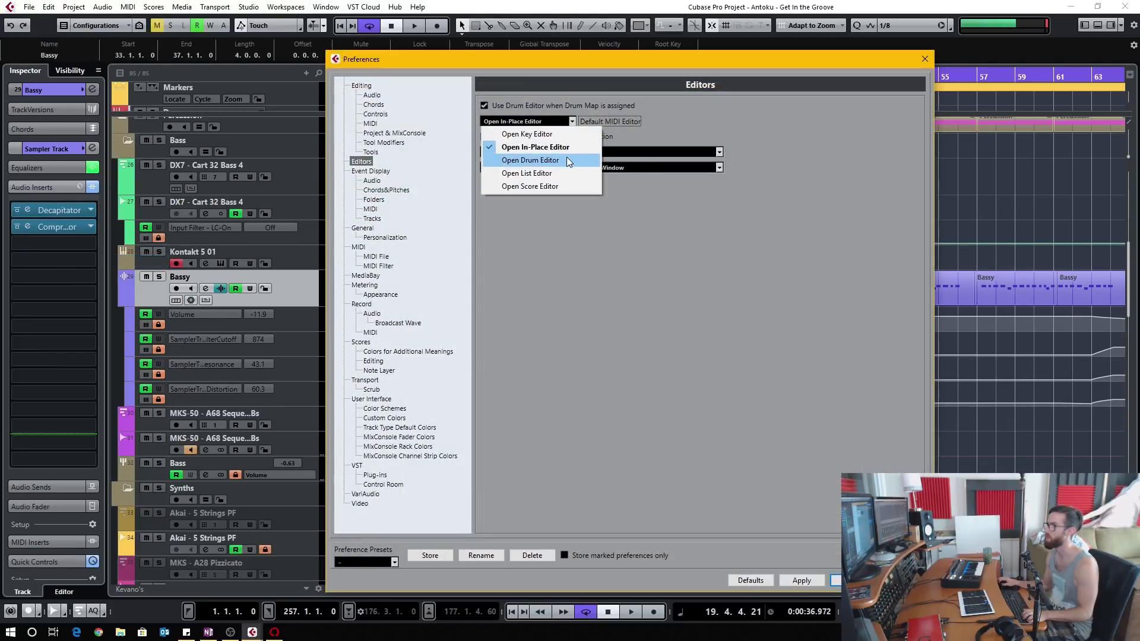
pyautogui.click(530, 161)
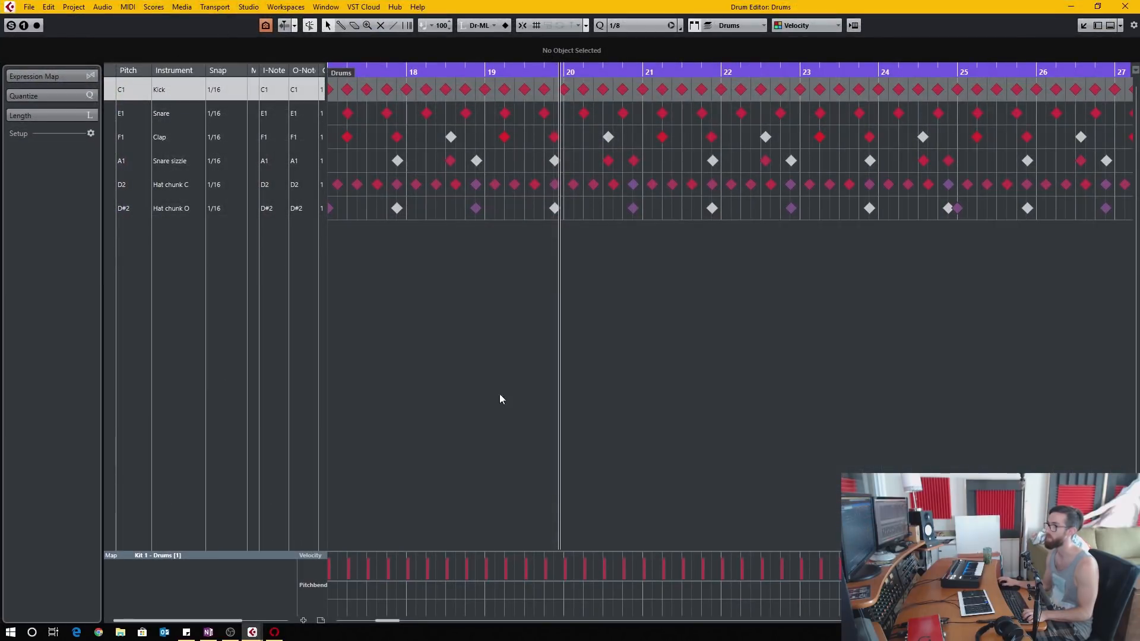
pyautogui.moveTo(501, 230)
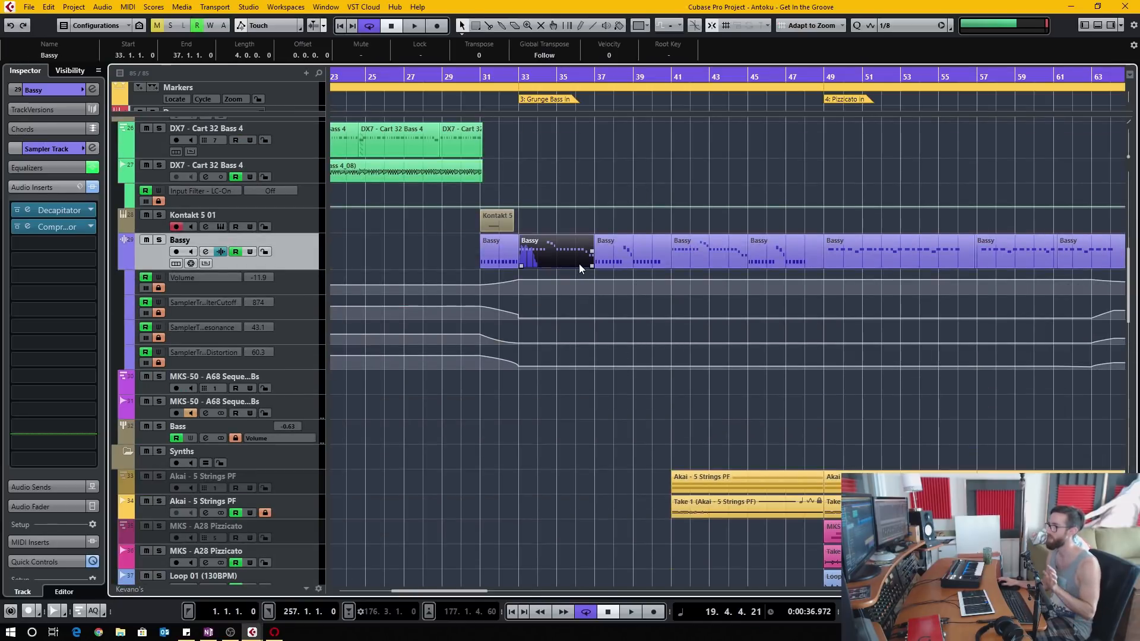
pyautogui.moveTo(538, 251)
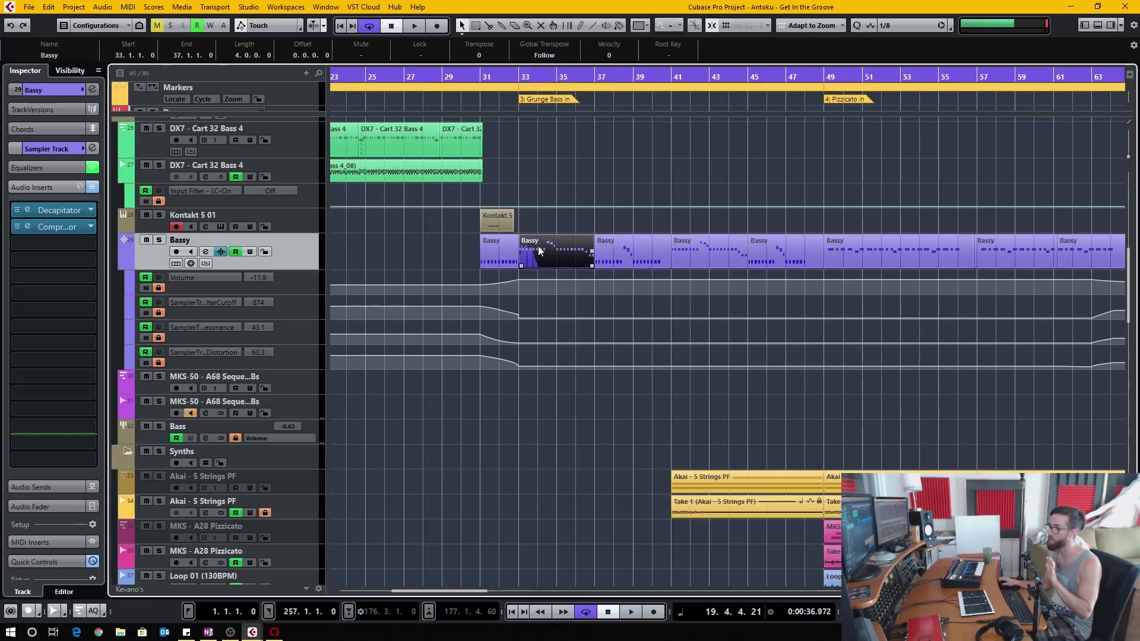
pyautogui.moveTo(573, 260)
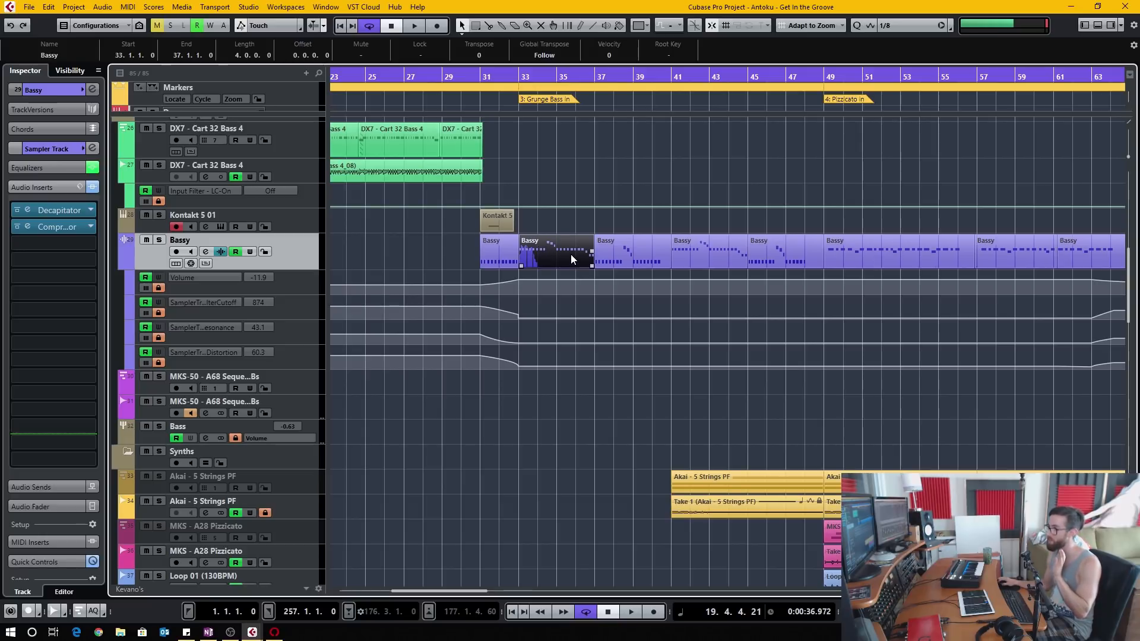
pyautogui.doubleClick(556, 251)
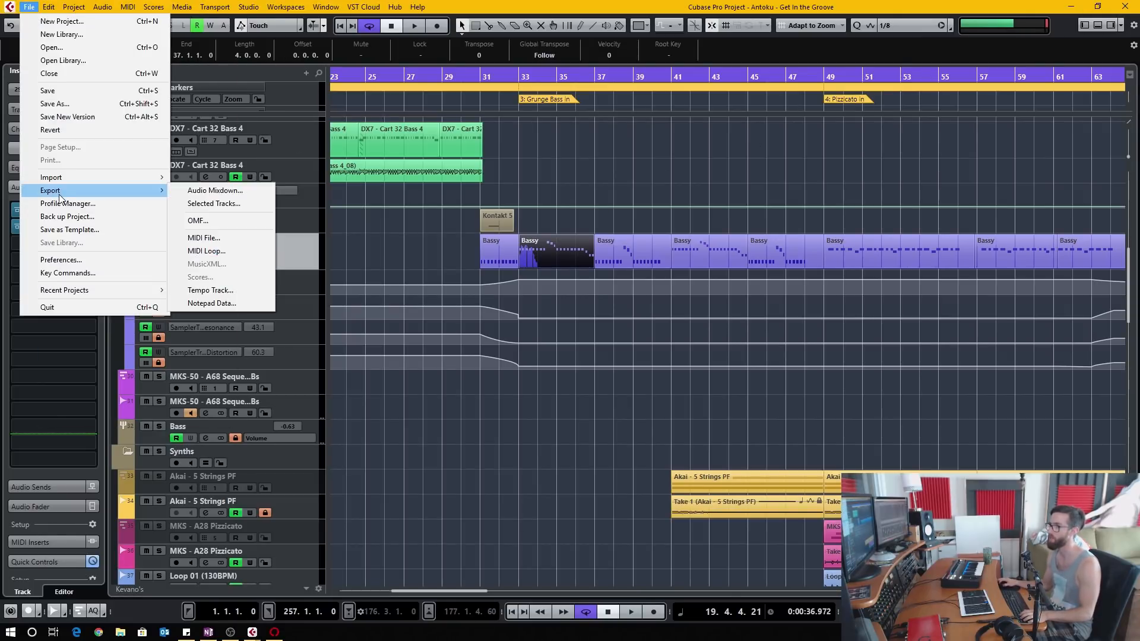
# - Set the default MIDI editor back to the Key Editor in Preferences
pyautogui.click(61, 260)
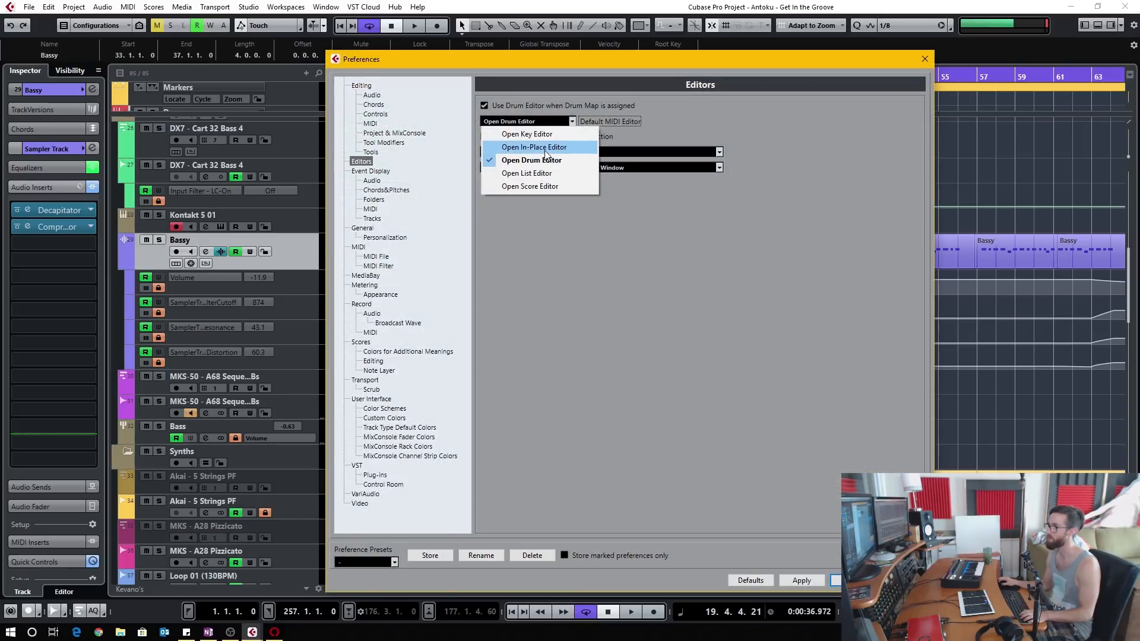
pyautogui.click(526, 134)
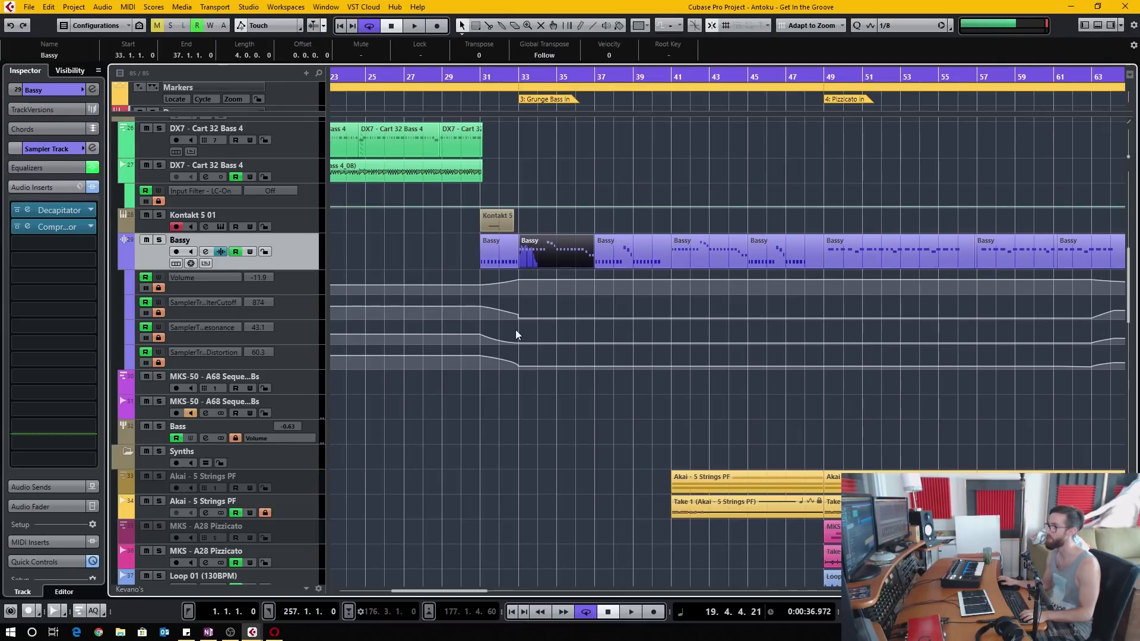
# - Check the Drums part, then uncheck 'Use Drum Editor when Drum Map is assigned' and confirm
pyautogui.scroll(3)
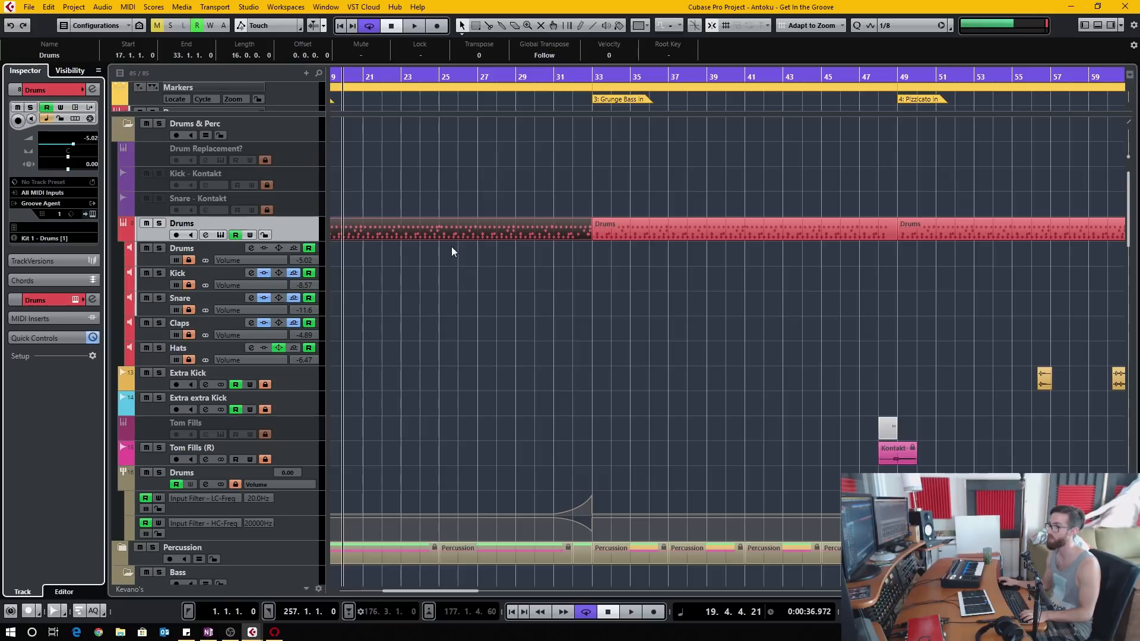
pyautogui.doubleClick(459, 231)
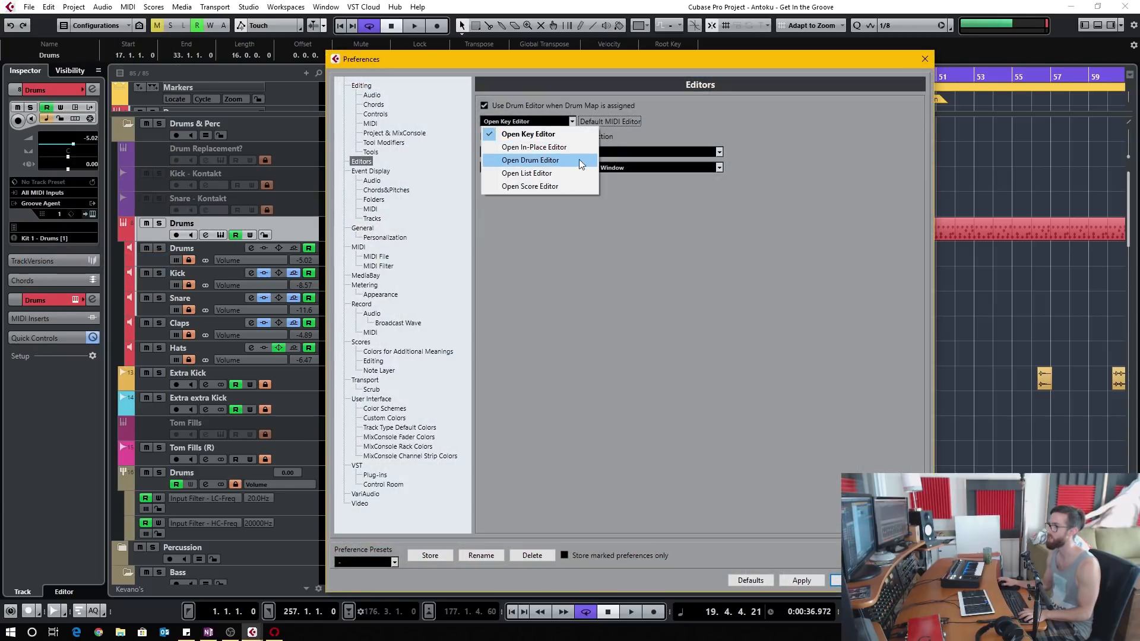
pyautogui.moveTo(571, 167)
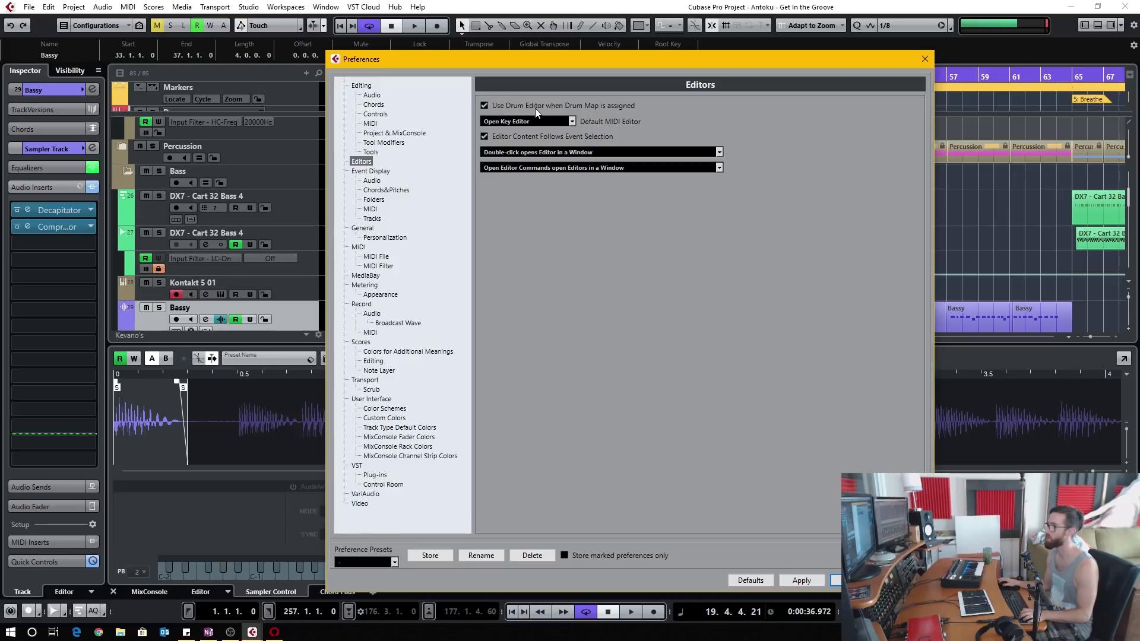
pyautogui.moveTo(580, 112)
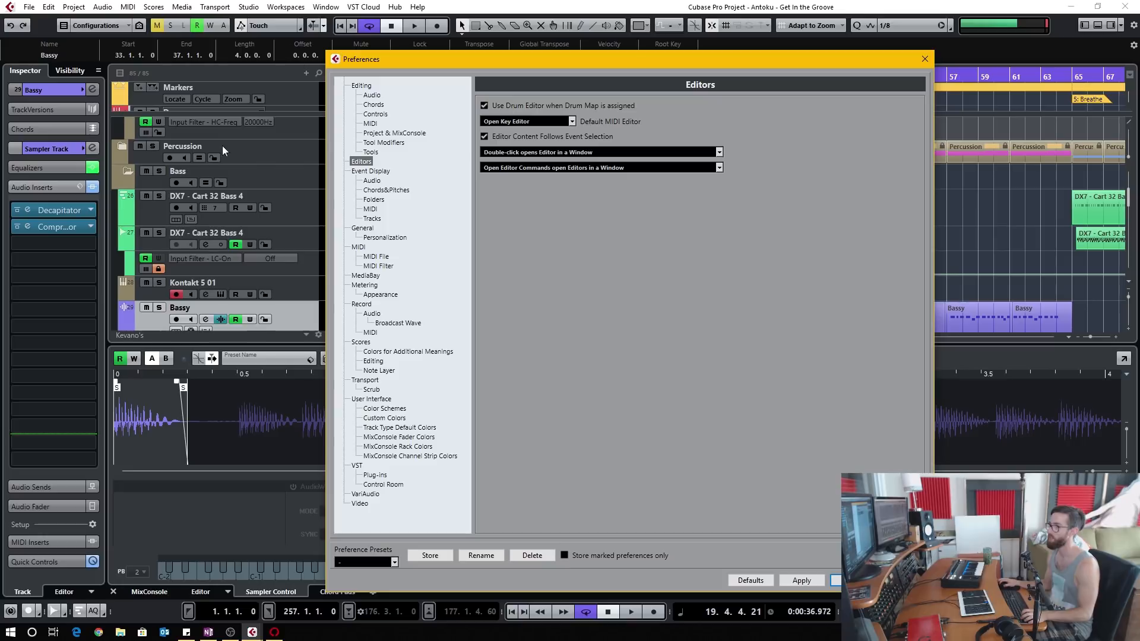
pyautogui.moveTo(290, 177)
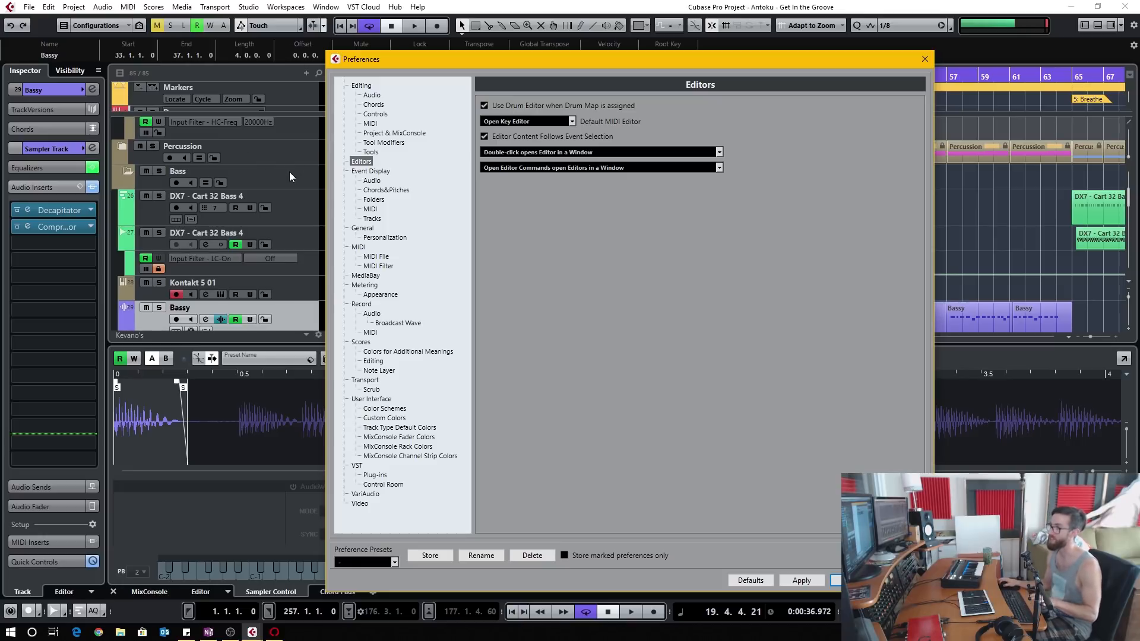
pyautogui.moveTo(460, 141)
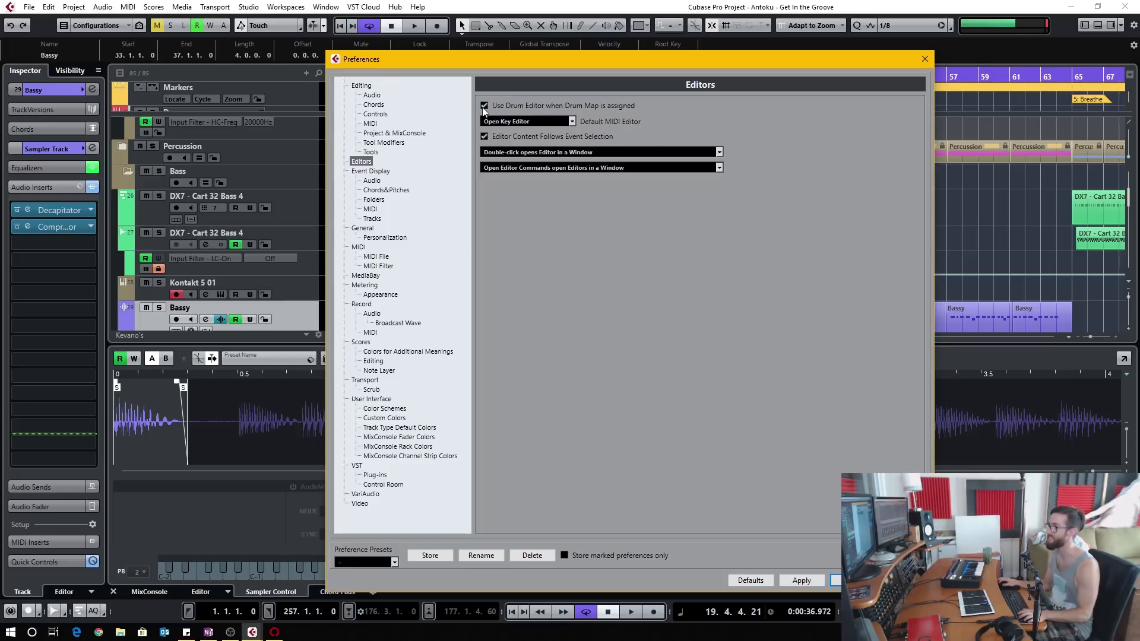
pyautogui.click(484, 105)
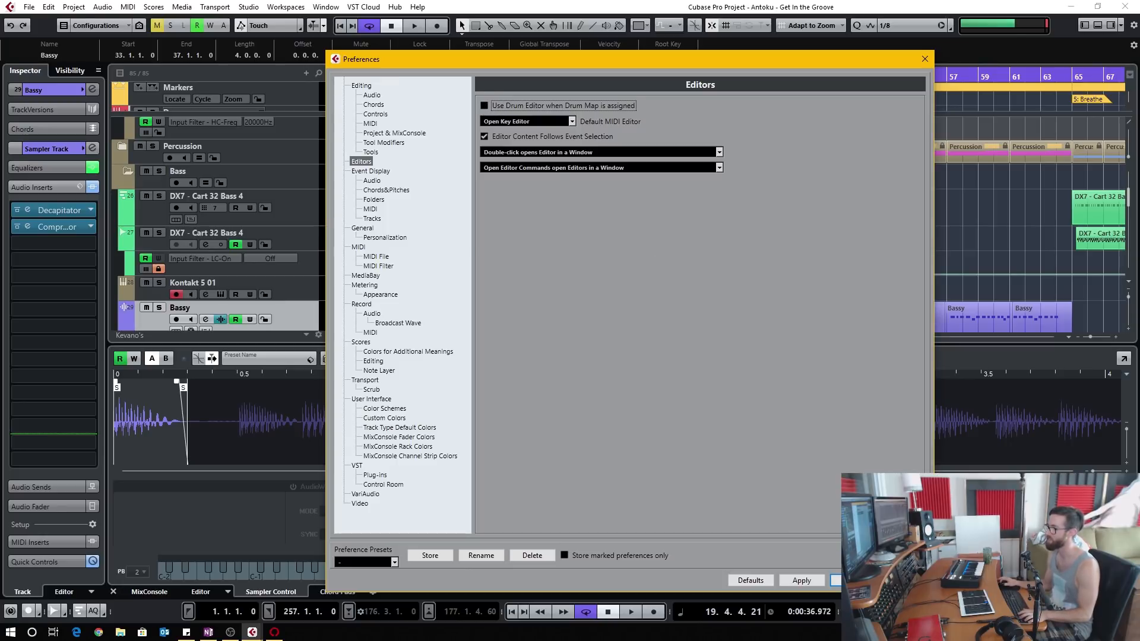
pyautogui.click(924, 59)
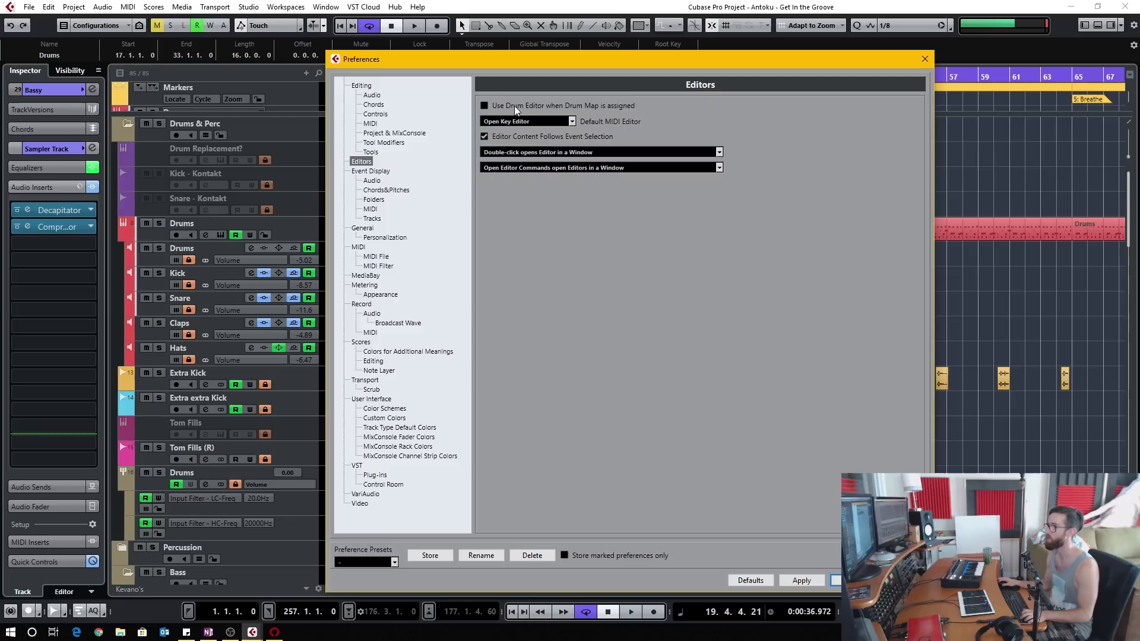
# - Re-enable the drum-map option, choose 'Double-click opens Editor in Lower Zone' and confirm
pyautogui.click(485, 105)
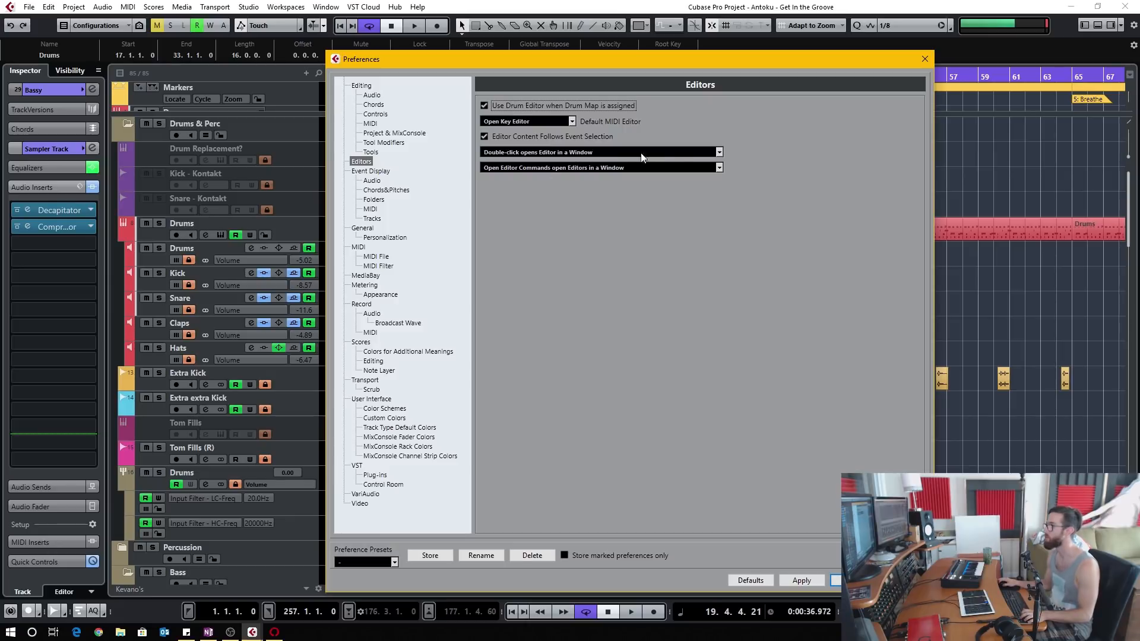
pyautogui.click(717, 152)
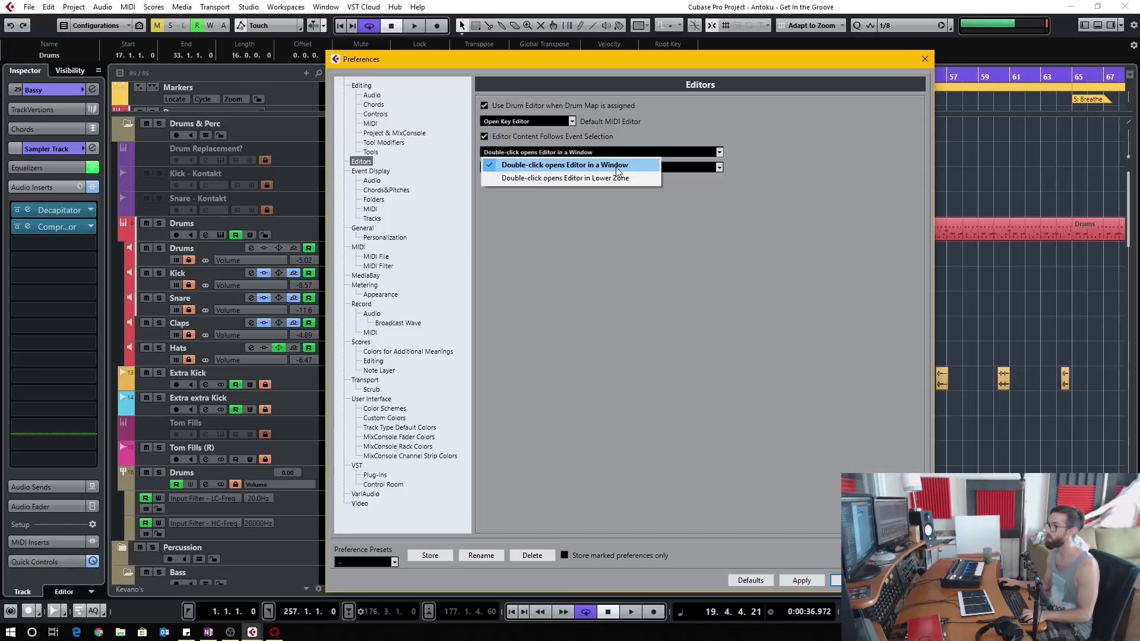
pyautogui.moveTo(626, 168)
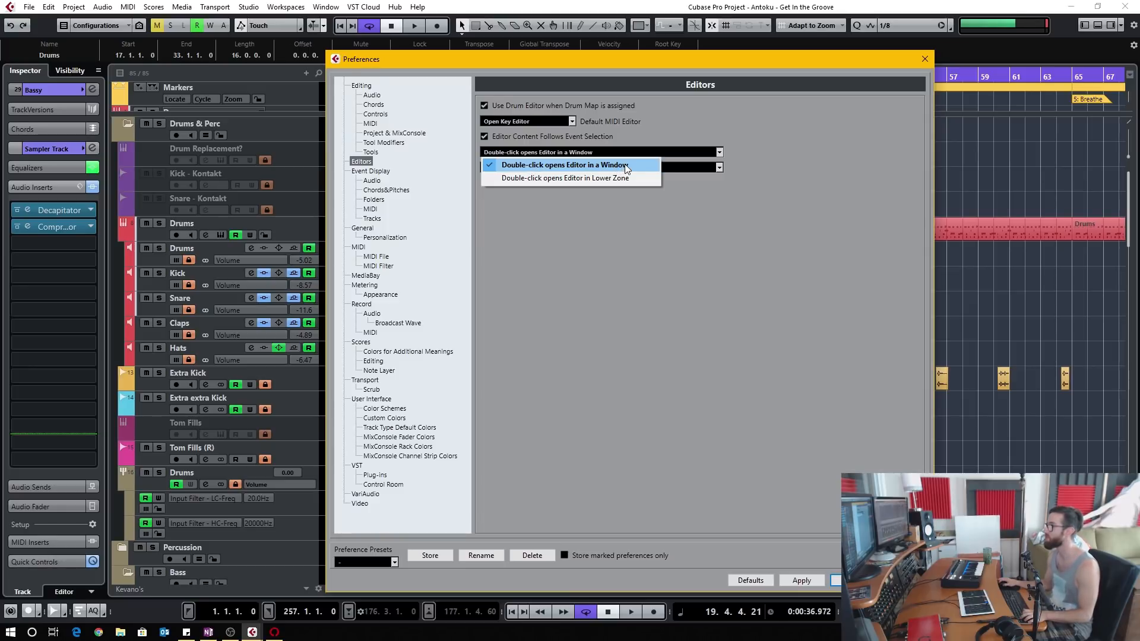
pyautogui.moveTo(647, 169)
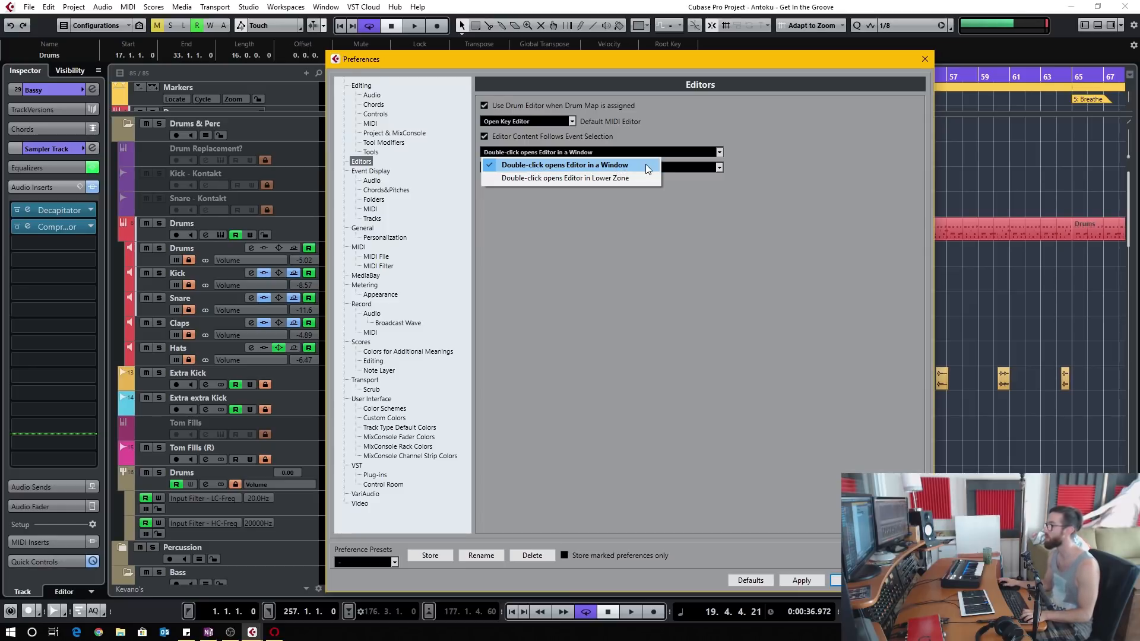
pyautogui.moveTo(609, 183)
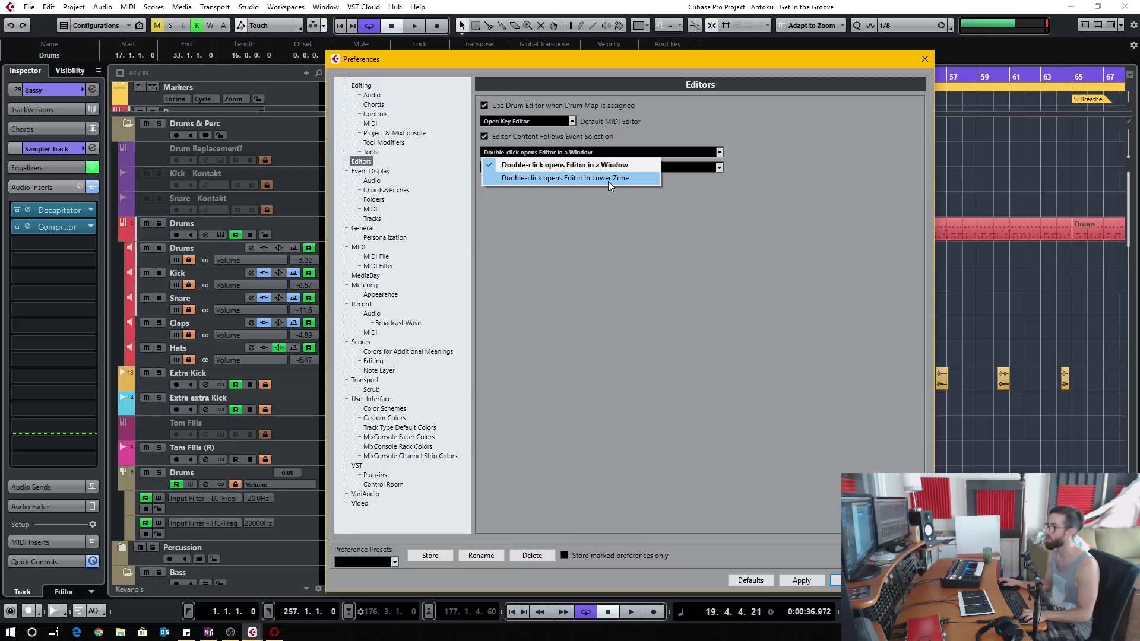
pyautogui.click(566, 178)
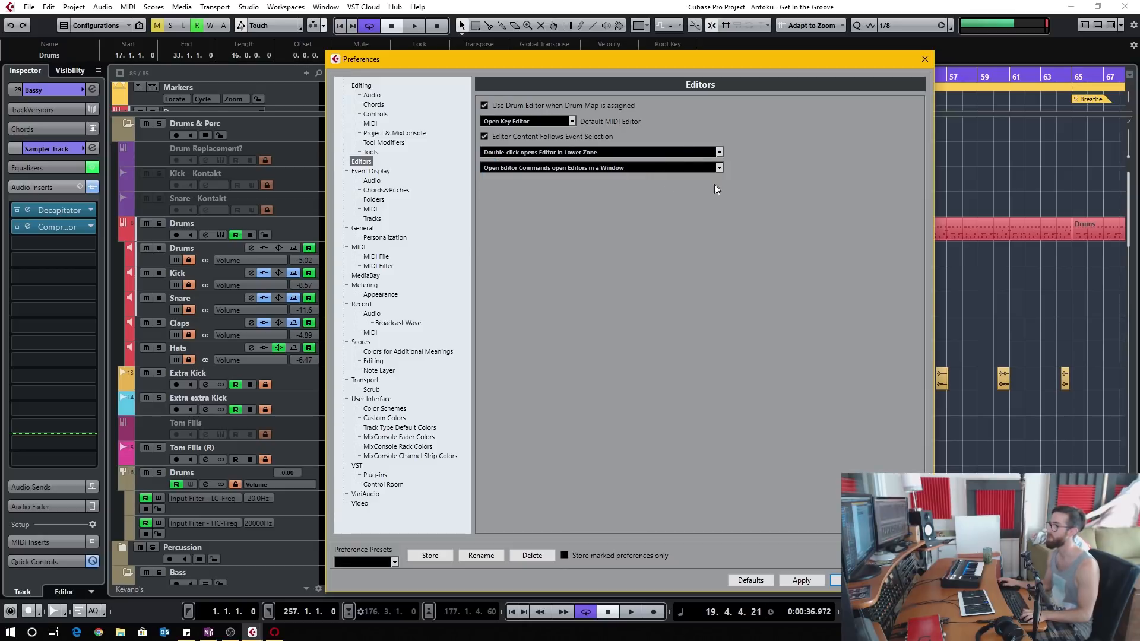
pyautogui.moveTo(789, 567)
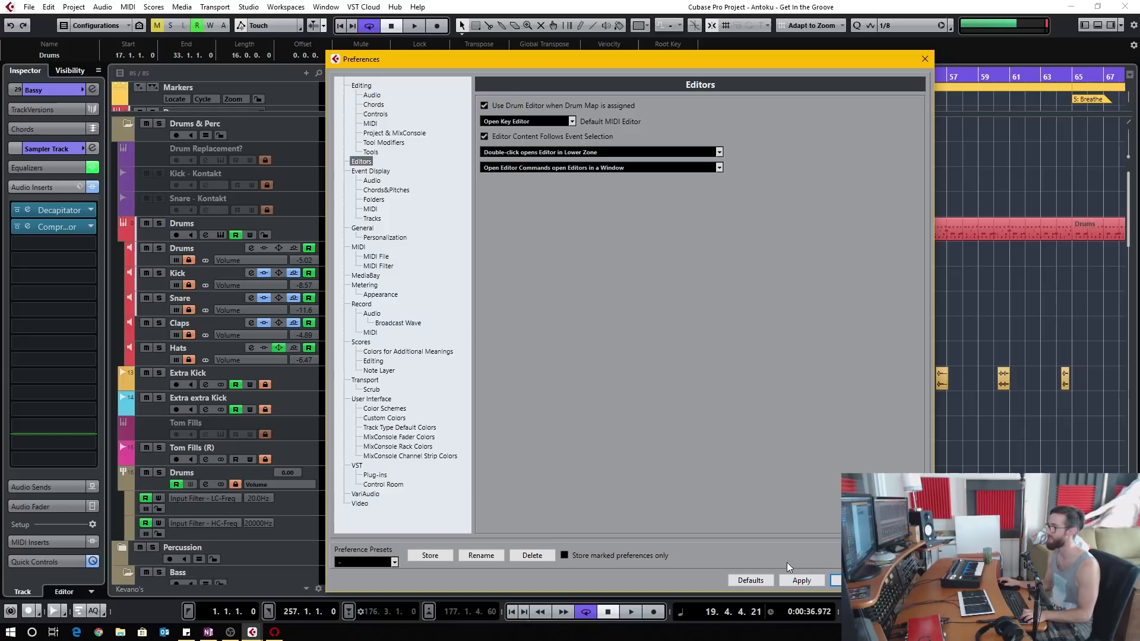
pyautogui.click(924, 59)
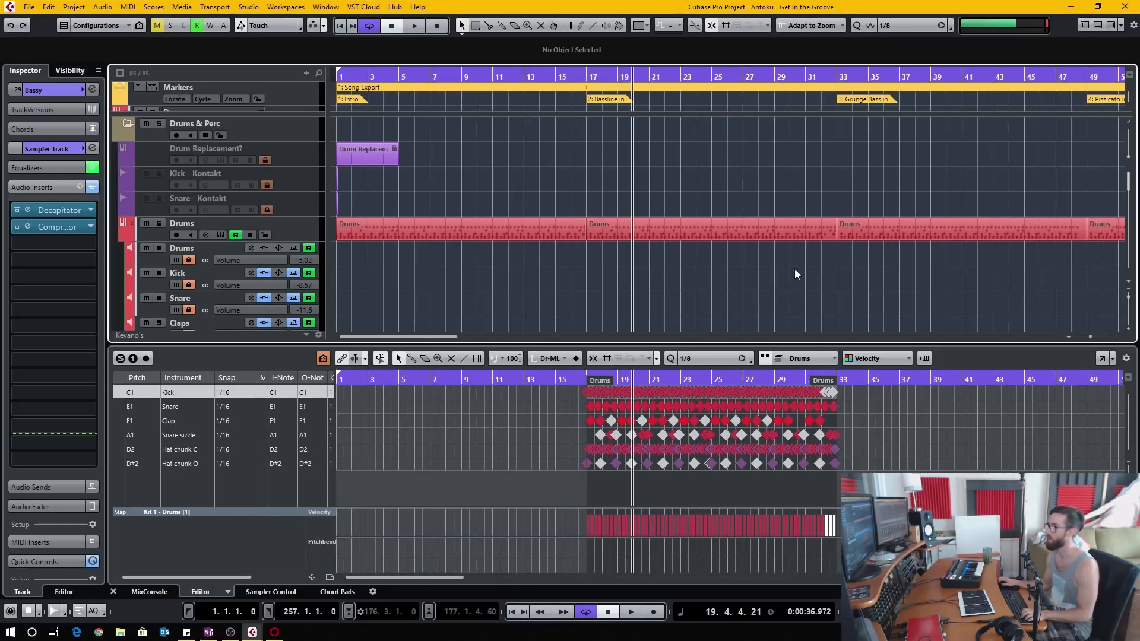
# - Untick 'Editor Content Follows Event Selection' in Preferences > Editors and confirm with OK
pyautogui.click(28, 7)
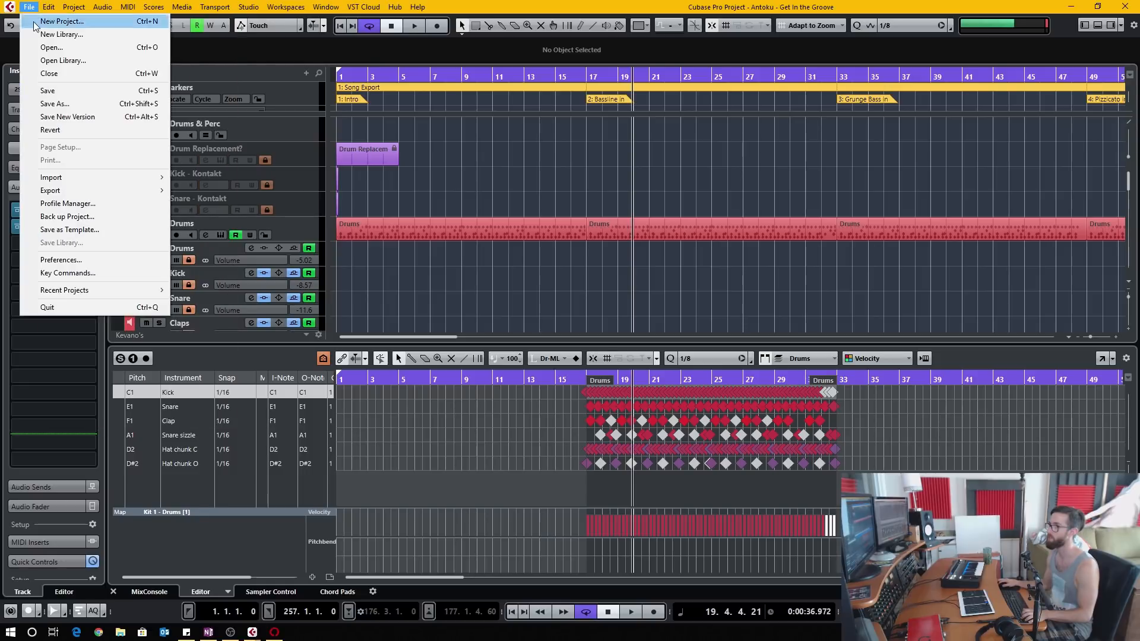
pyautogui.click(60, 260)
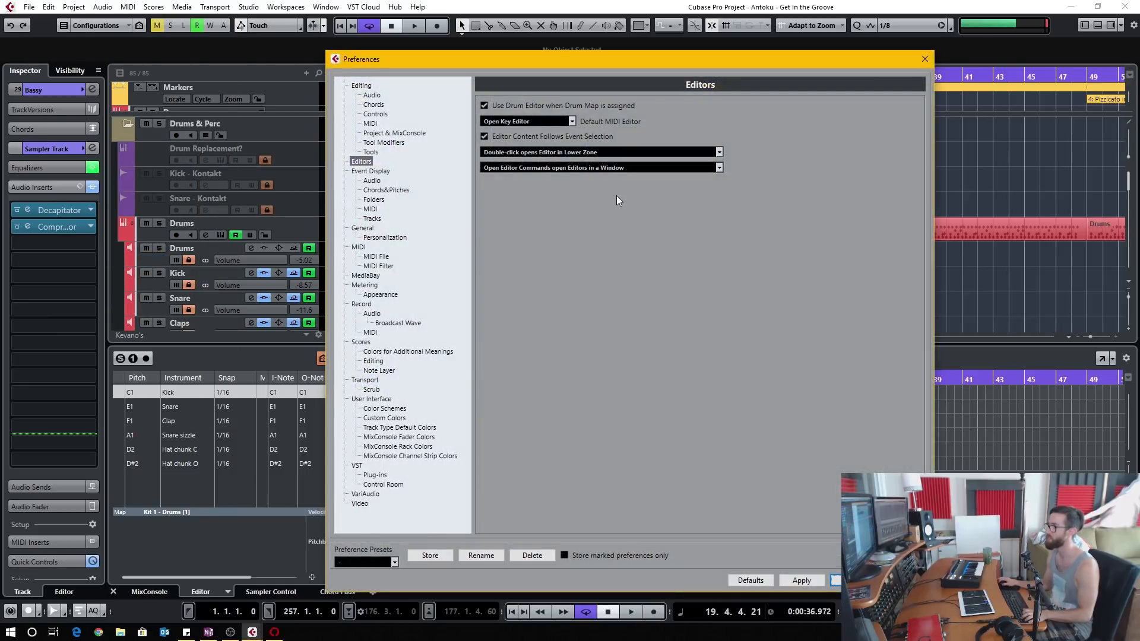
pyautogui.moveTo(541, 145)
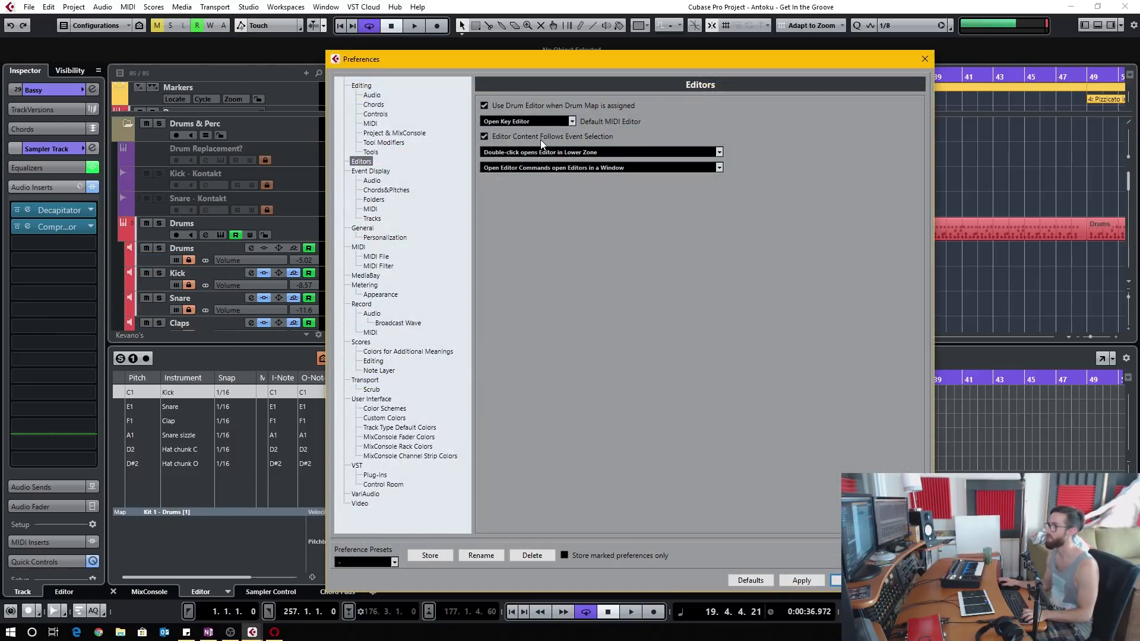
pyautogui.click(485, 137)
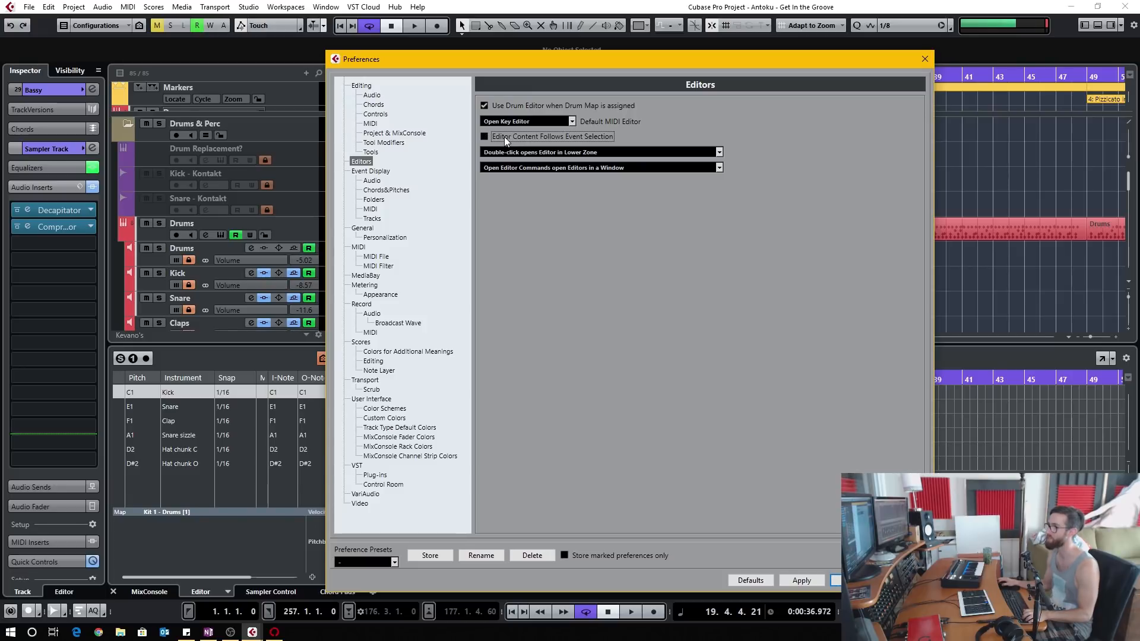
pyautogui.moveTo(527, 143)
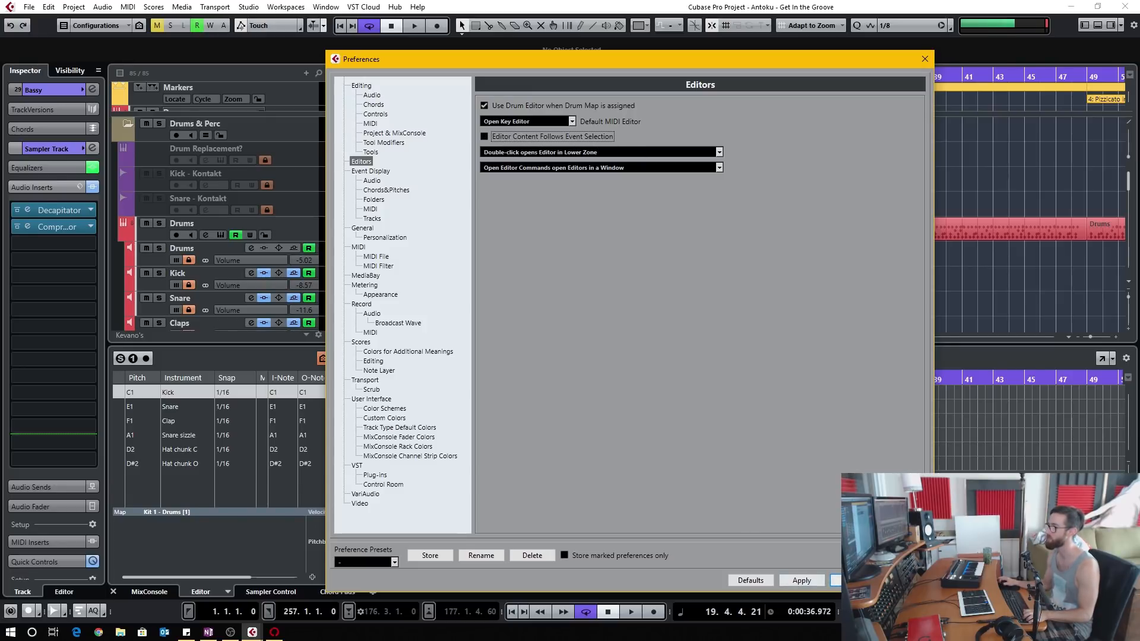
pyautogui.click(924, 60)
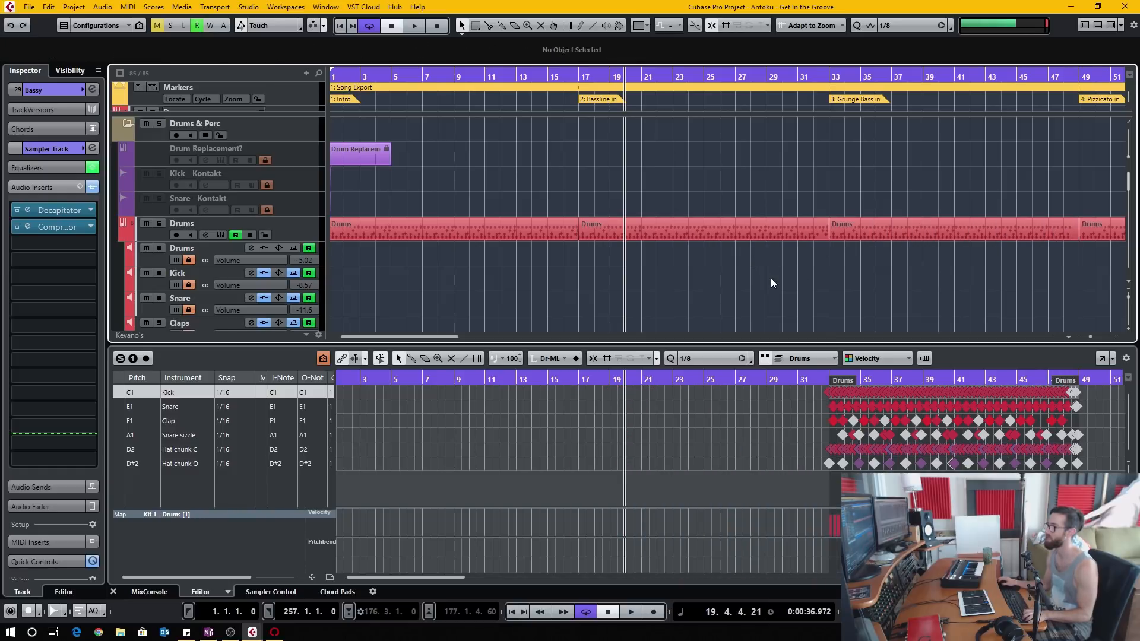
pyautogui.moveTo(805, 294)
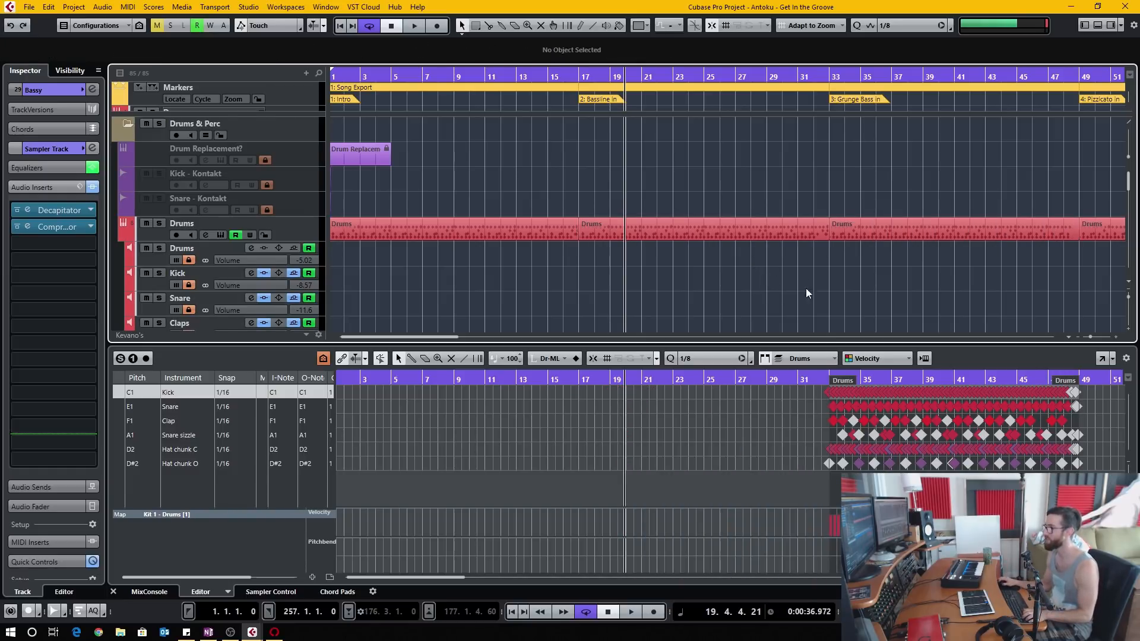
# - Choose 'Open List Editor' as Default MIDI Editor, then view the Bassy part in the List Editor
pyautogui.click(528, 121)
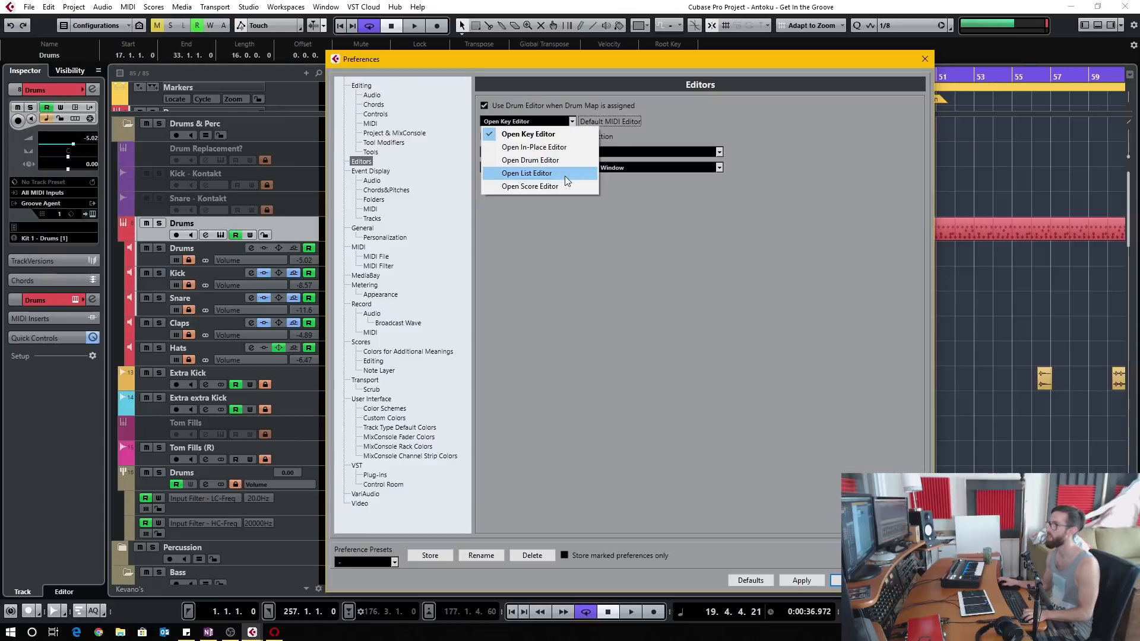
pyautogui.click(526, 174)
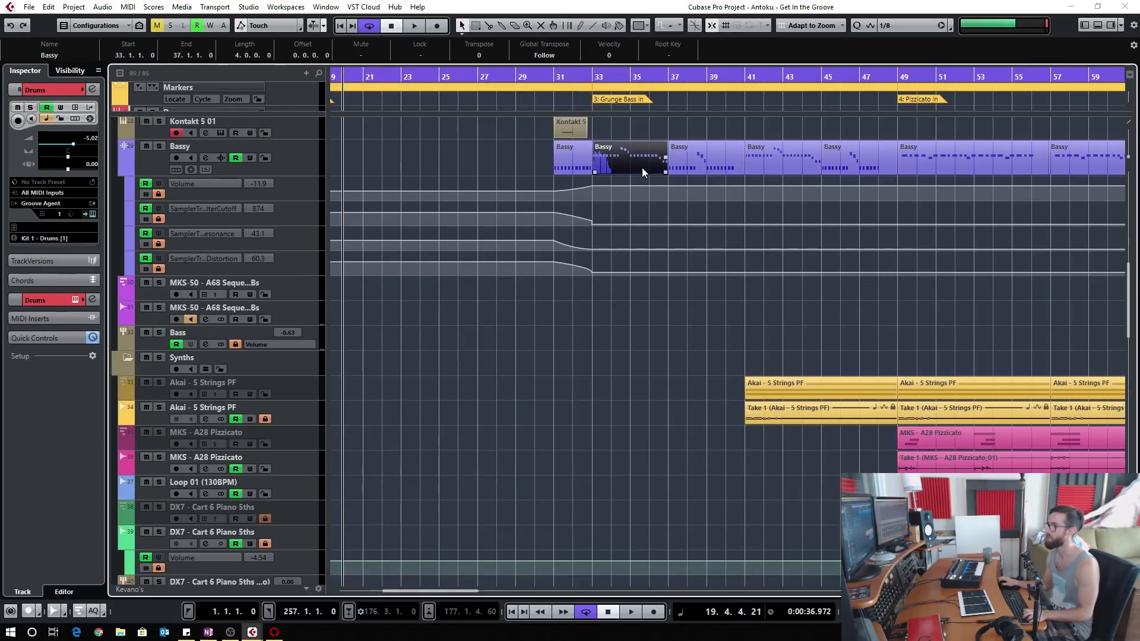
pyautogui.doubleClick(642, 171)
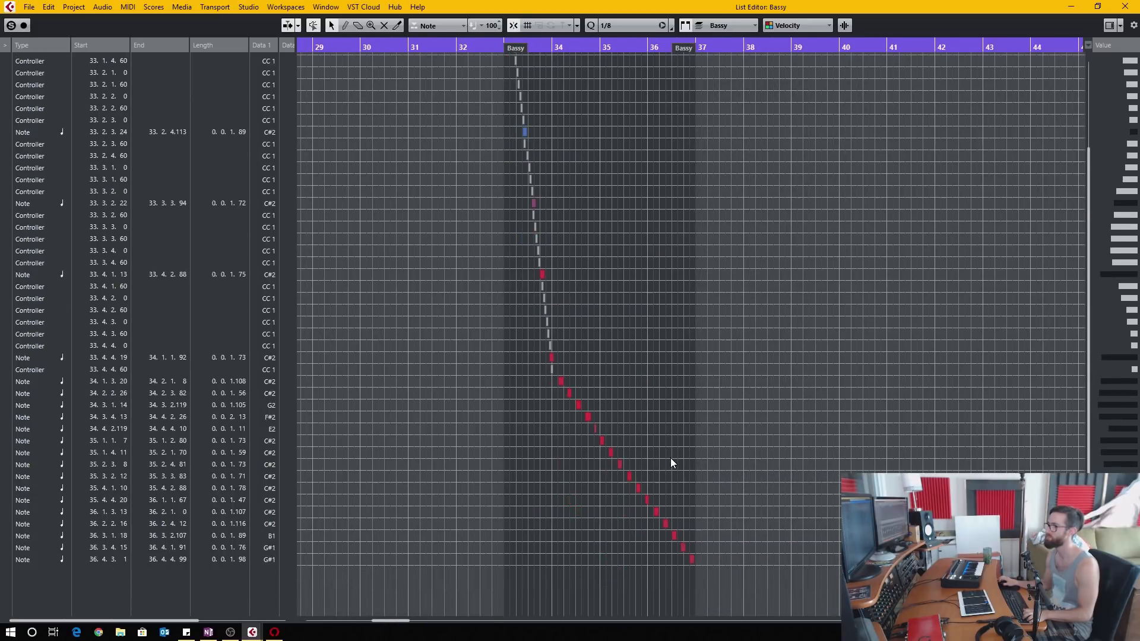
pyautogui.scroll(3)
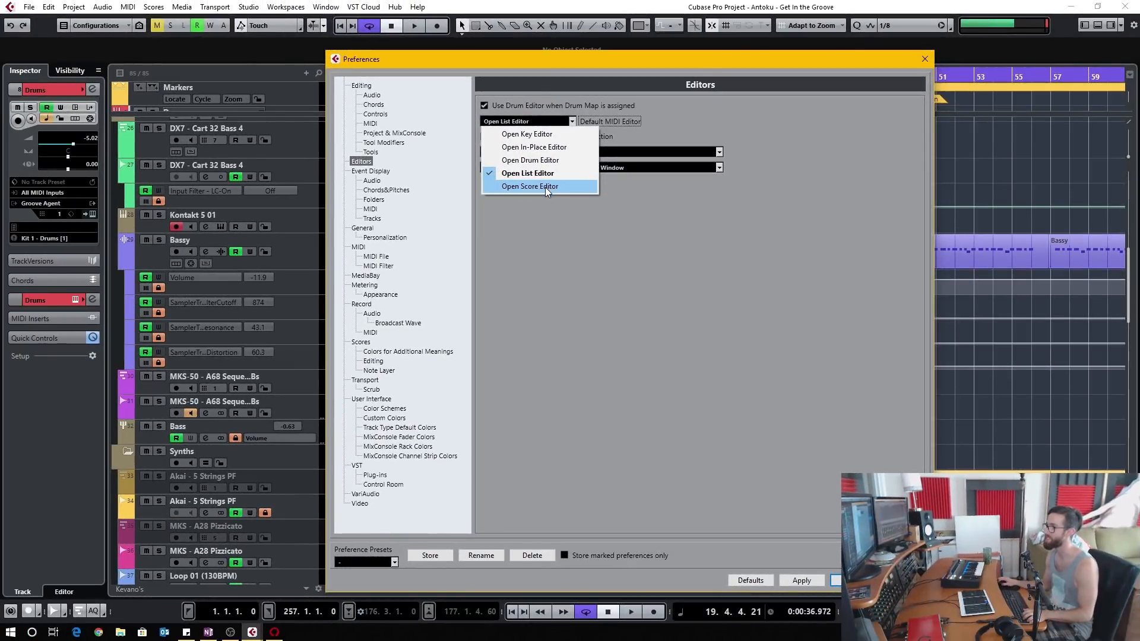
# - Choose 'Open Score Editor' as Default MIDI Editor so Bassy shows as notation
pyautogui.click(530, 186)
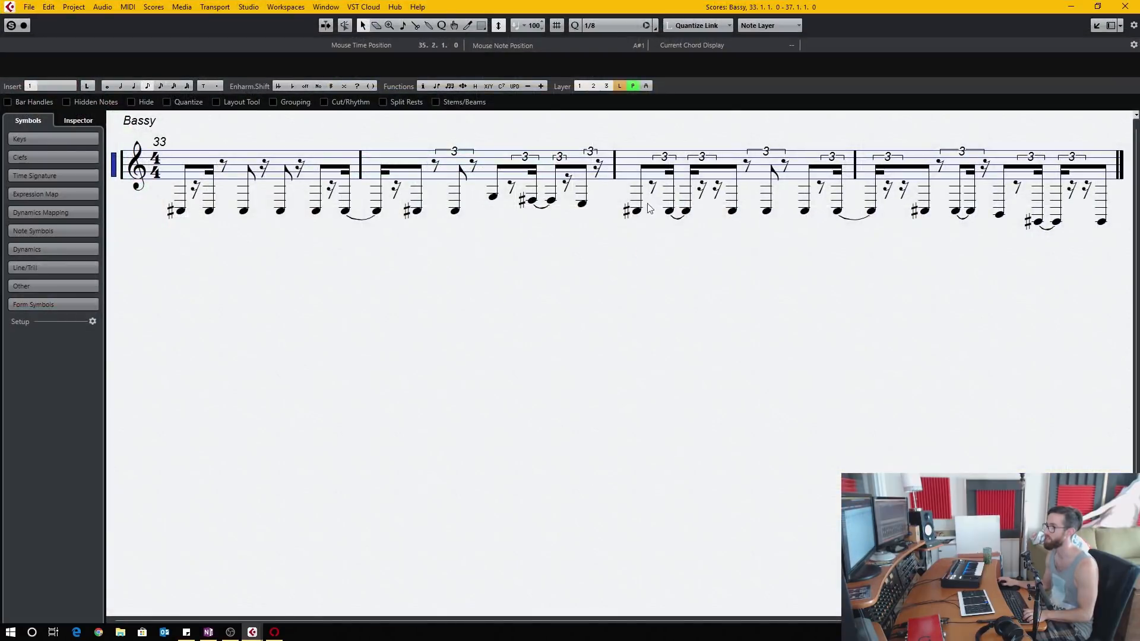
pyautogui.moveTo(326, 126)
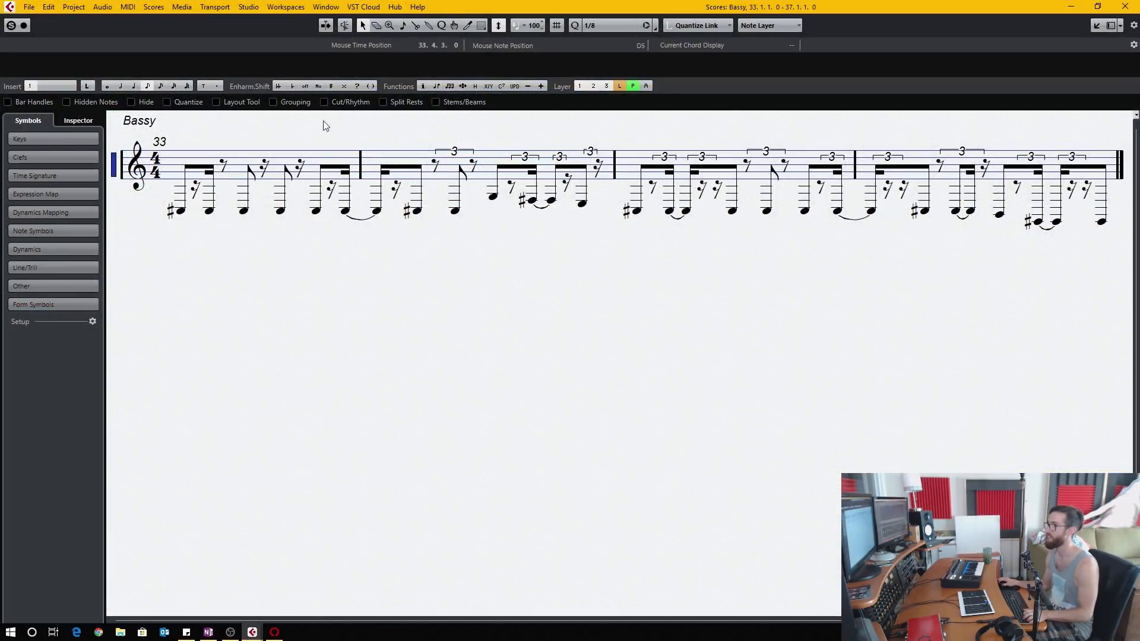
pyautogui.moveTo(853, 358)
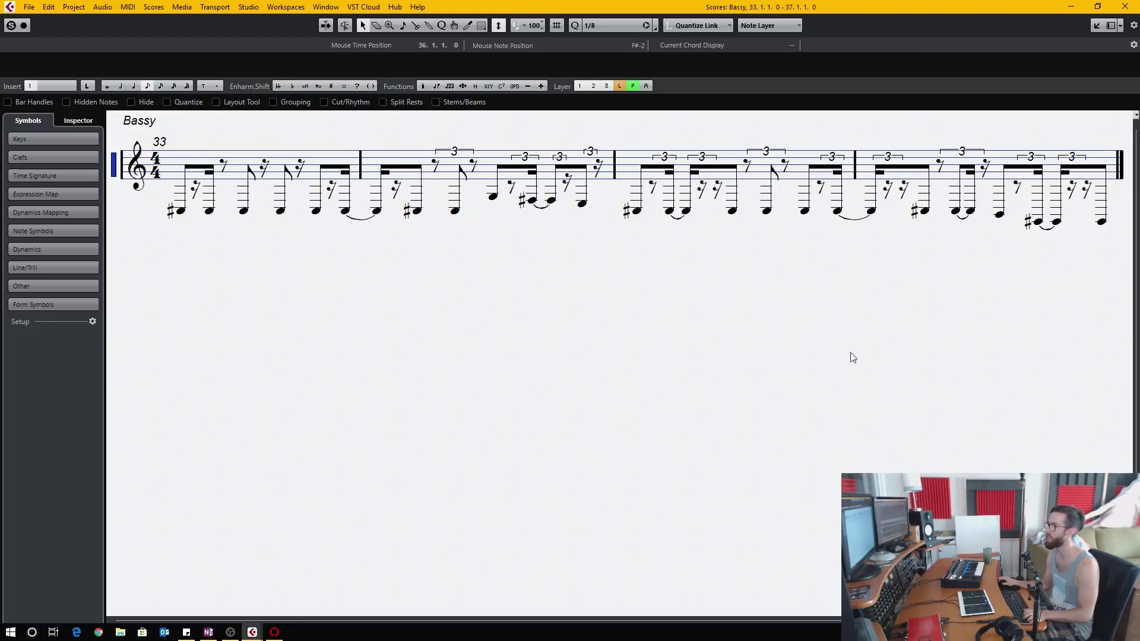
pyautogui.moveTo(589, 269)
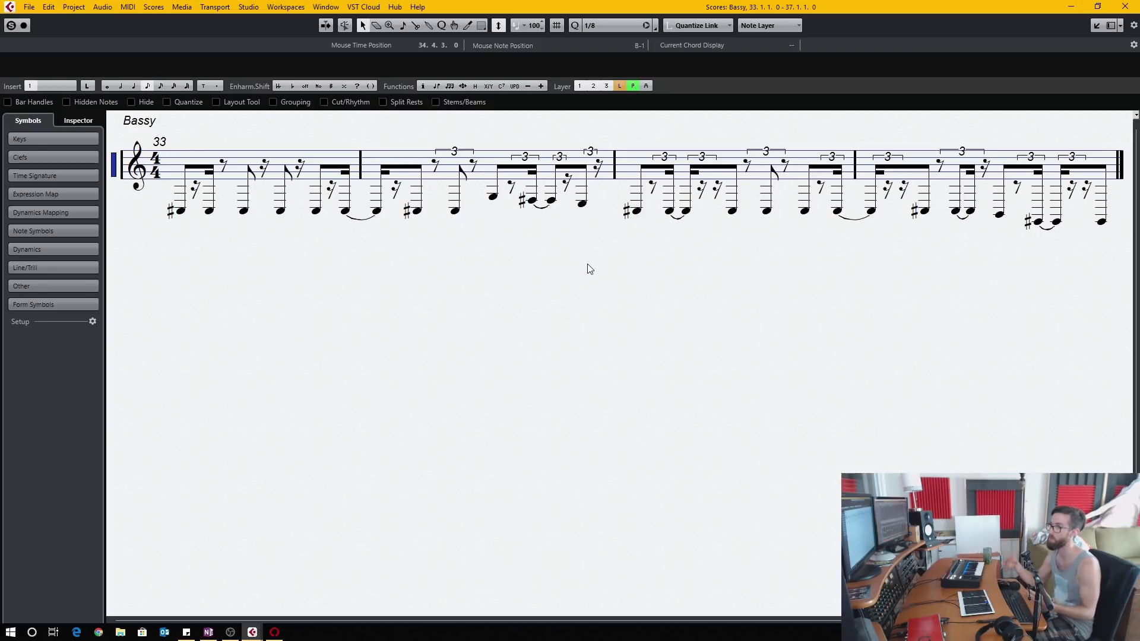
pyautogui.moveTo(623, 221)
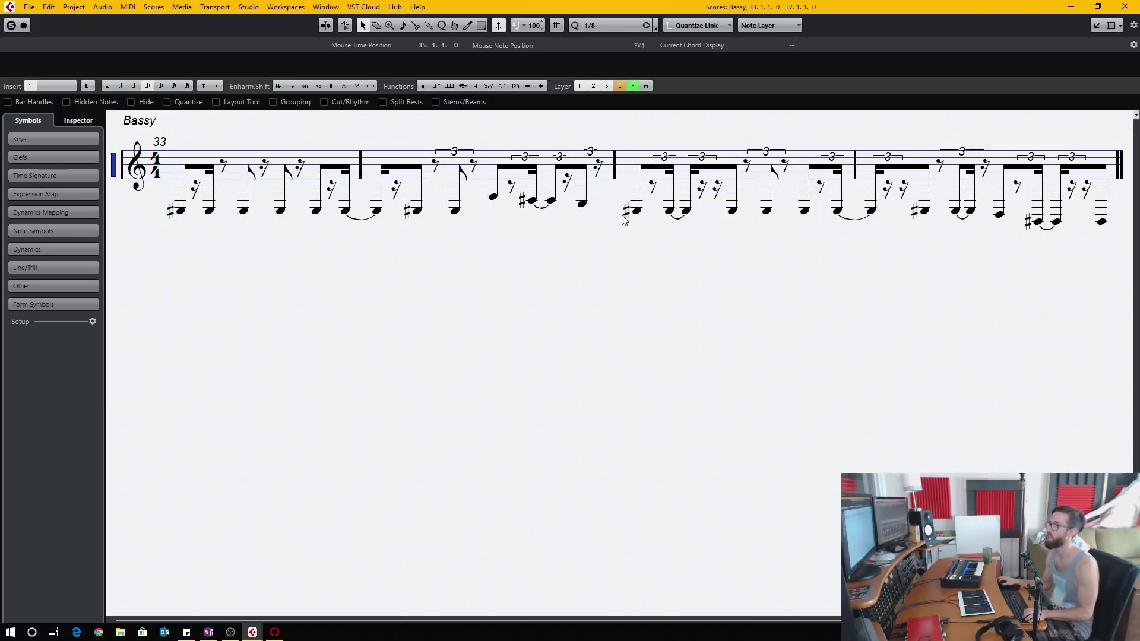
pyautogui.moveTo(288, 133)
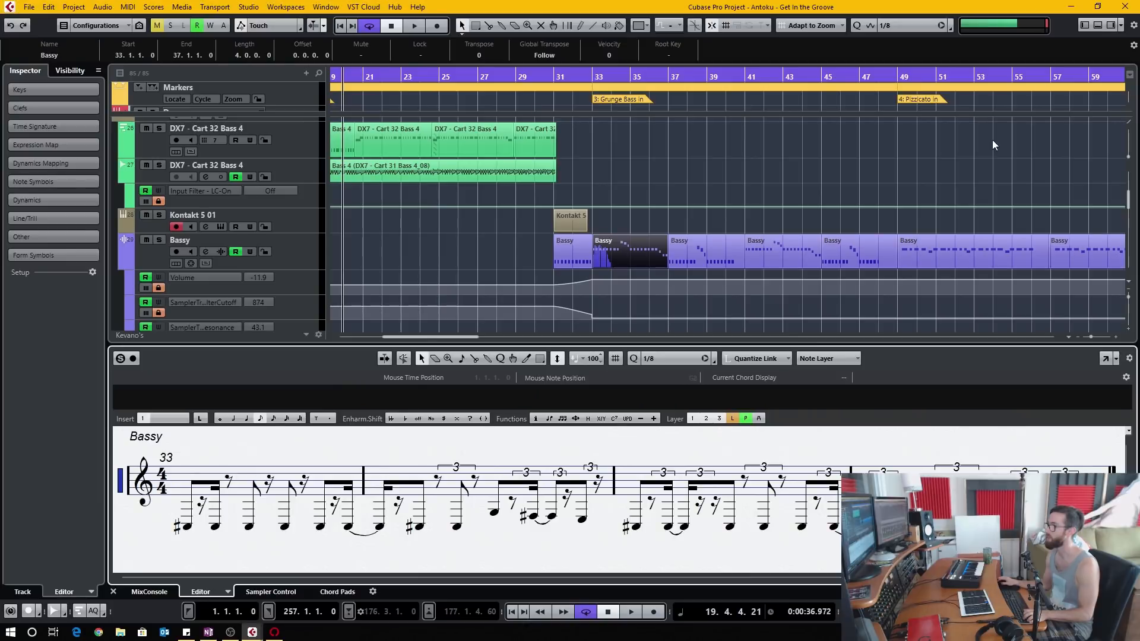
pyautogui.moveTo(610, 513)
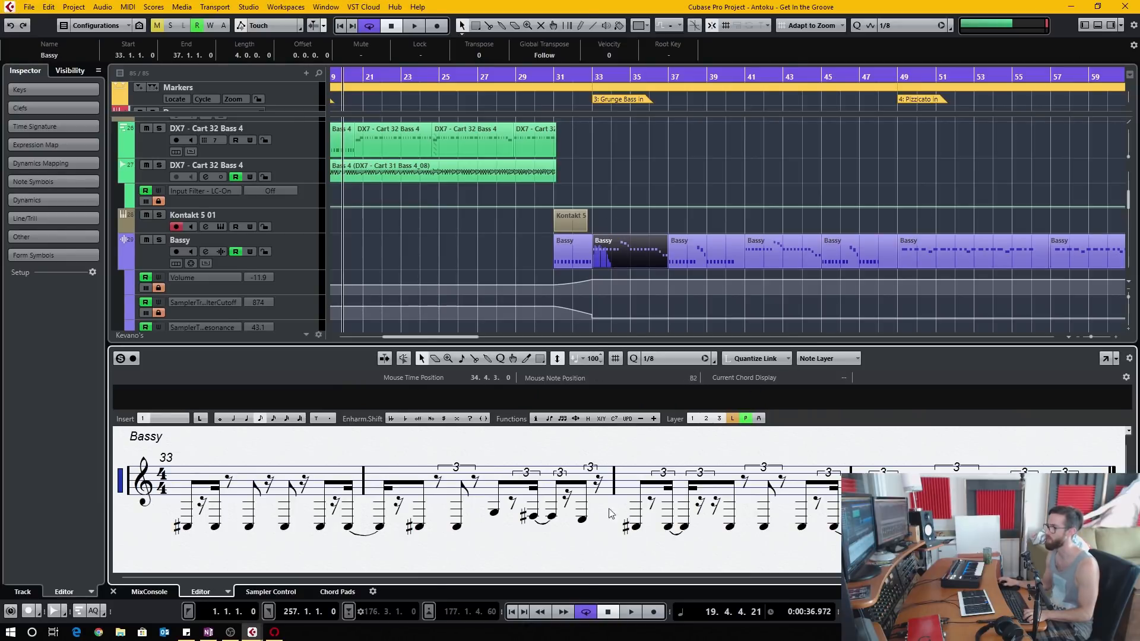
pyautogui.moveTo(876, 415)
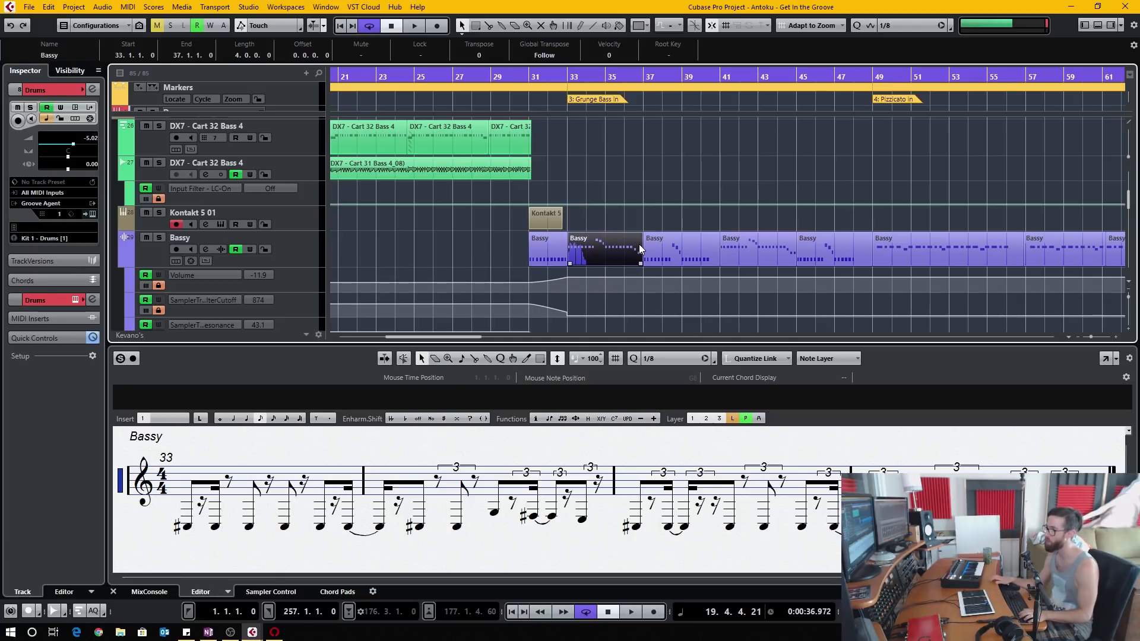
pyautogui.moveTo(709, 251)
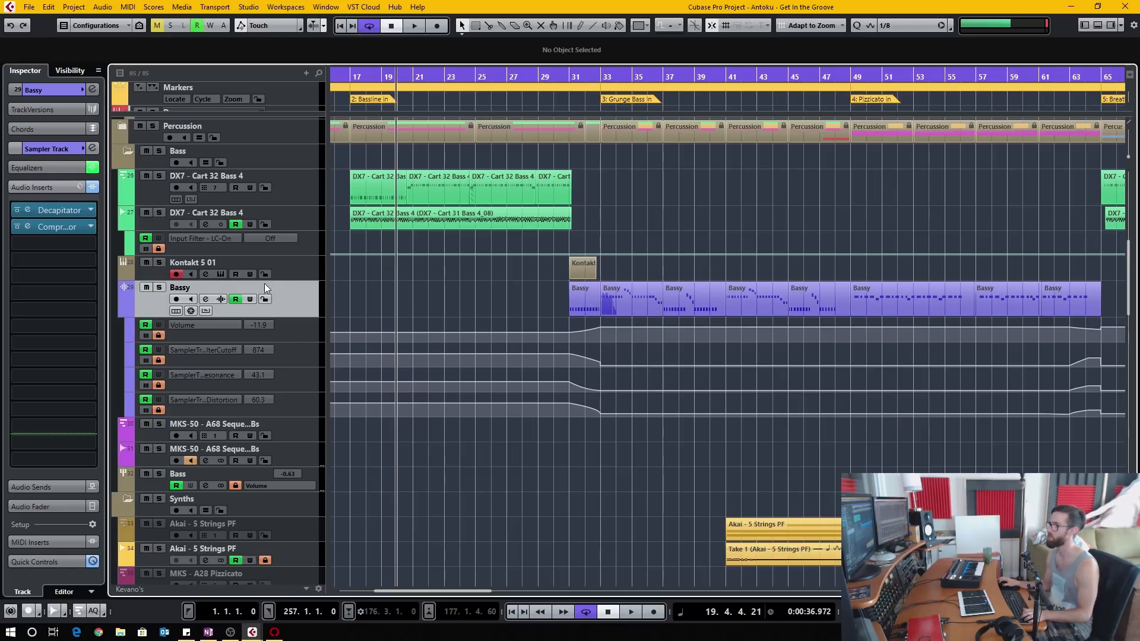
# - Show the Sampler Control lower-zone view with the Bassy sample's waveform, pitch and filter settings
pyautogui.click(220, 299)
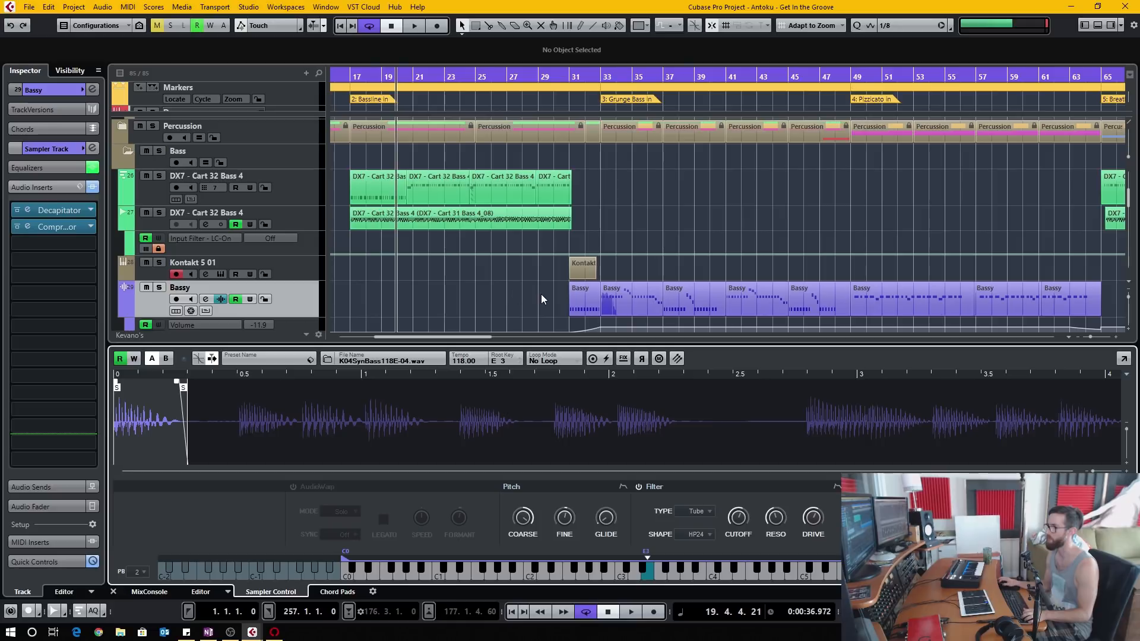
pyautogui.scroll(-3)
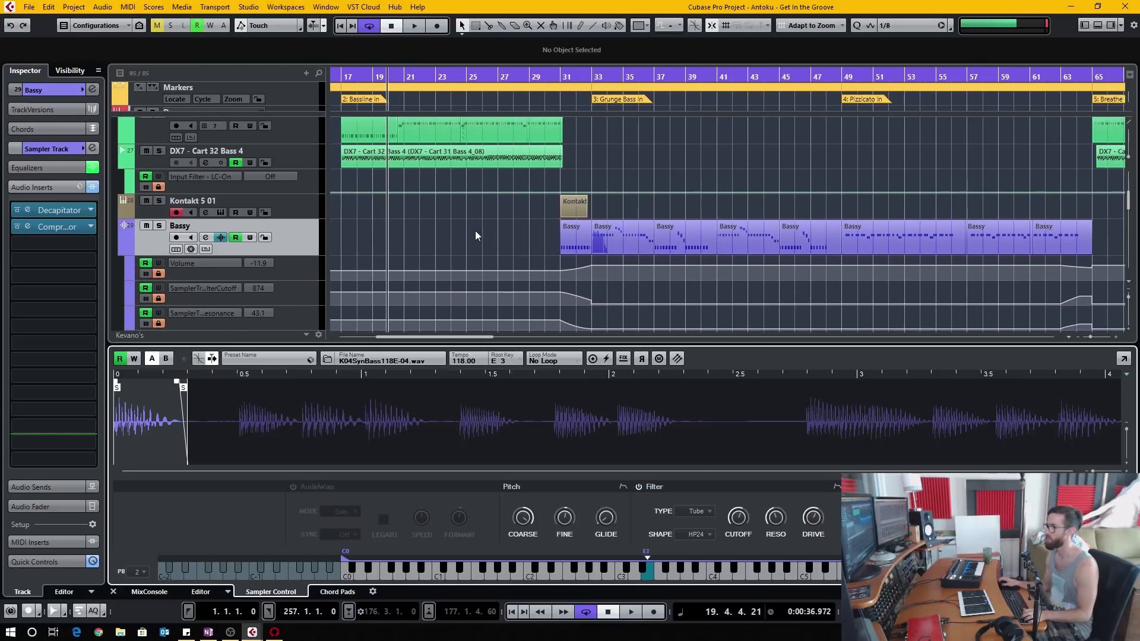
pyautogui.moveTo(349, 258)
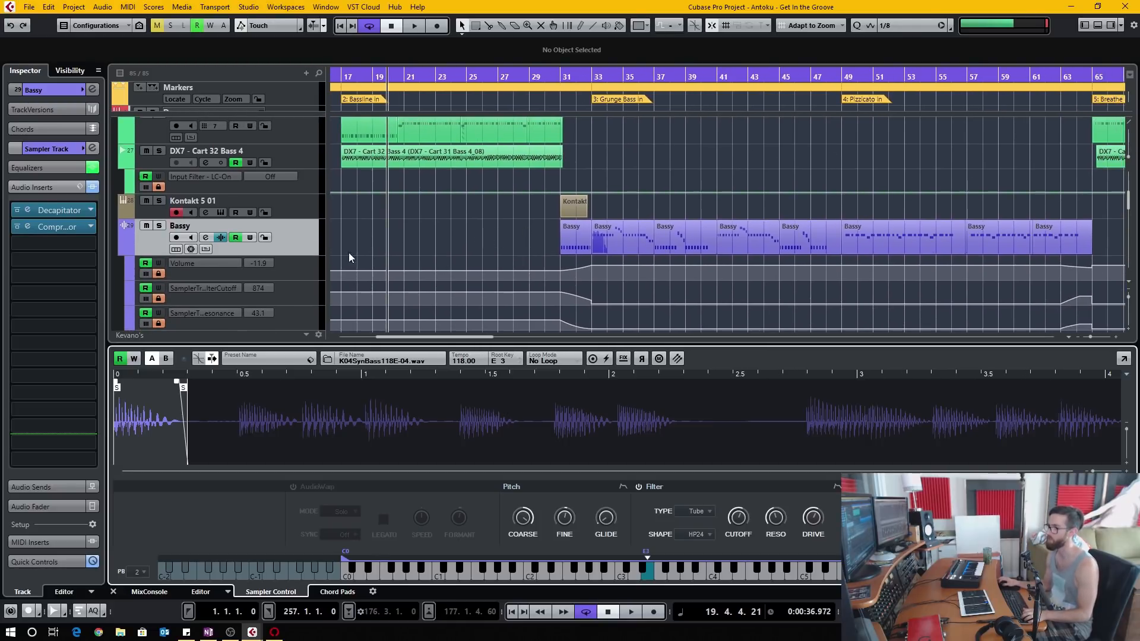
pyautogui.moveTo(165, 371)
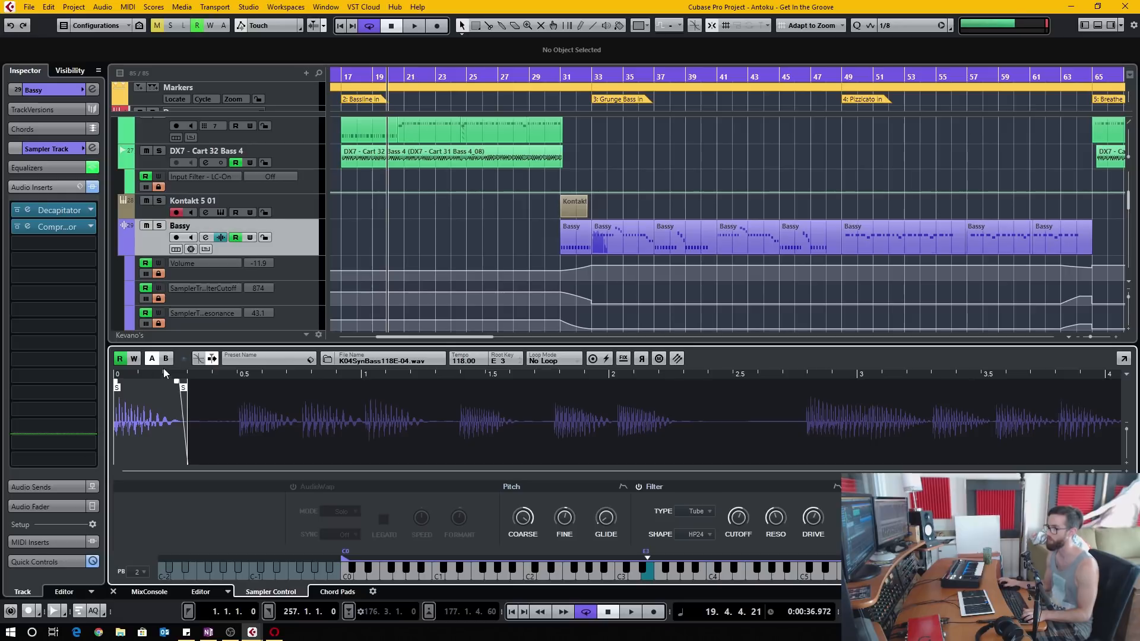